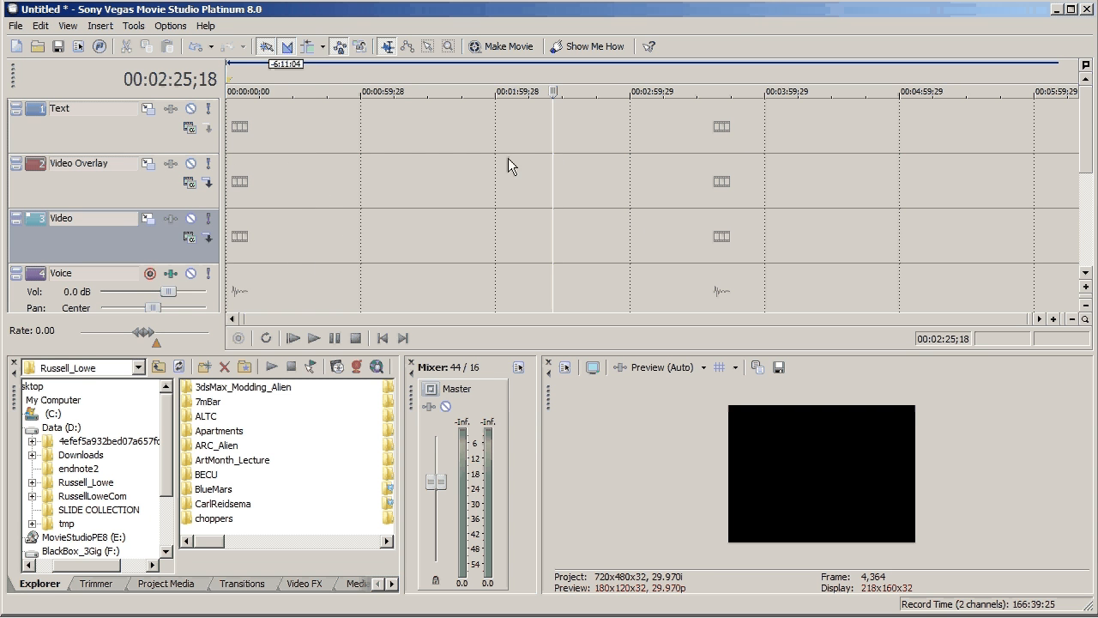
mouse_move(389, 147)
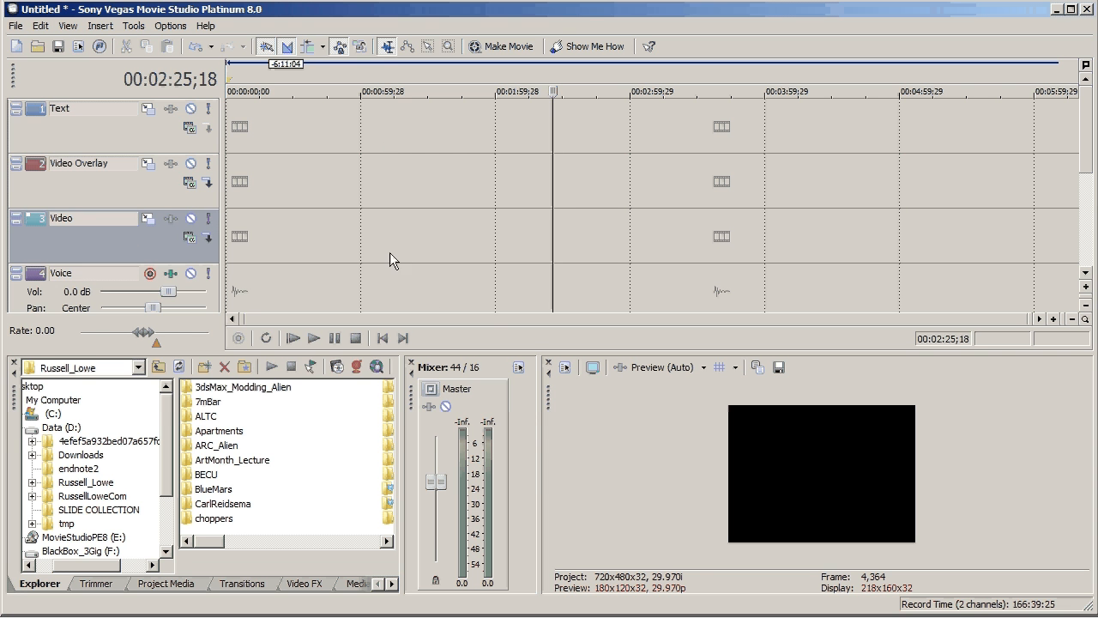
mouse_move(995, 196)
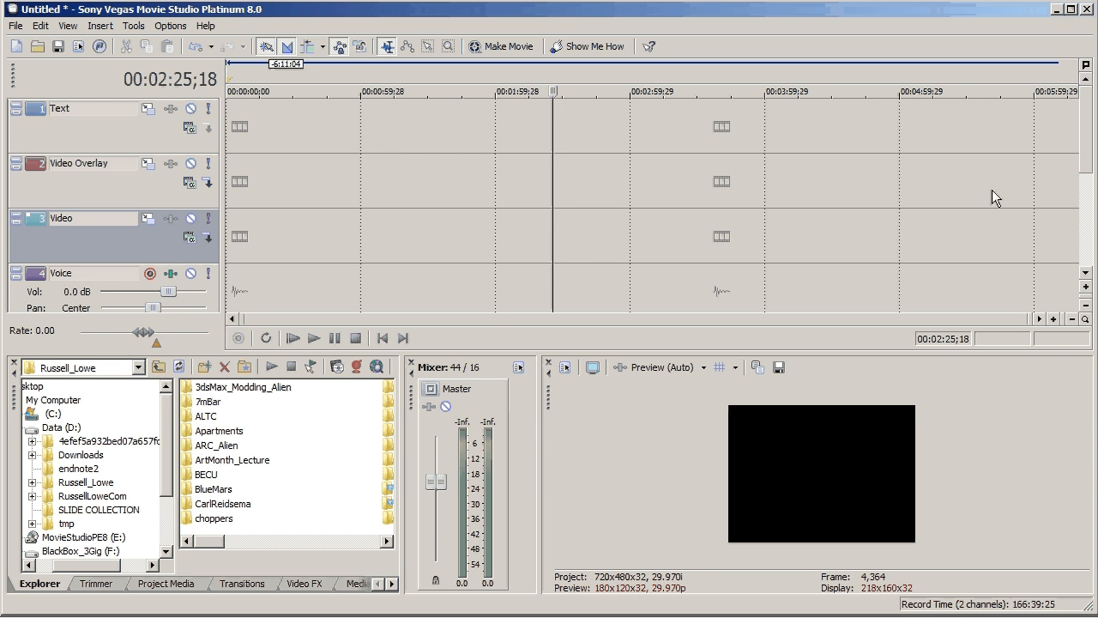
mouse_move(863, 430)
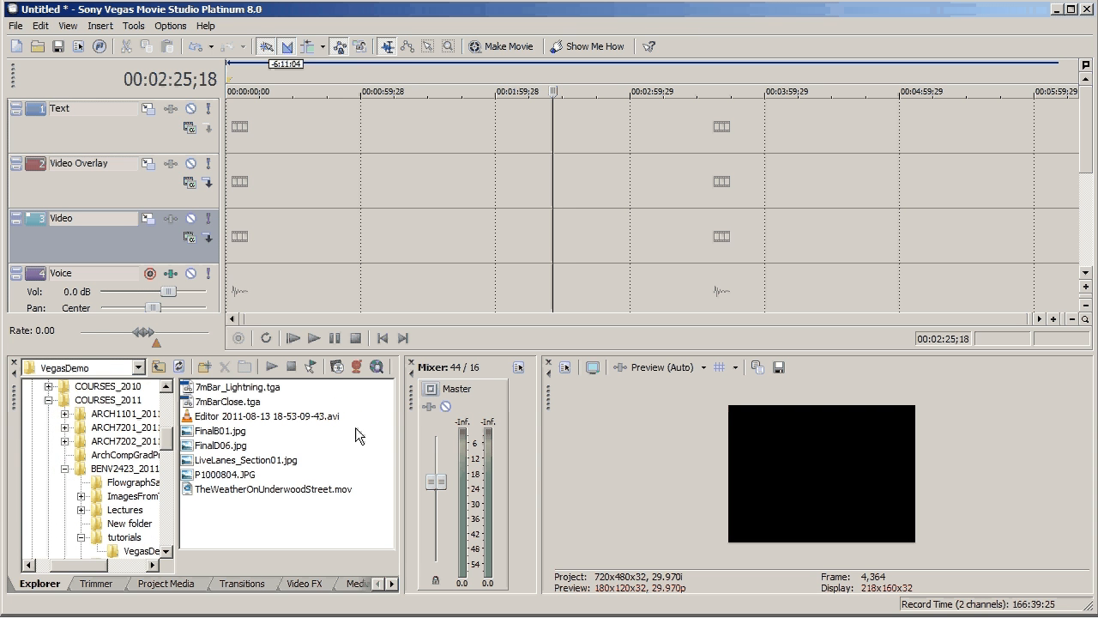
mouse_move(287, 526)
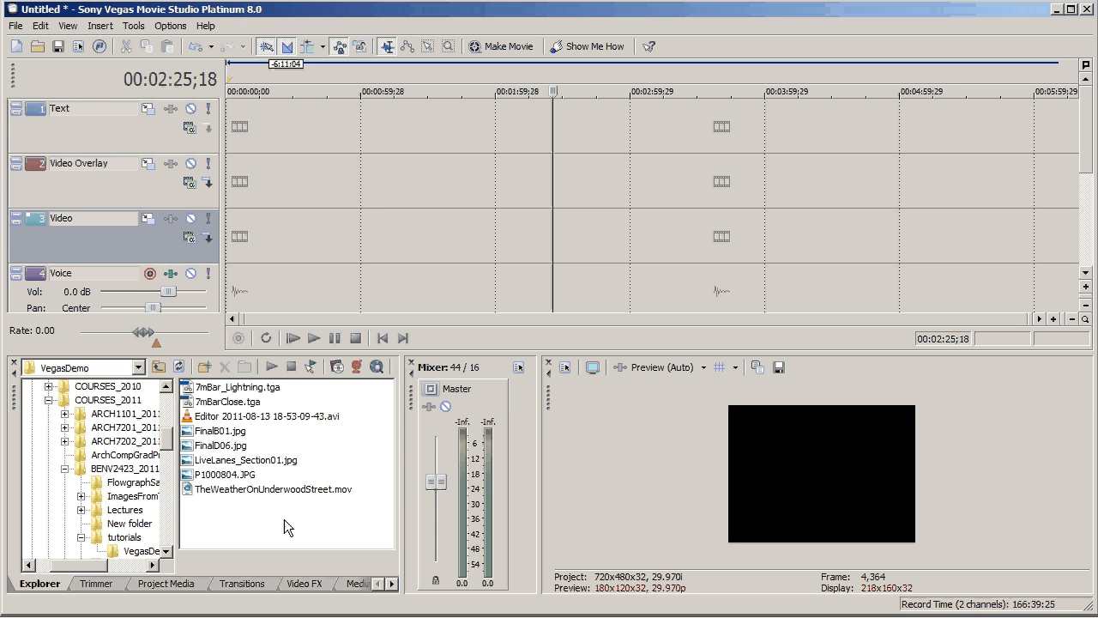
mouse_move(317, 471)
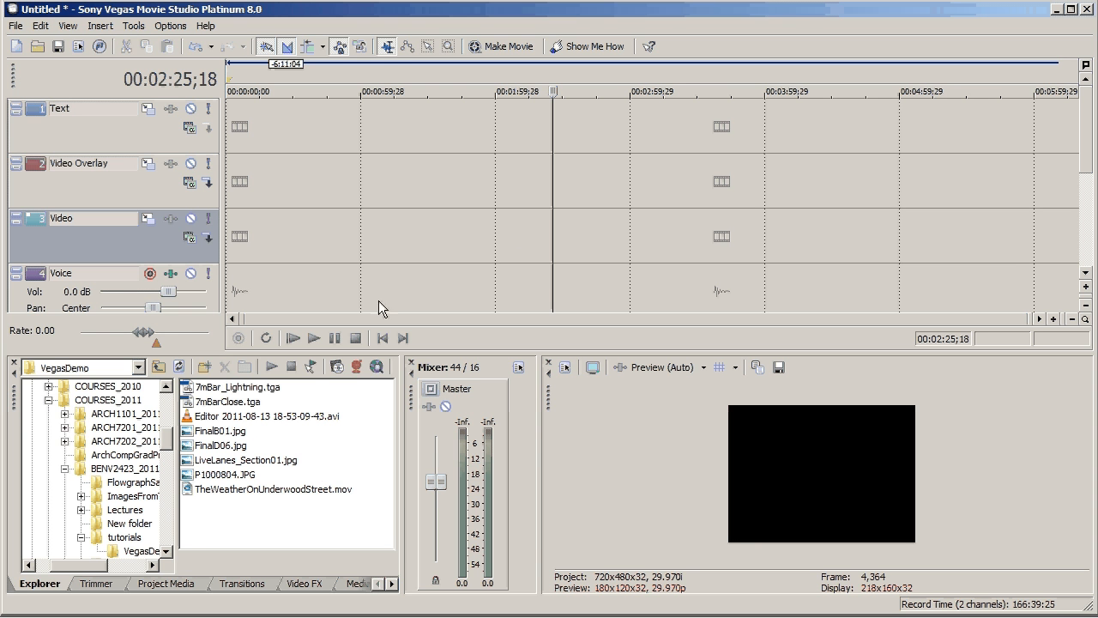
mouse_move(577, 234)
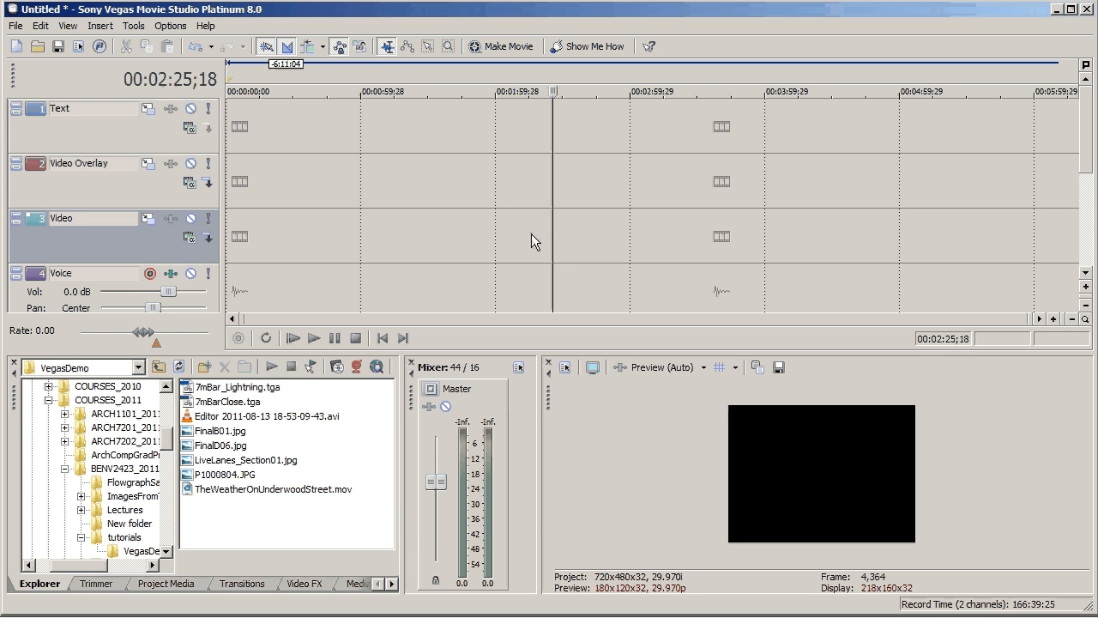
mouse_move(375, 444)
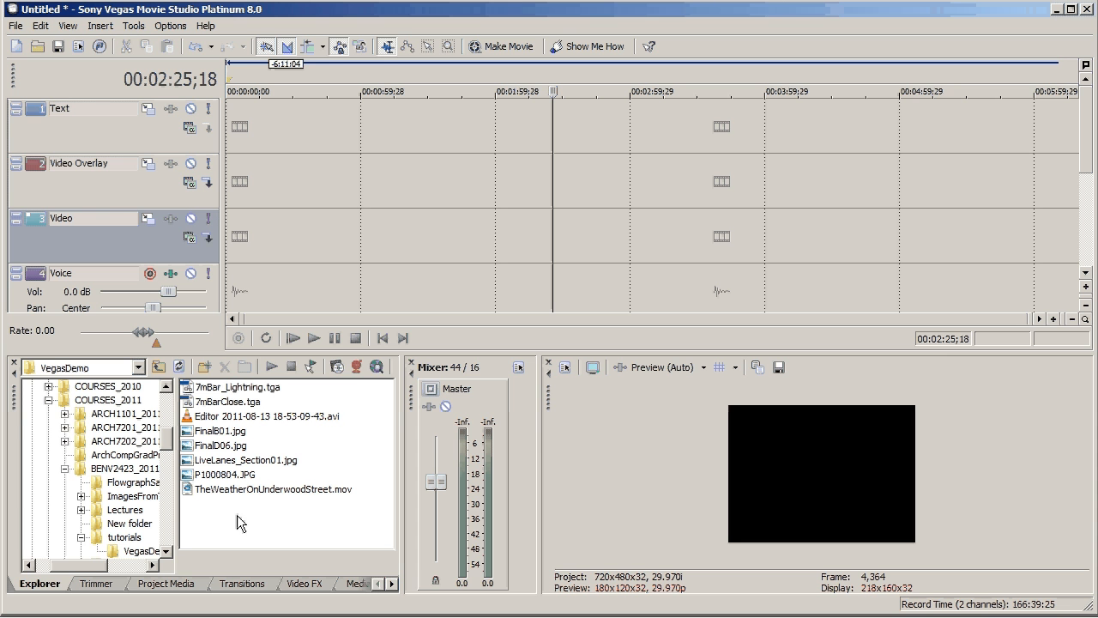
mouse_move(284, 525)
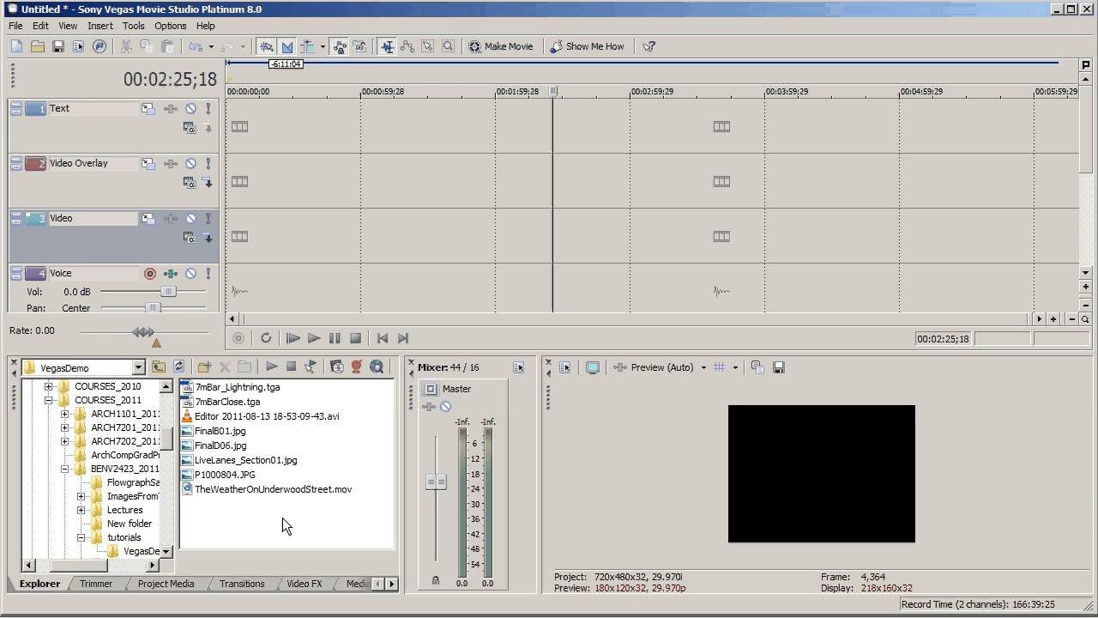
left_click(262, 416)
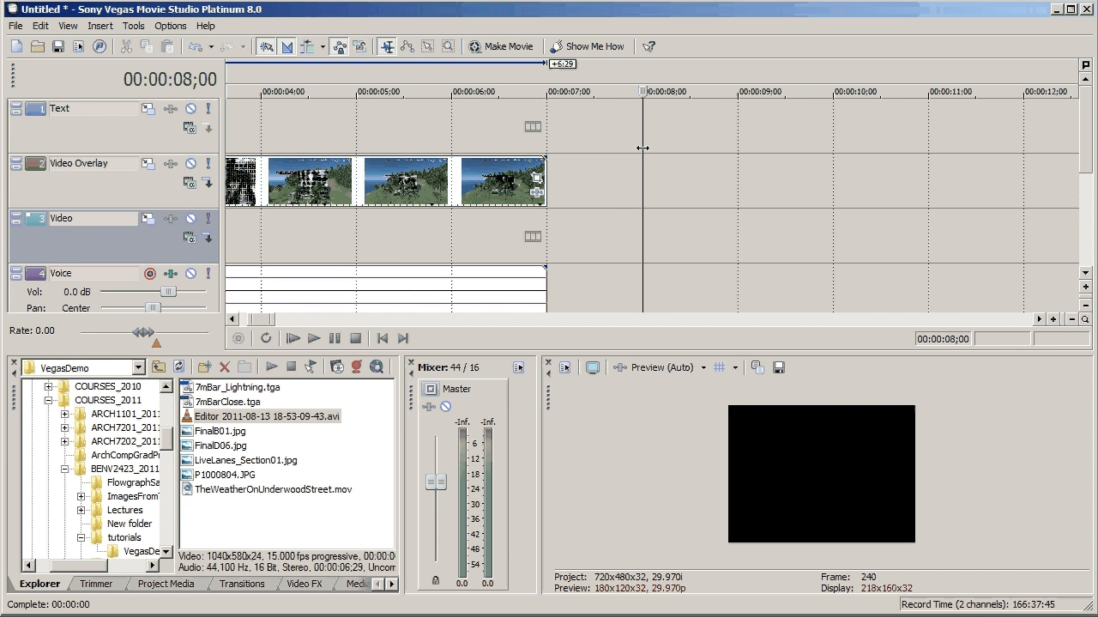
left_click(434, 91)
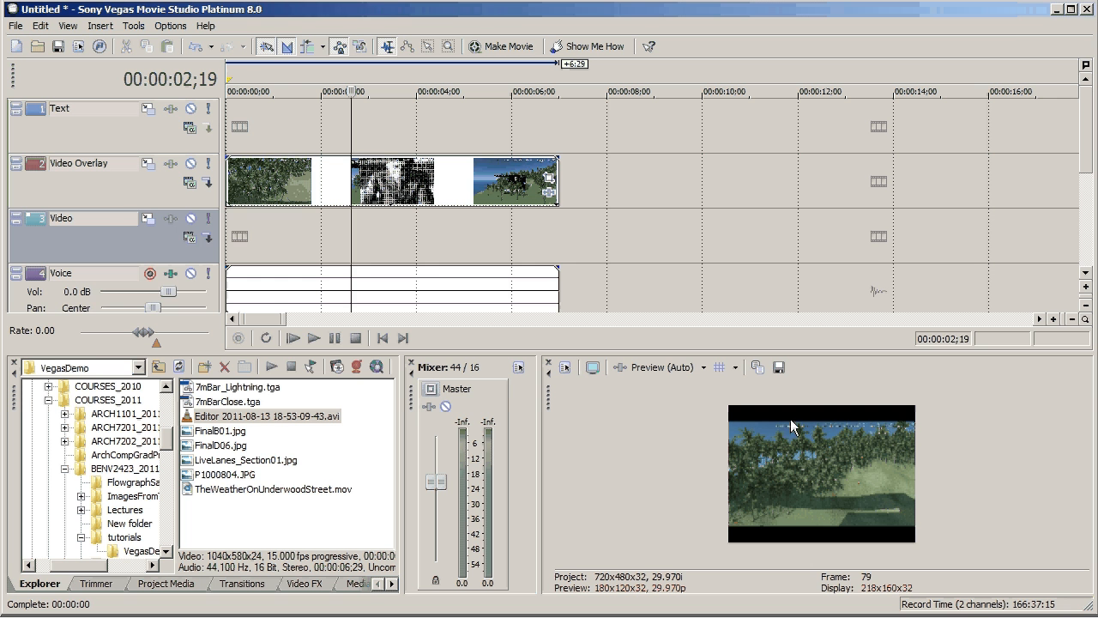
mouse_move(722, 351)
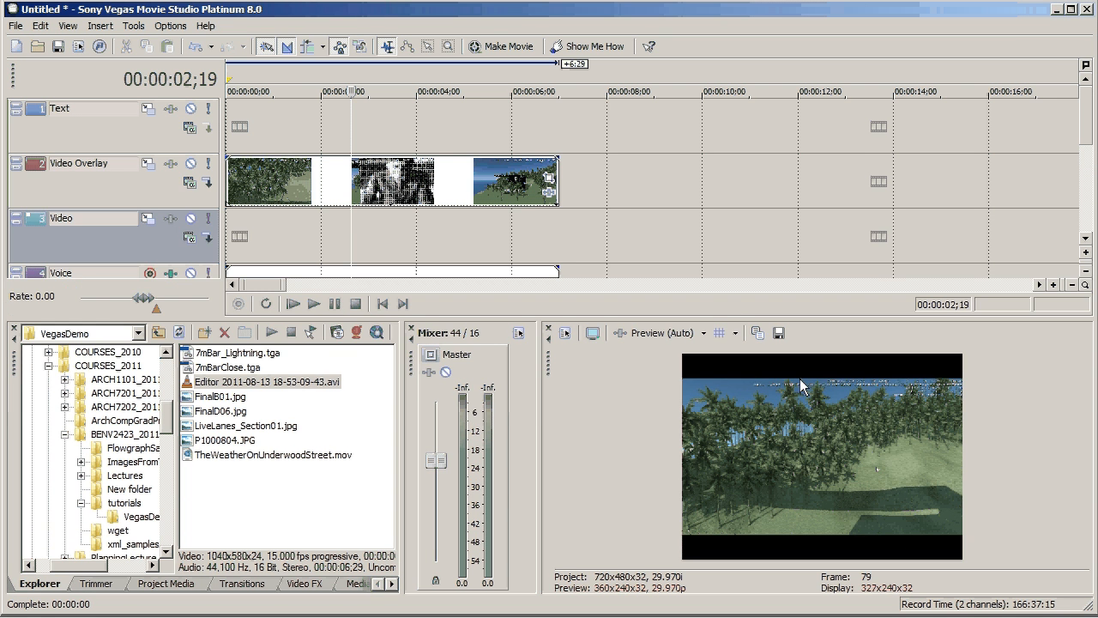
mouse_move(805, 381)
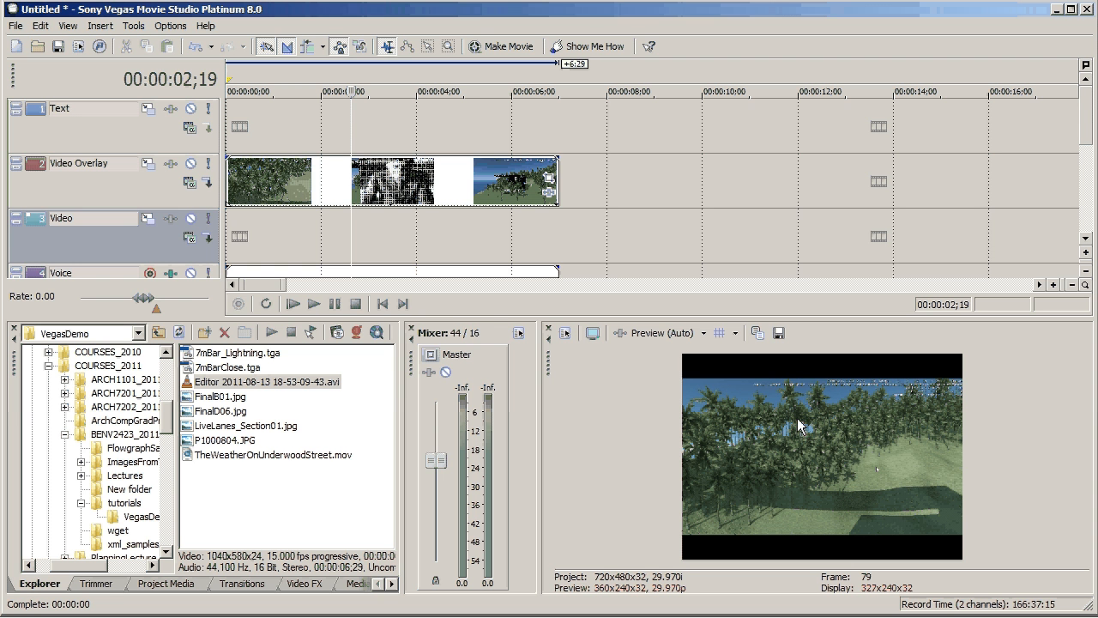
mouse_move(835, 357)
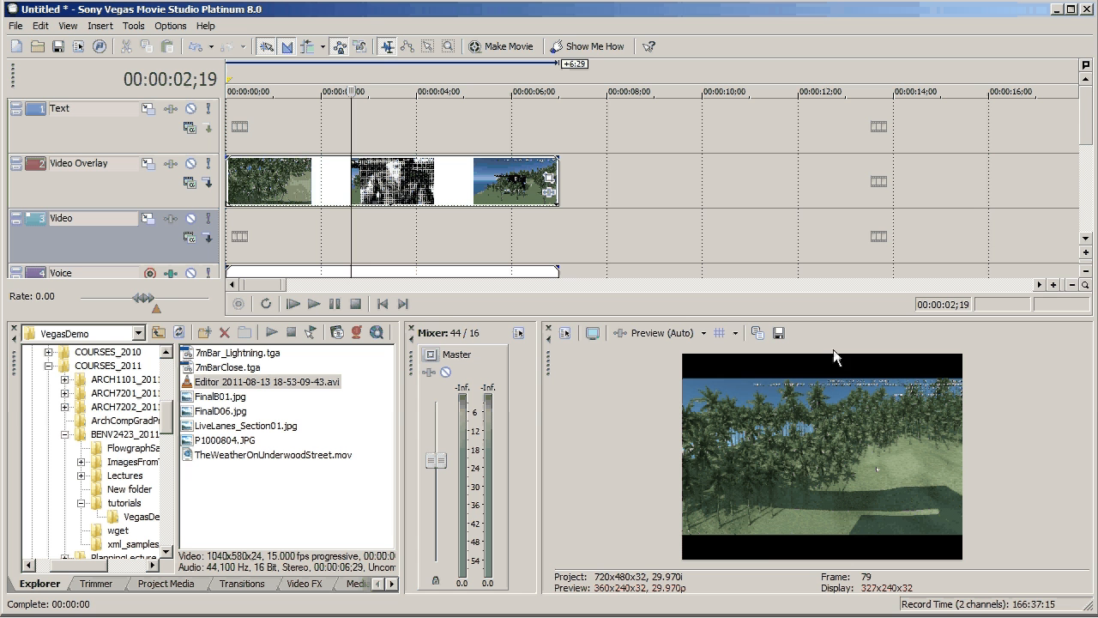
mouse_move(551, 584)
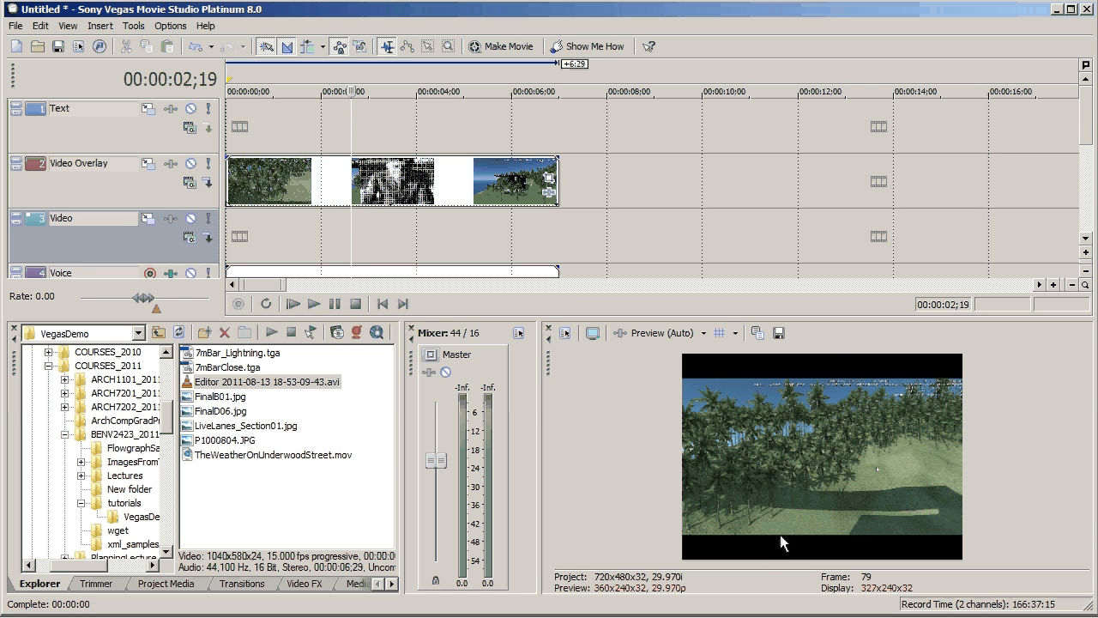
mouse_move(761, 440)
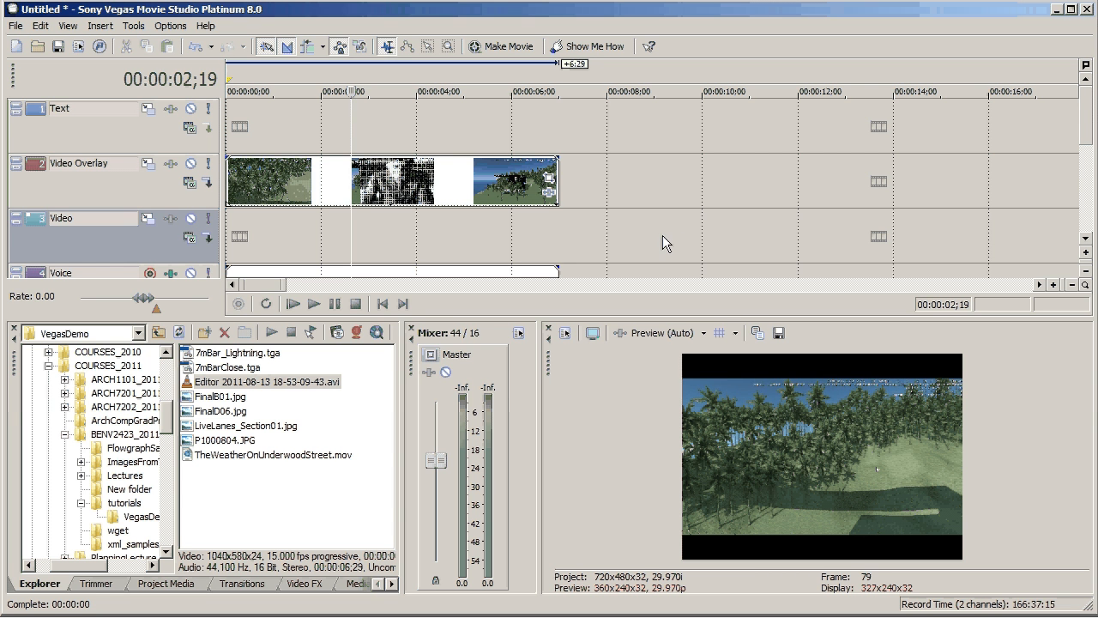
mouse_move(257, 185)
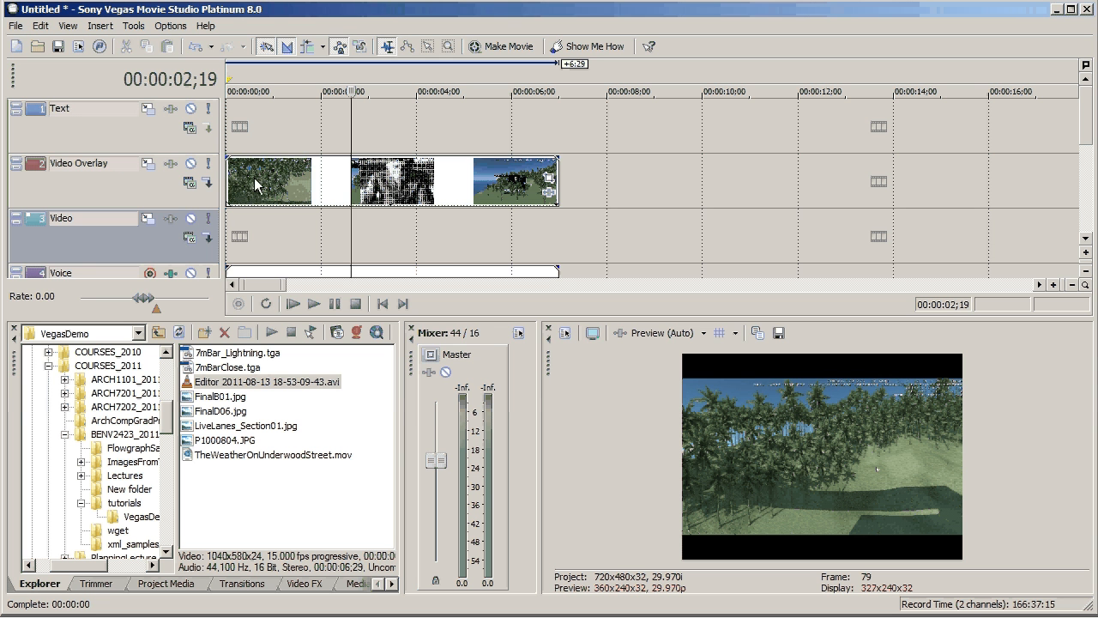
mouse_move(11, 26)
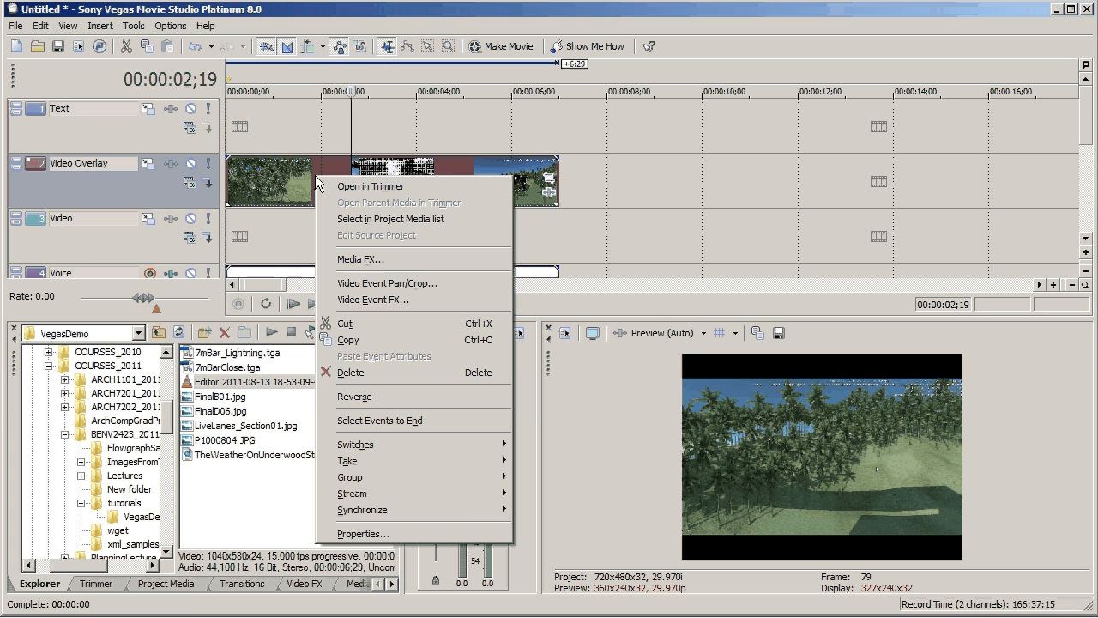
left_click(364, 534)
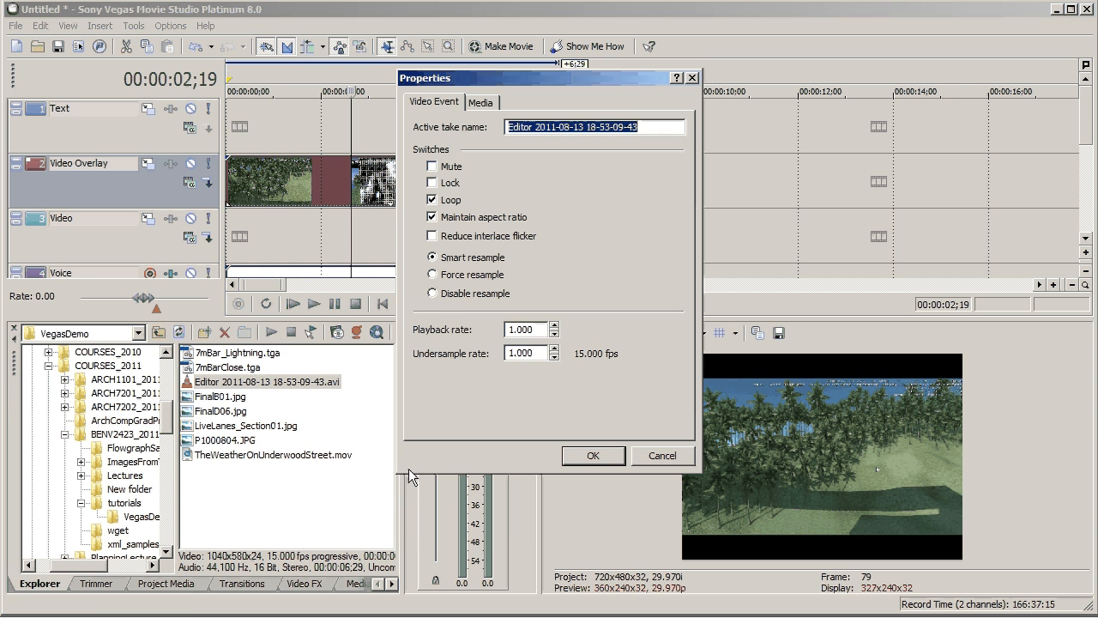
left_click(481, 102)
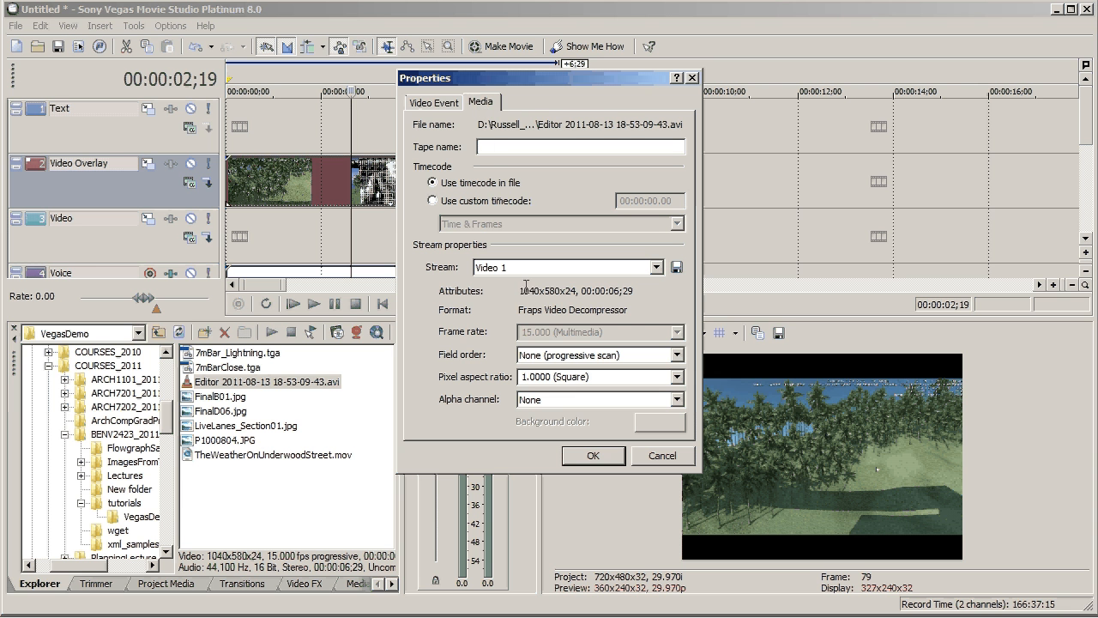
left_click(580, 146)
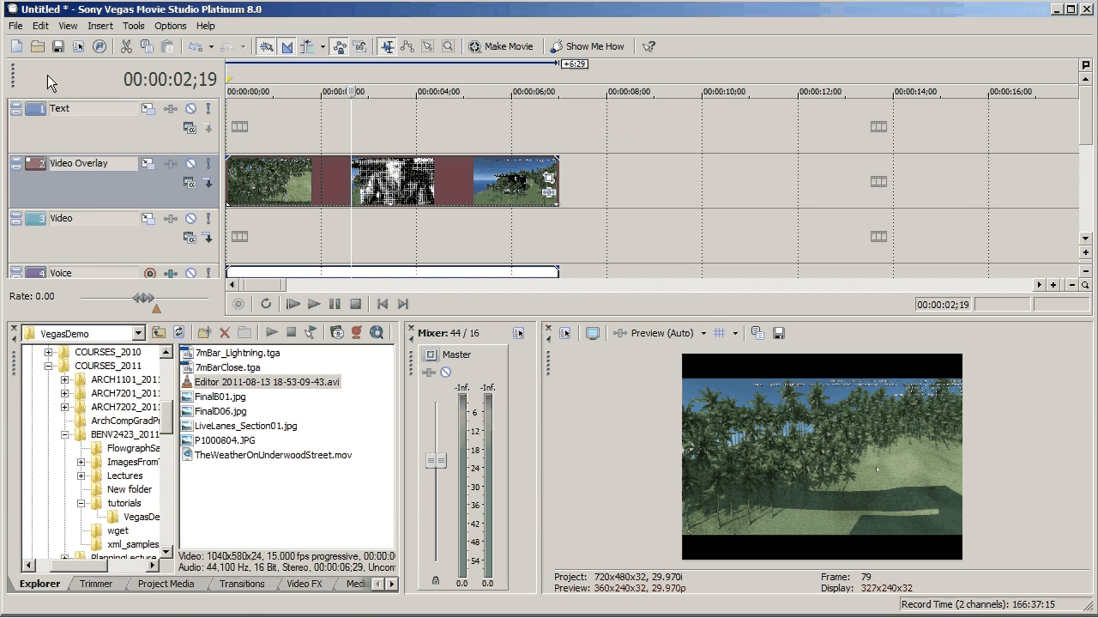
- Set the project video to 1040x580 with progressive field order and apply it
left_click(18, 27)
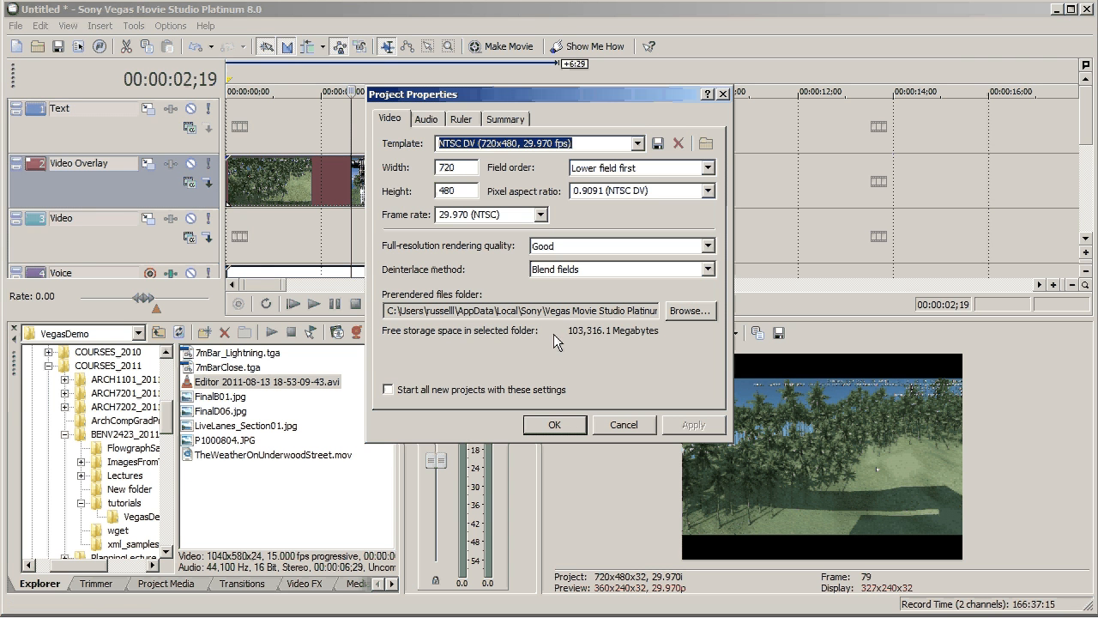
left_click(452, 166)
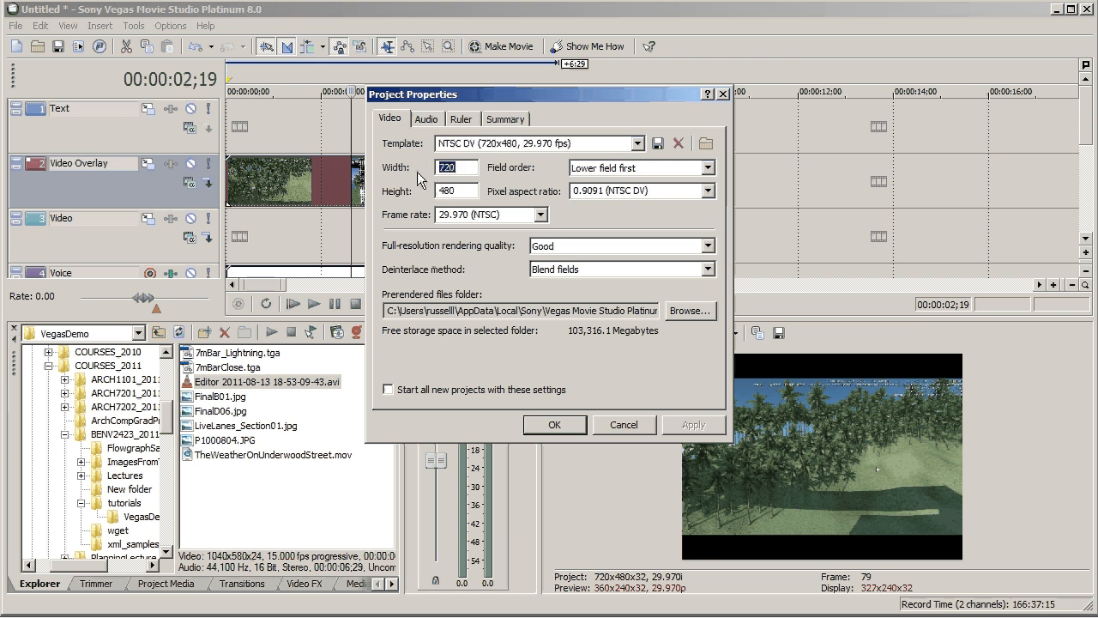
type("1040")
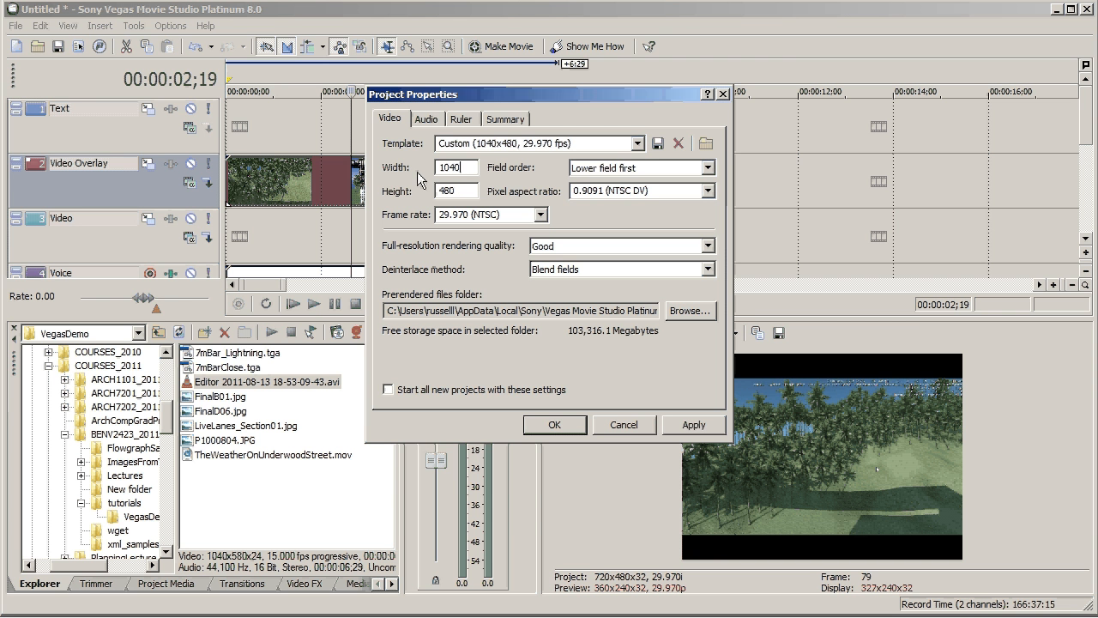
left_click(456, 190)
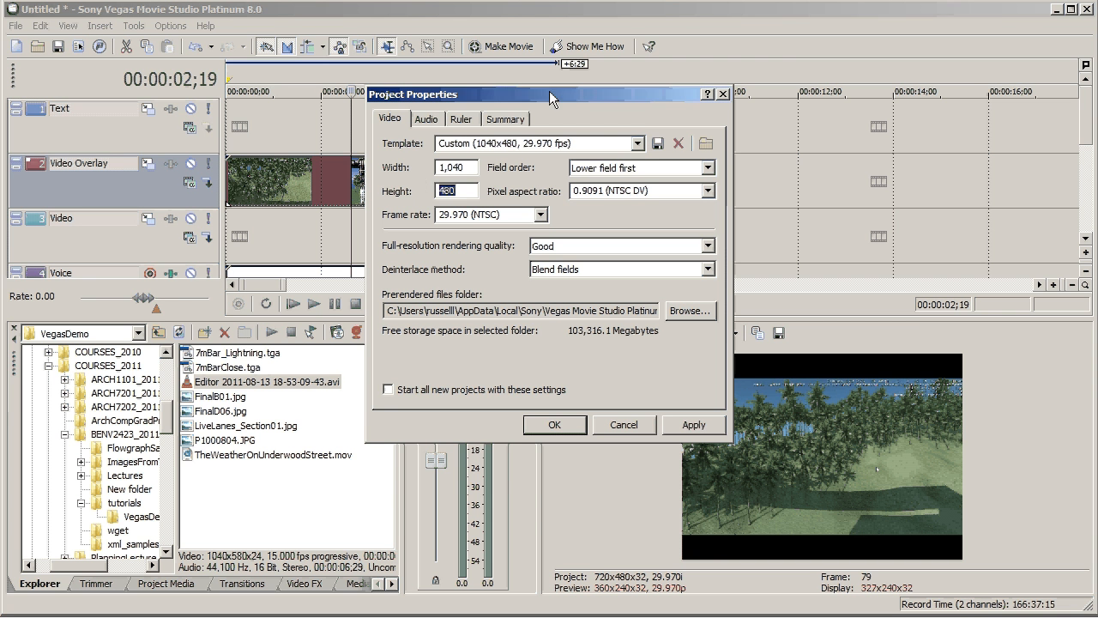
left_click_drag(551, 94, 440, 108)
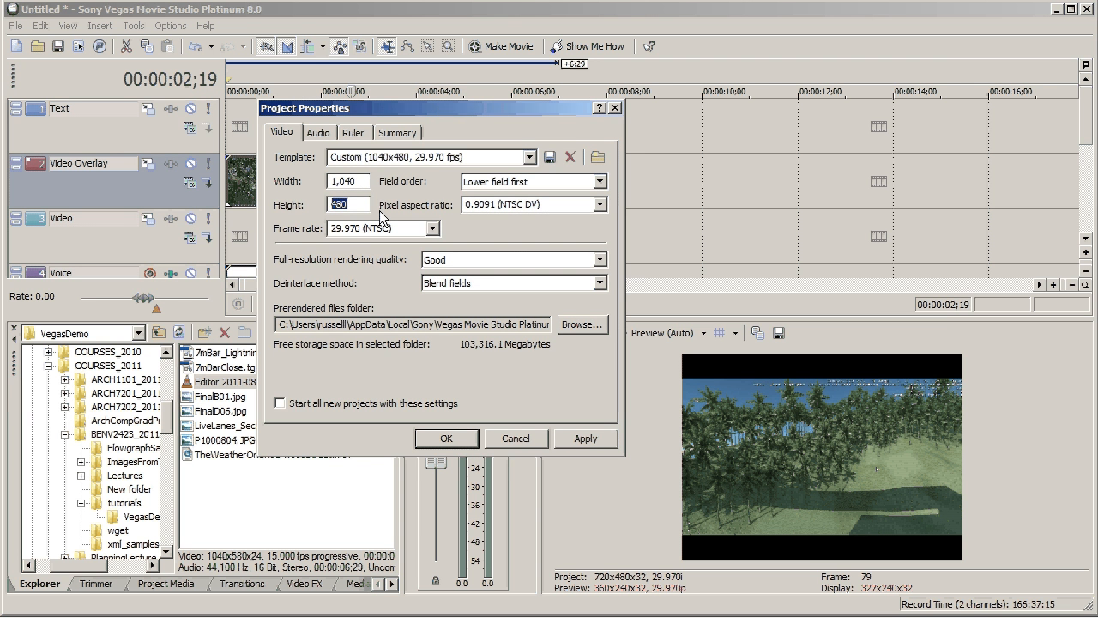
type("580")
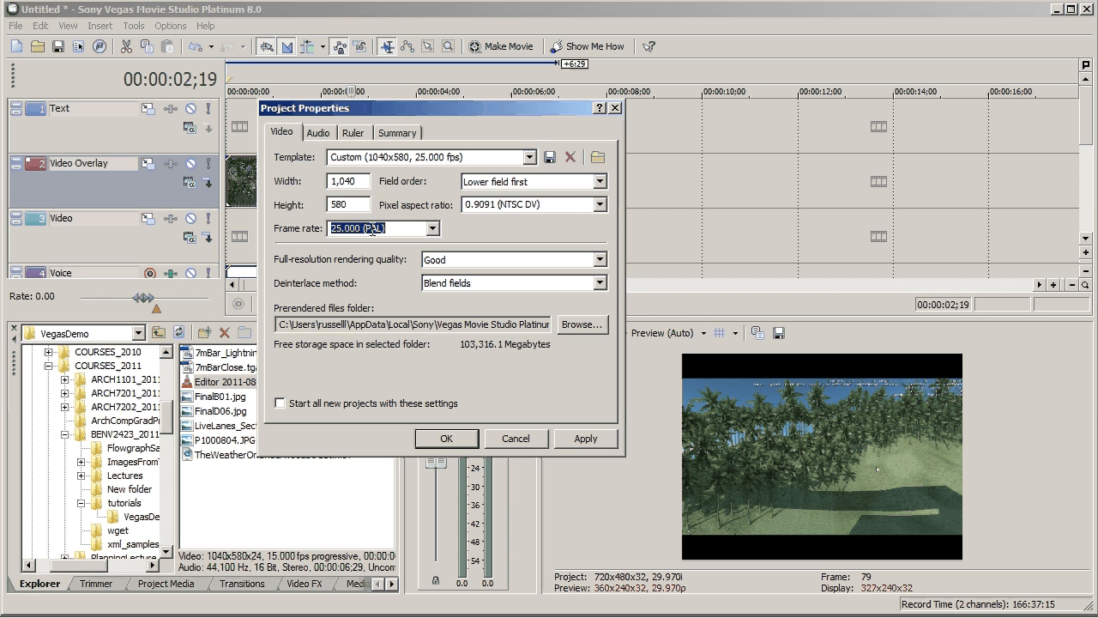
left_click(600, 181)
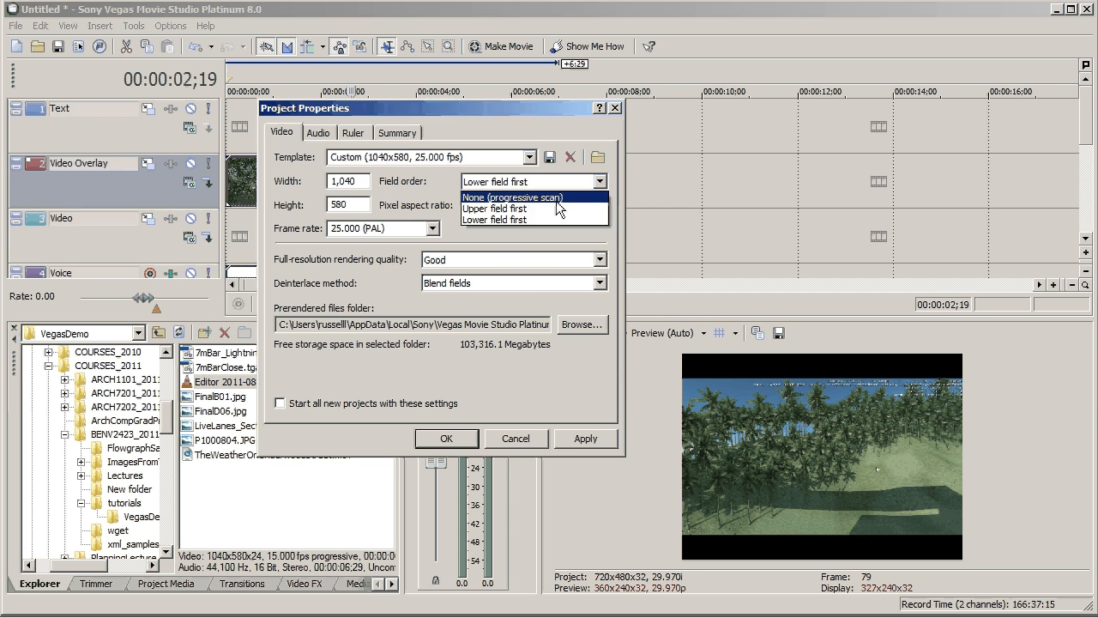
left_click(511, 197)
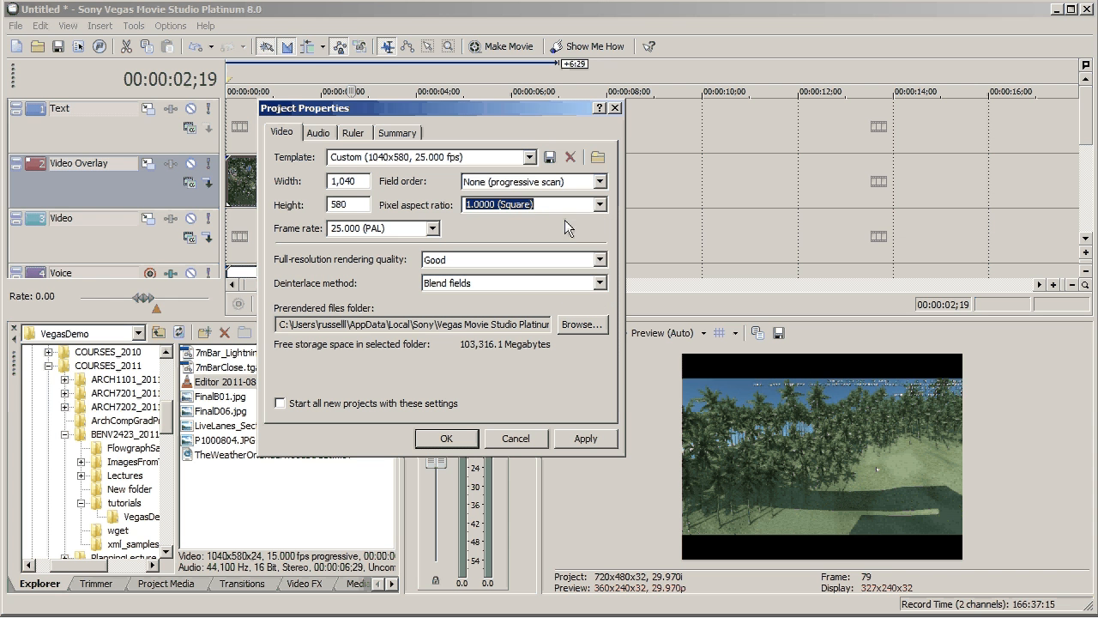
mouse_move(527, 272)
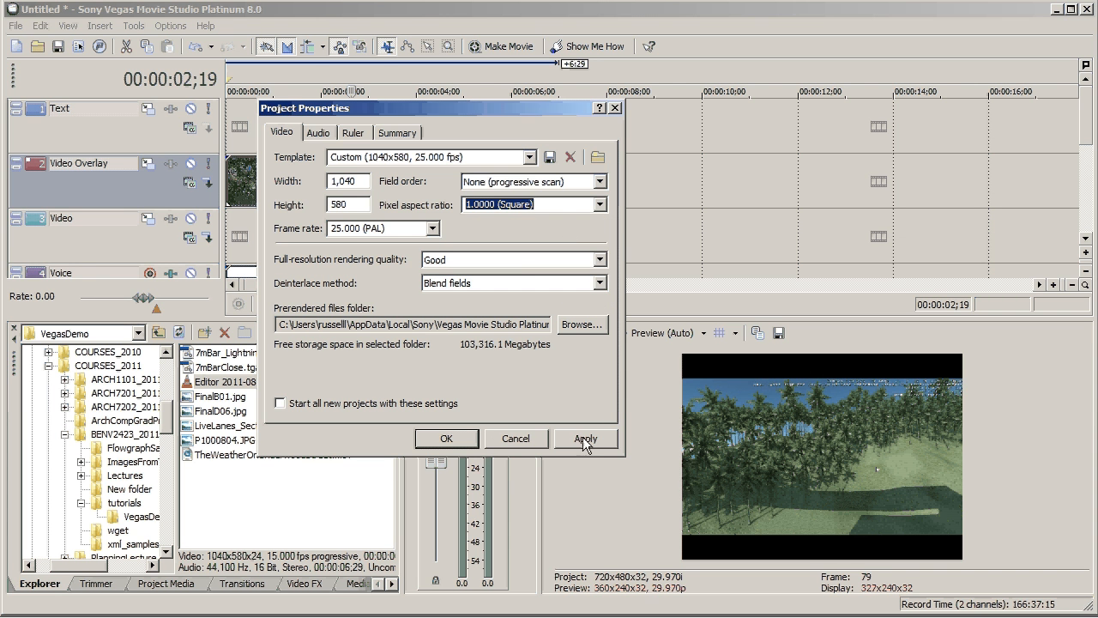
left_click(585, 439)
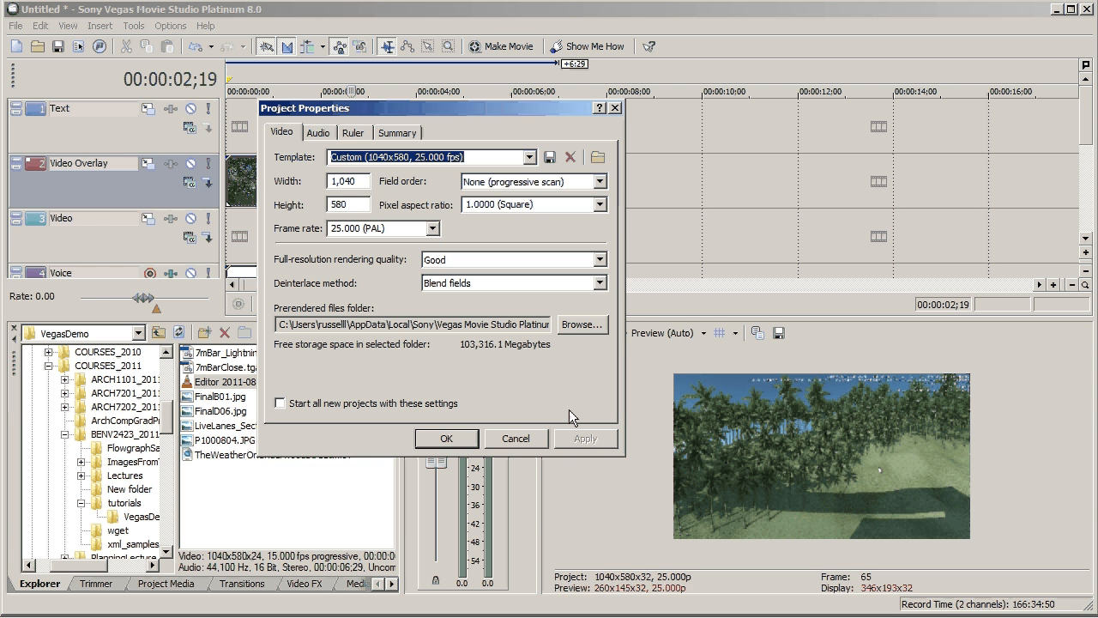
mouse_move(572, 412)
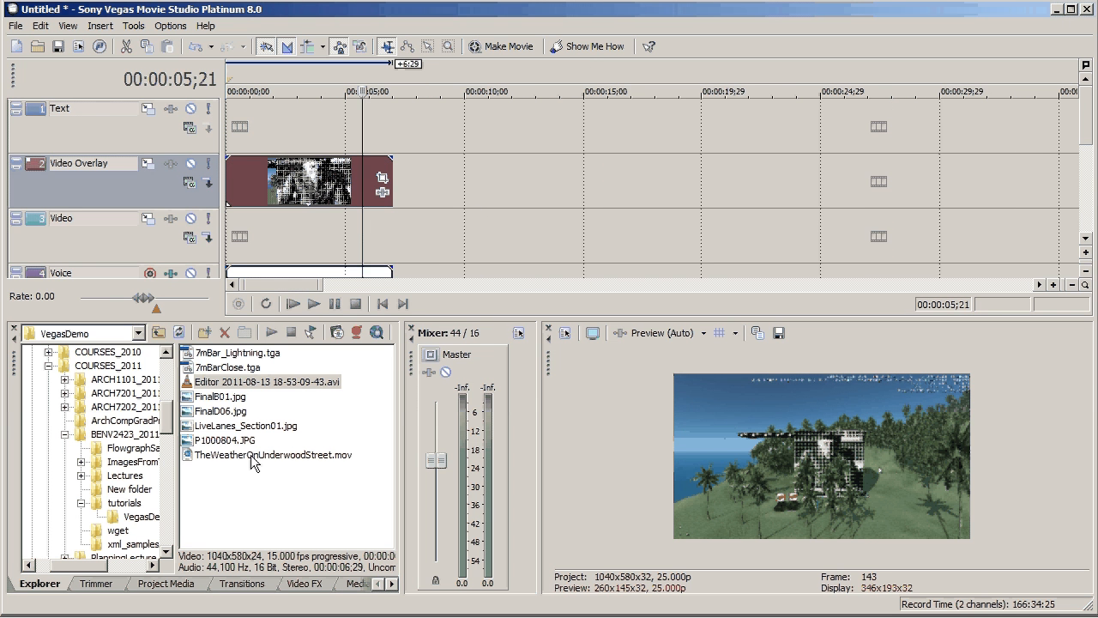
- Drag TheWeatherOnUnderwoodStreet.mov onto the Video Overlay track after the Editor clip
left_click(270, 454)
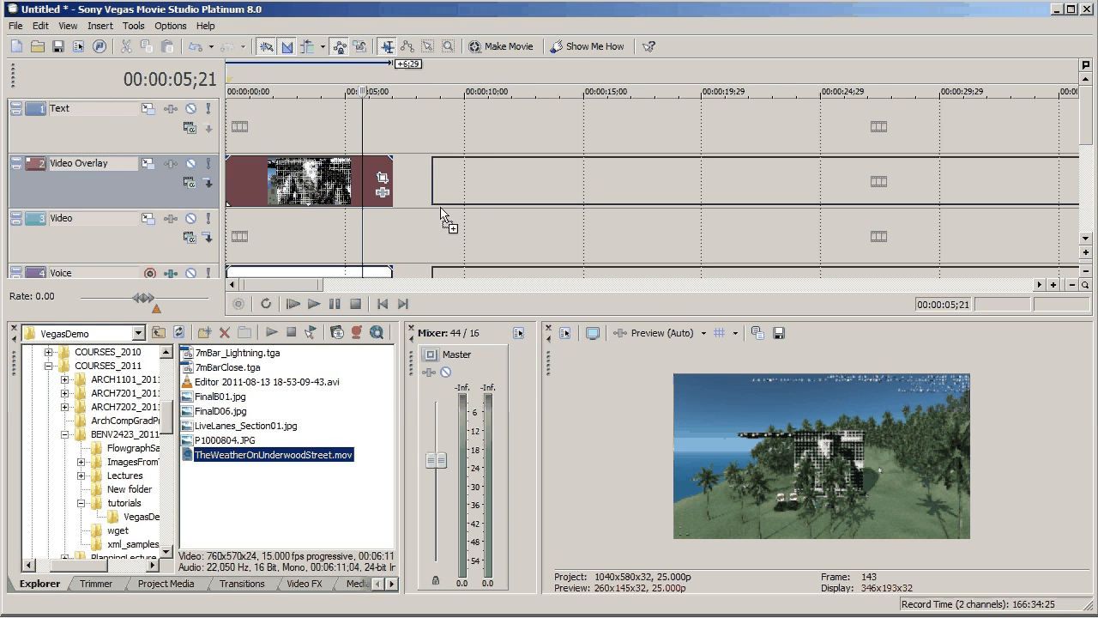
mouse_move(415, 187)
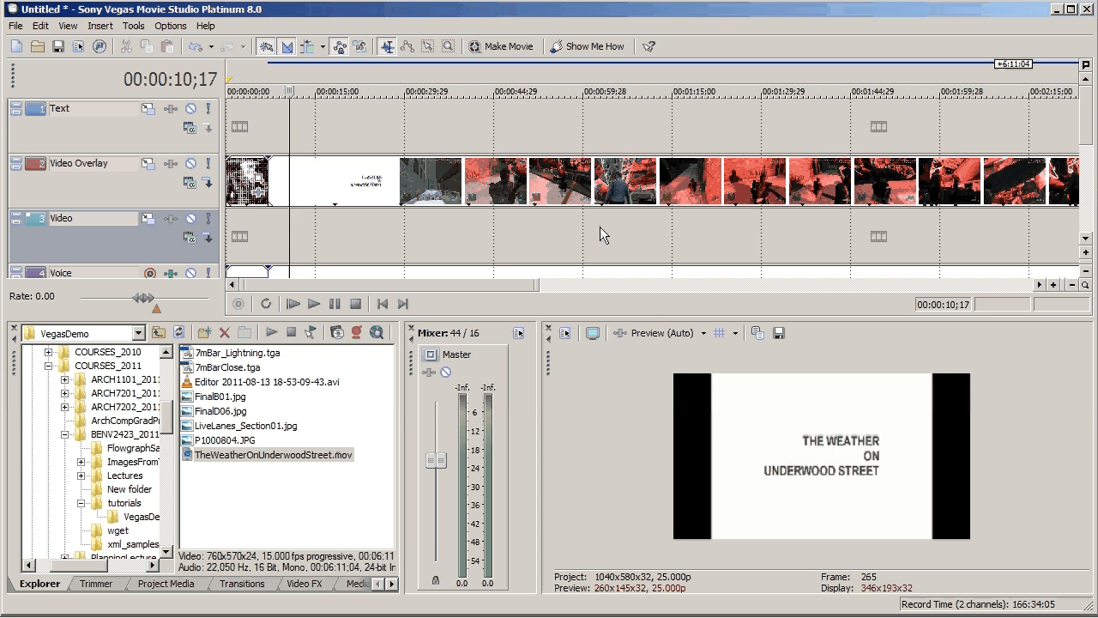
mouse_move(708, 437)
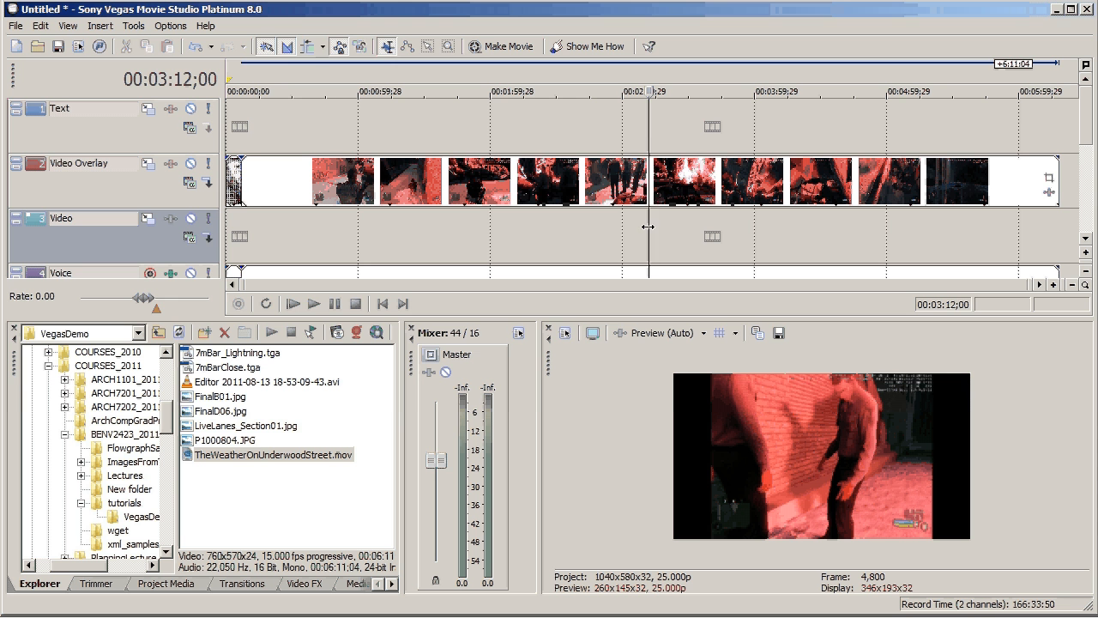
mouse_move(1046, 179)
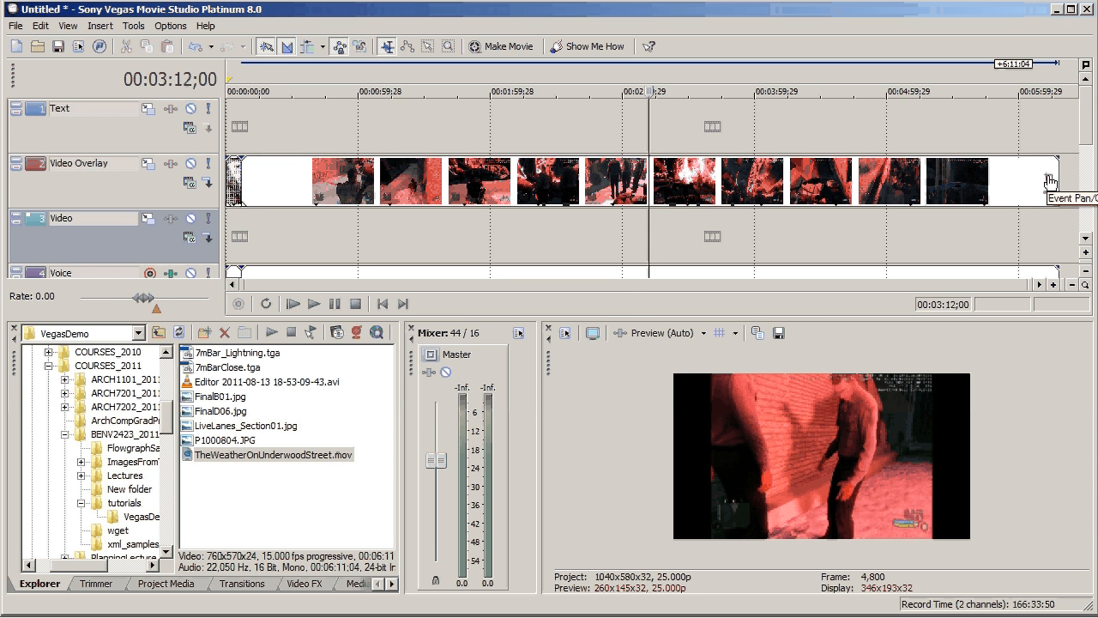
- Set Maintain aspect ratio to No in the Weather clip's Pan/Crop settings
left_click(1043, 180)
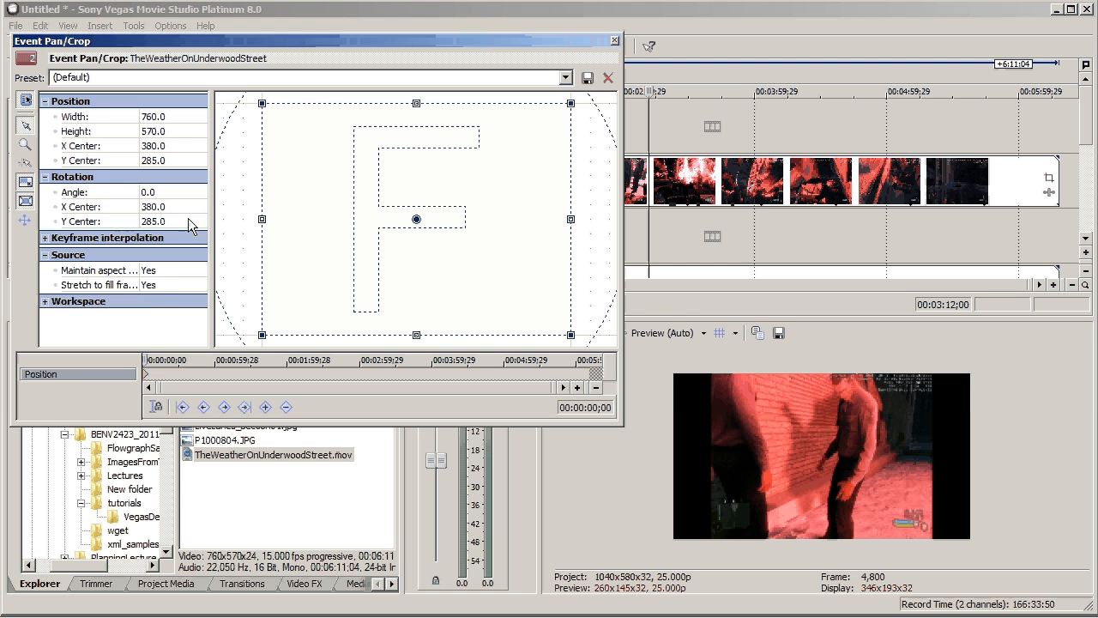
left_click(199, 270)
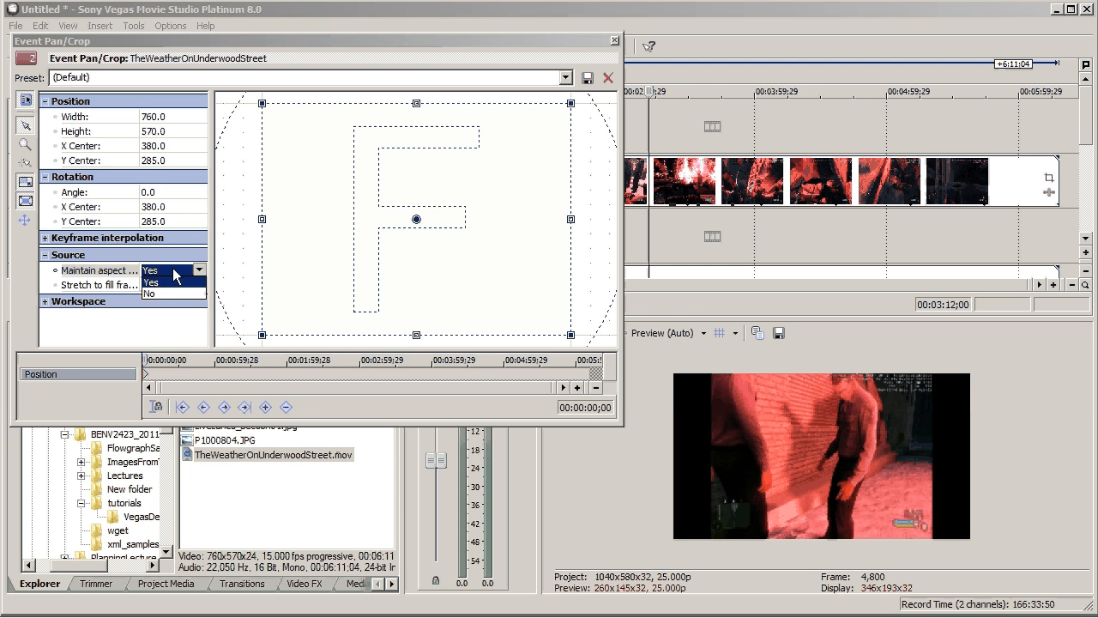
mouse_move(163, 298)
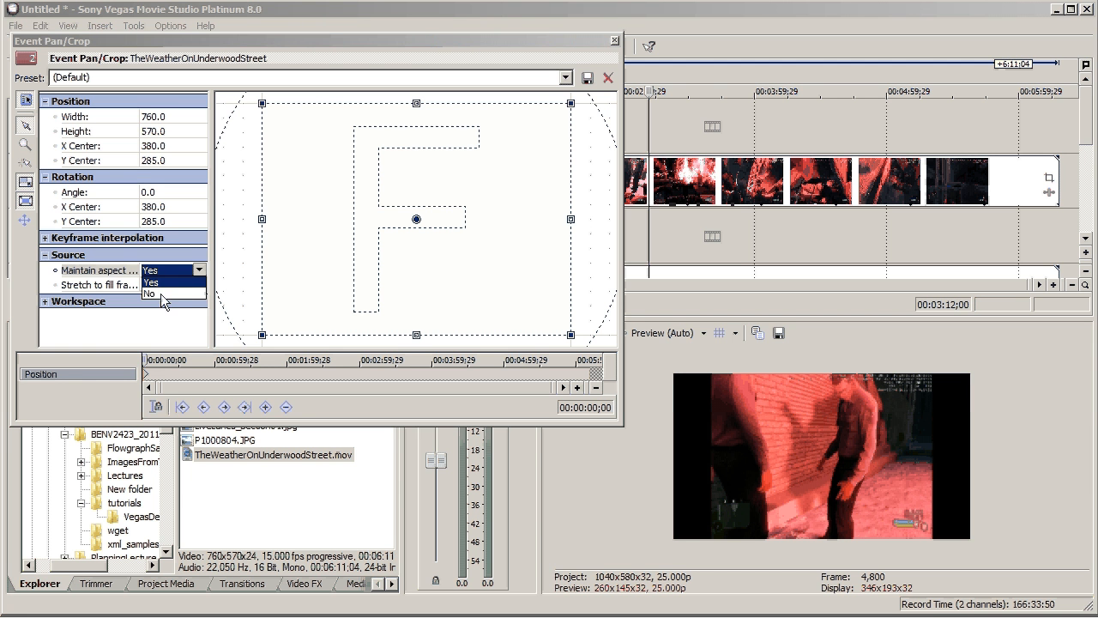
left_click(149, 294)
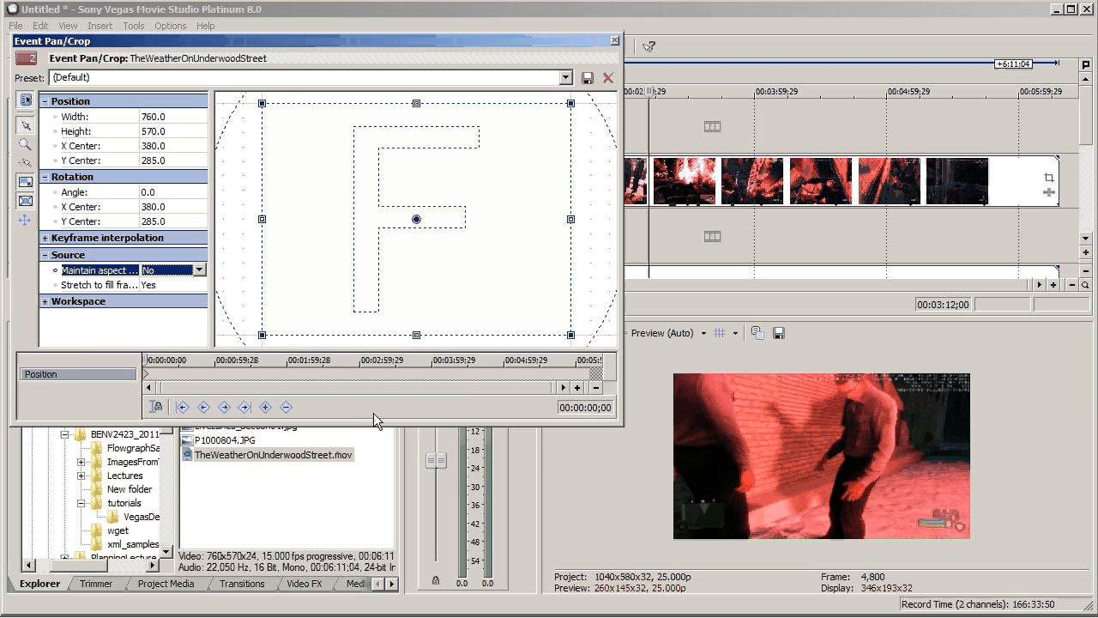
left_click(607, 77)
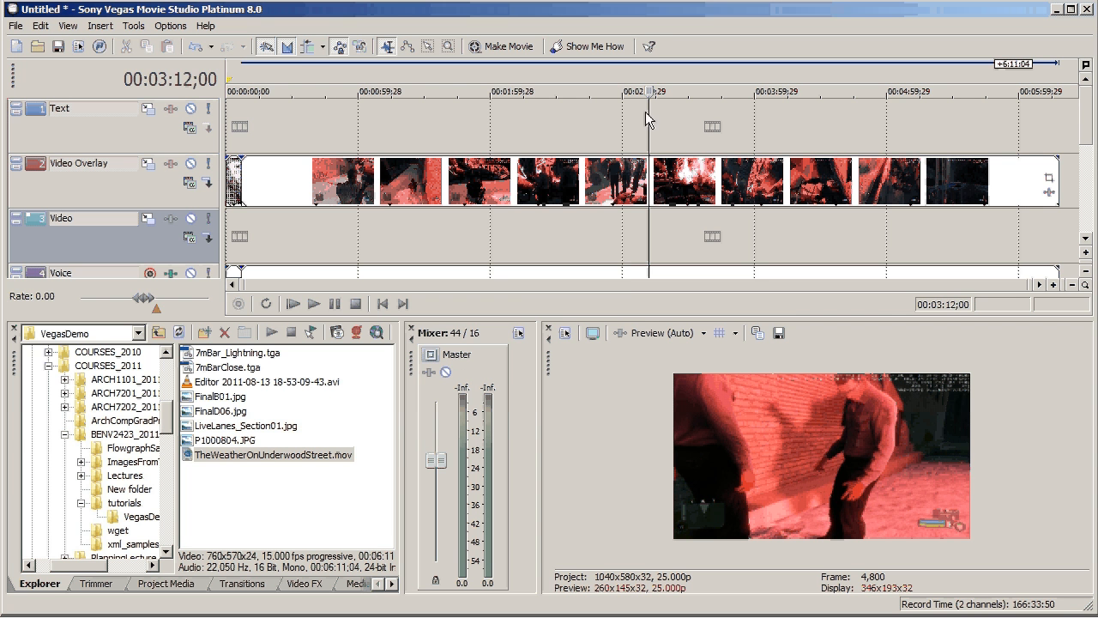
- Split the Weather clip at chosen cut points, including one around 4:04
left_click(383, 93)
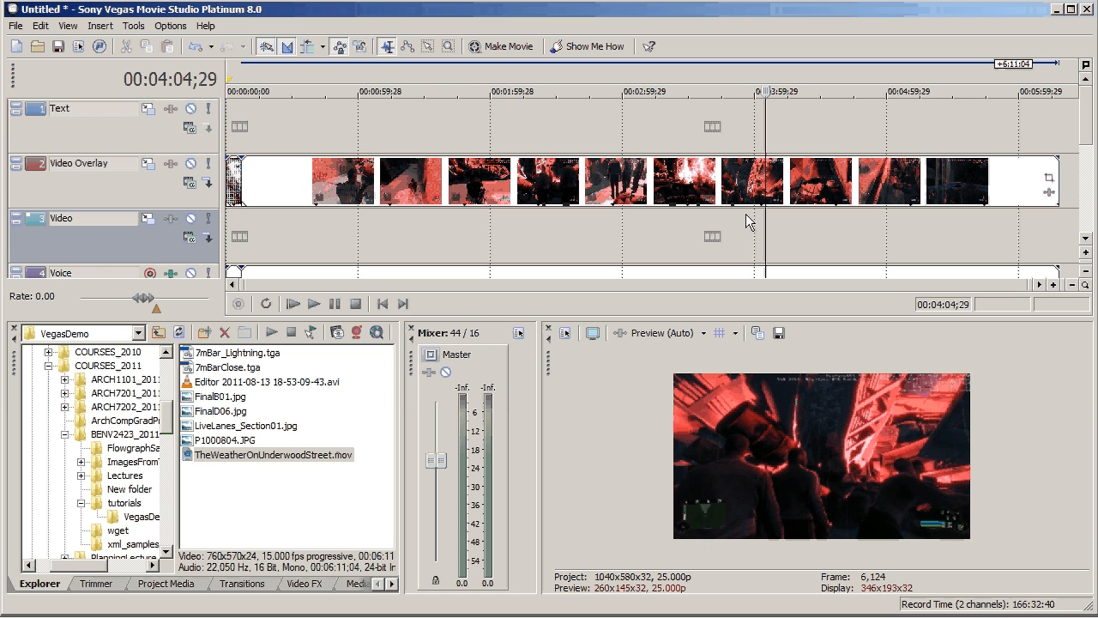
left_click(758, 181)
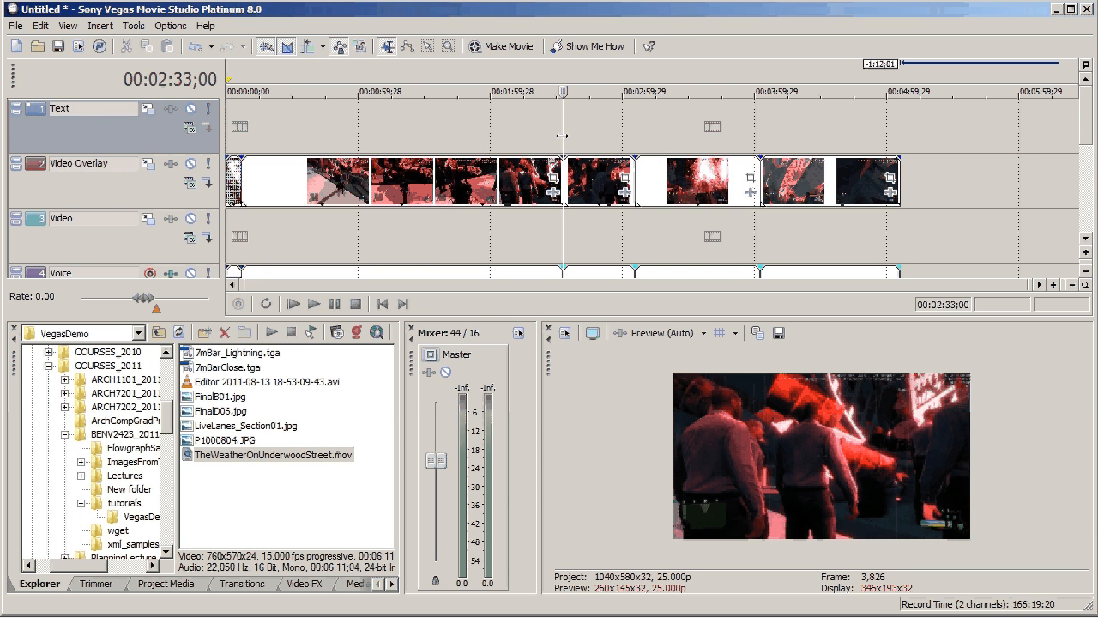
- Slide the Weather clip pieces together to close gaps, then preview from about 1:07
left_click(343, 92)
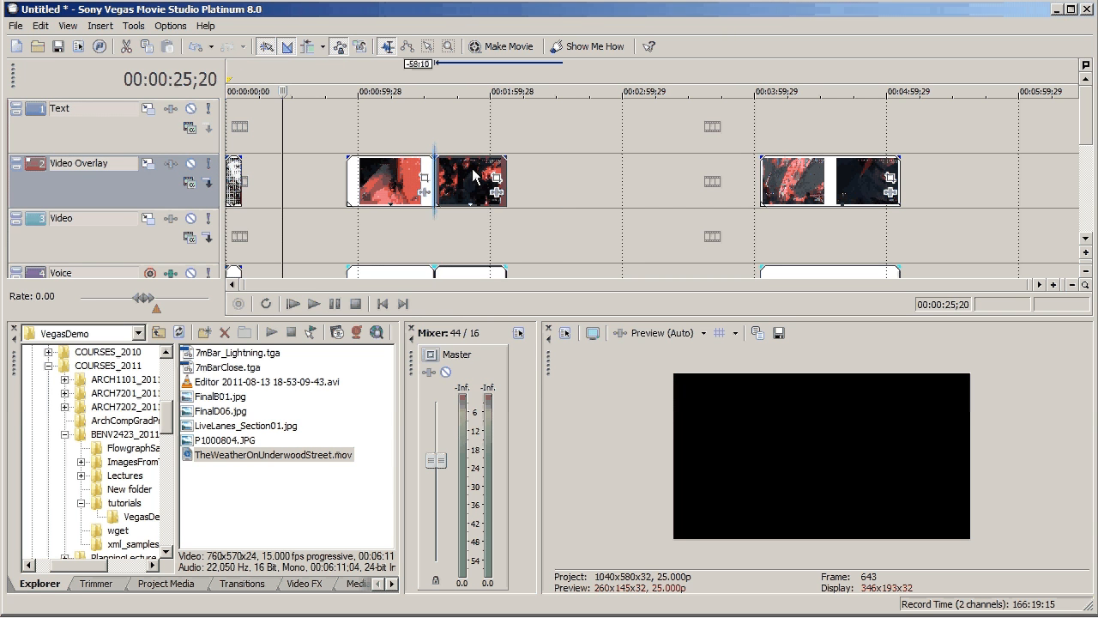
left_click_drag(472, 181, 581, 181)
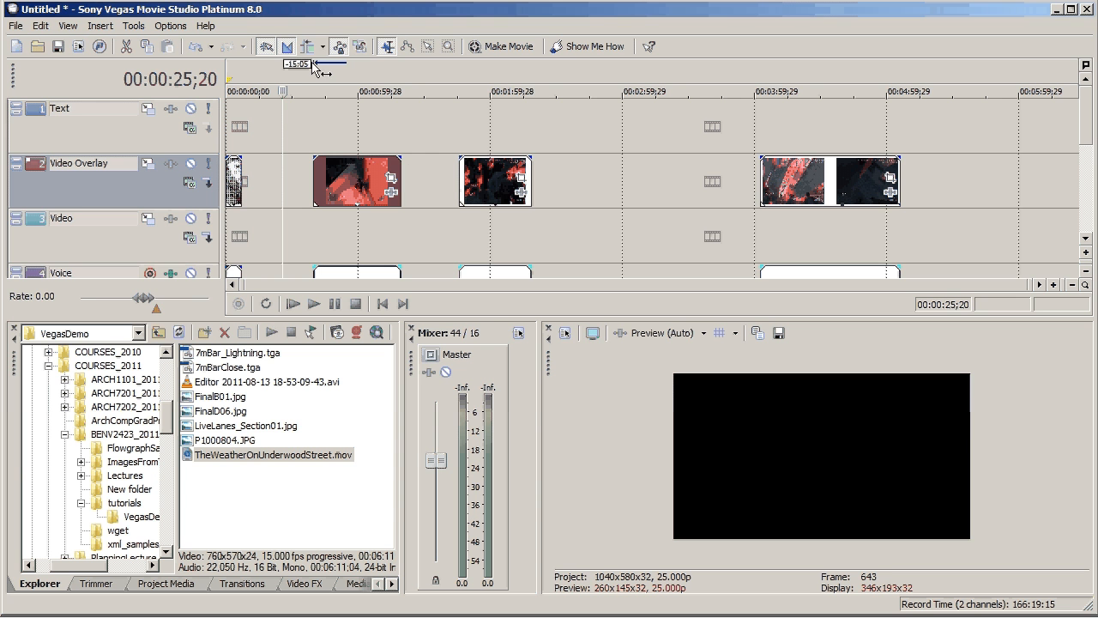
mouse_move(307, 46)
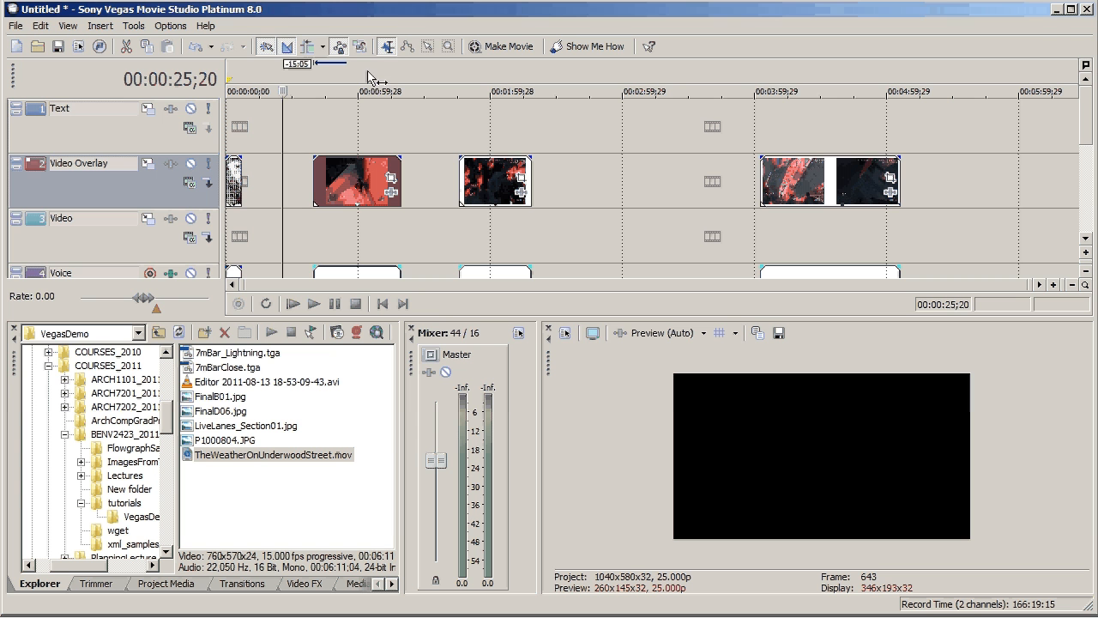
mouse_move(309, 47)
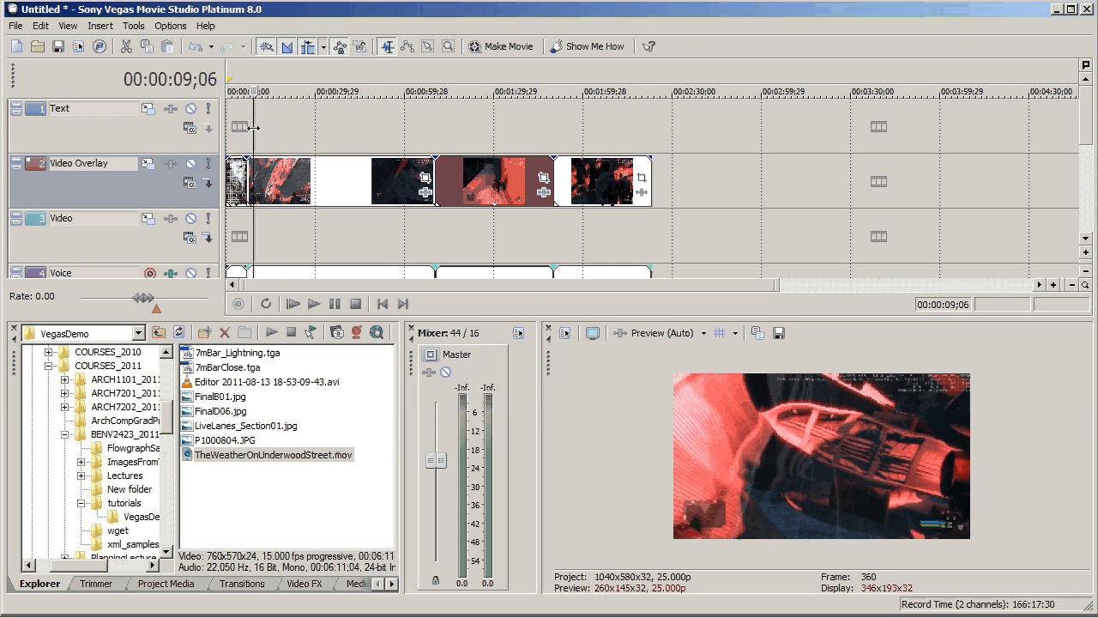
left_click(376, 90)
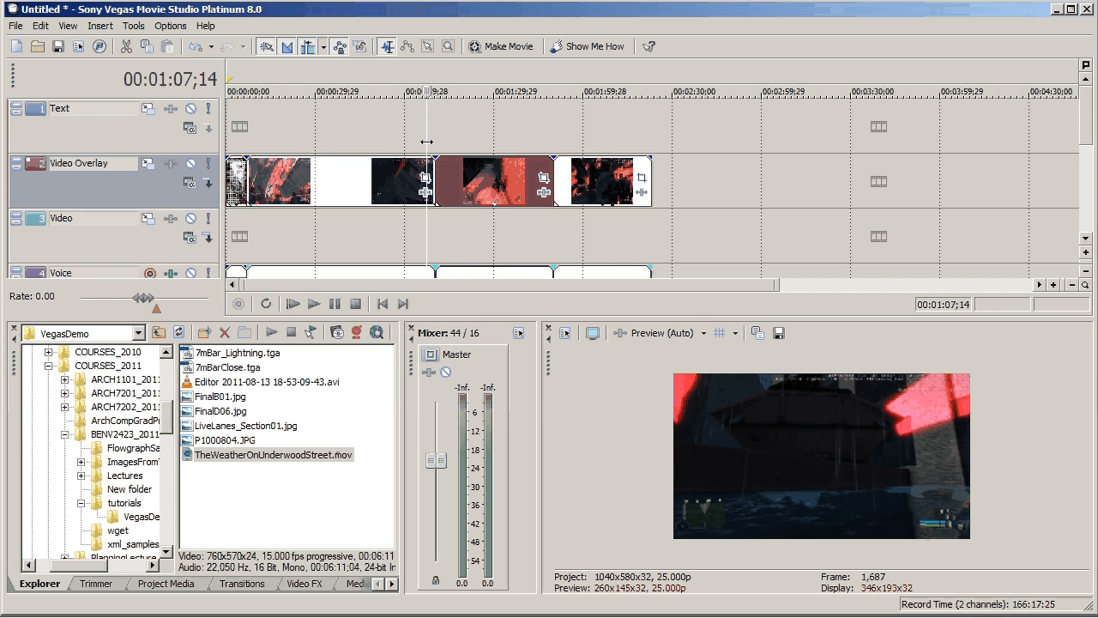
left_click(291, 303)
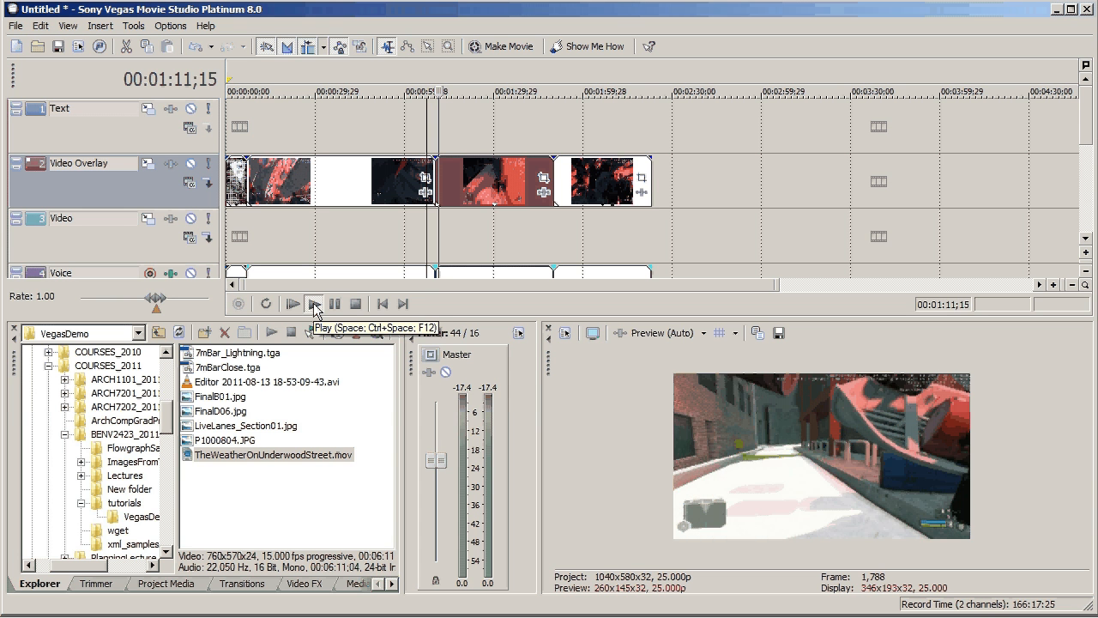
left_click(314, 303)
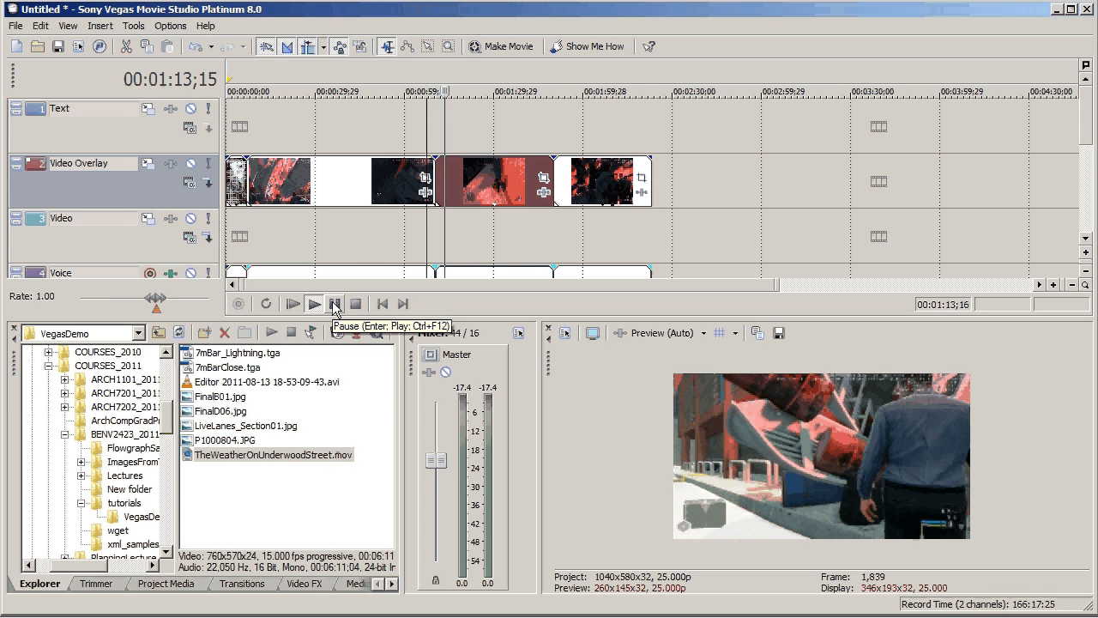
left_click(314, 303)
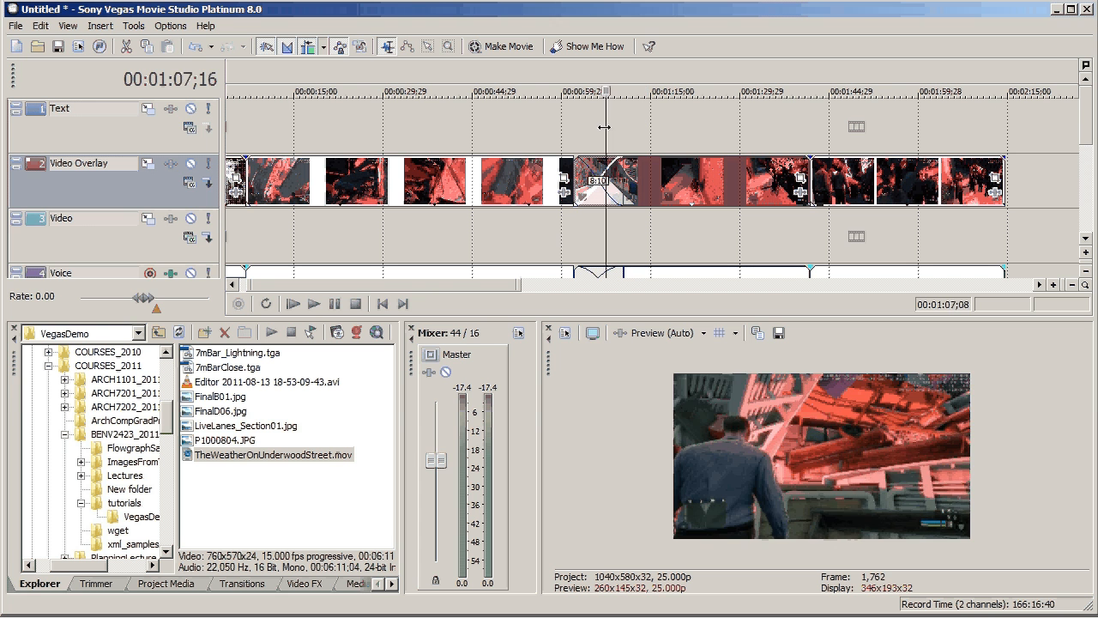
- Play back the crossfade between the overlapping Weather clip pieces near one minute
left_click(314, 302)
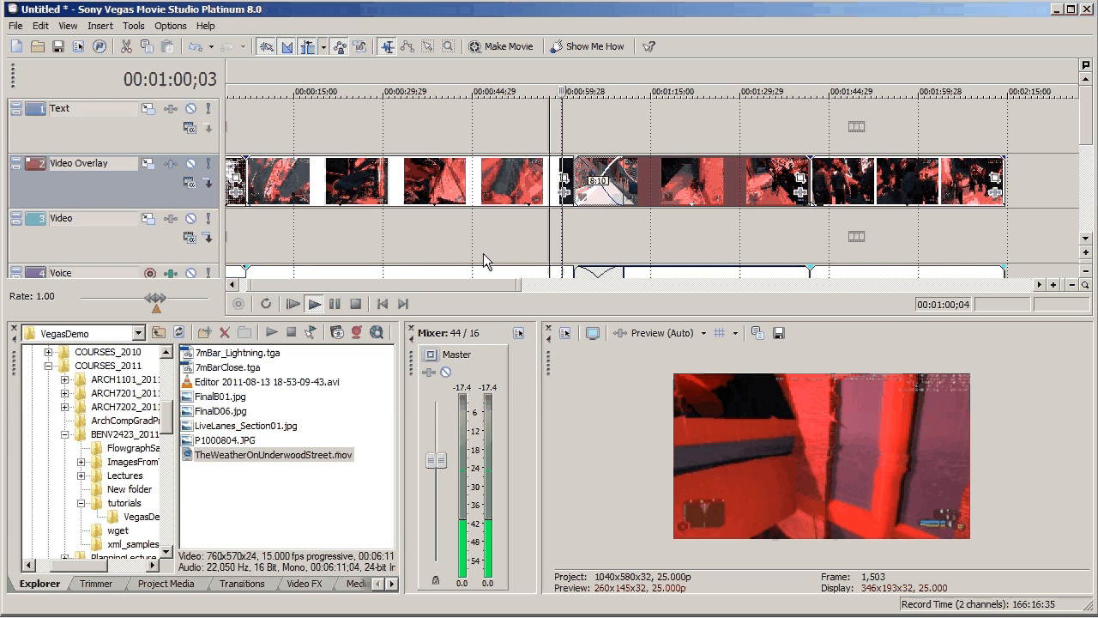
left_click(314, 302)
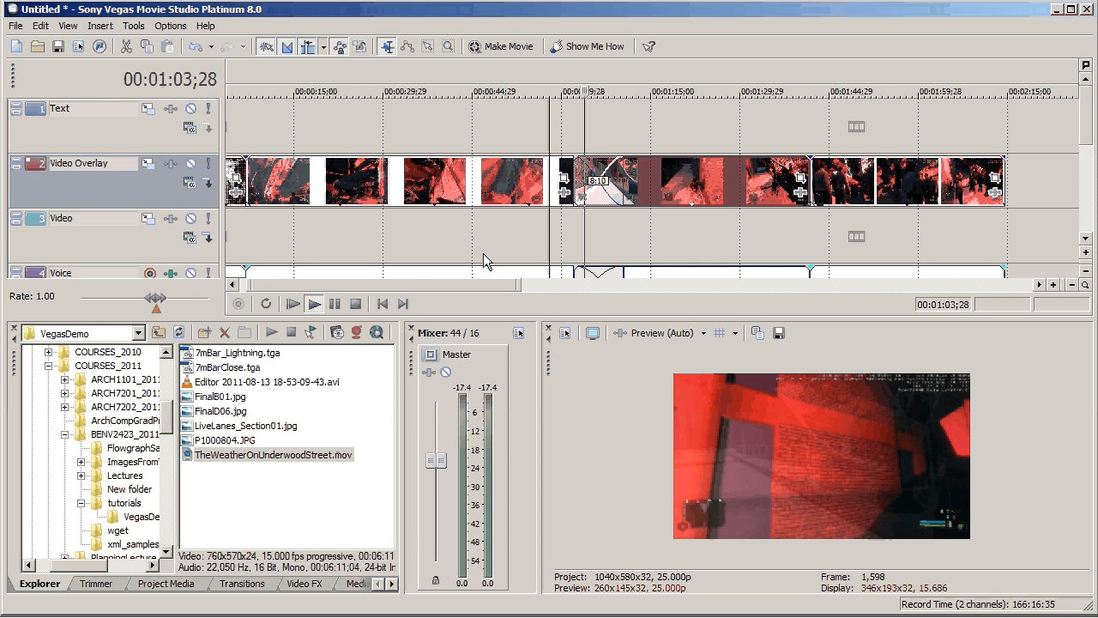
left_click(314, 303)
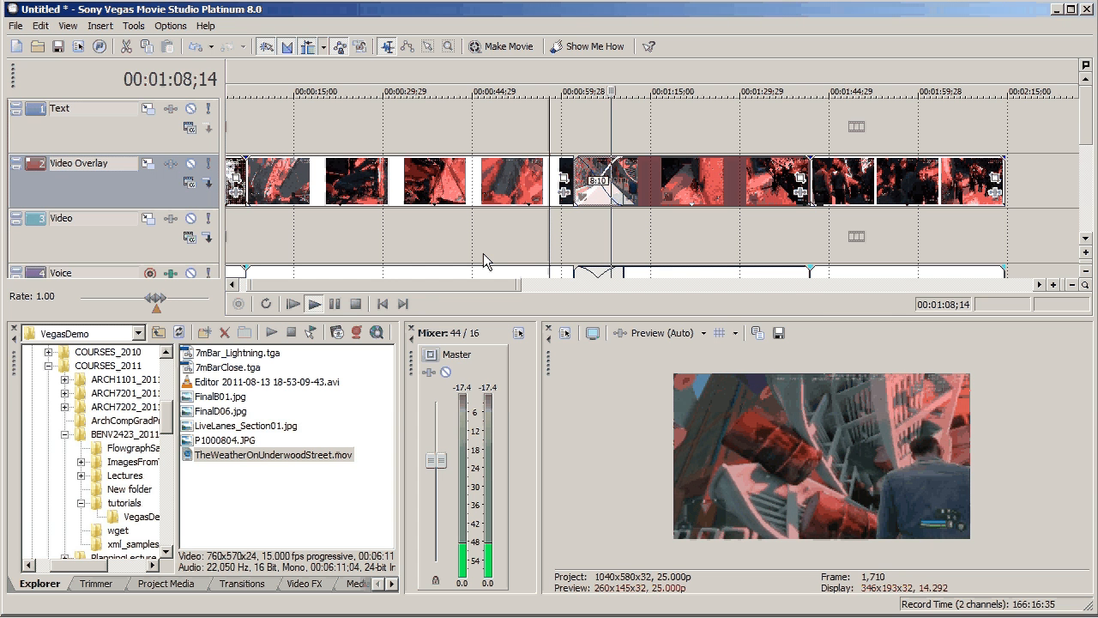
left_click(314, 302)
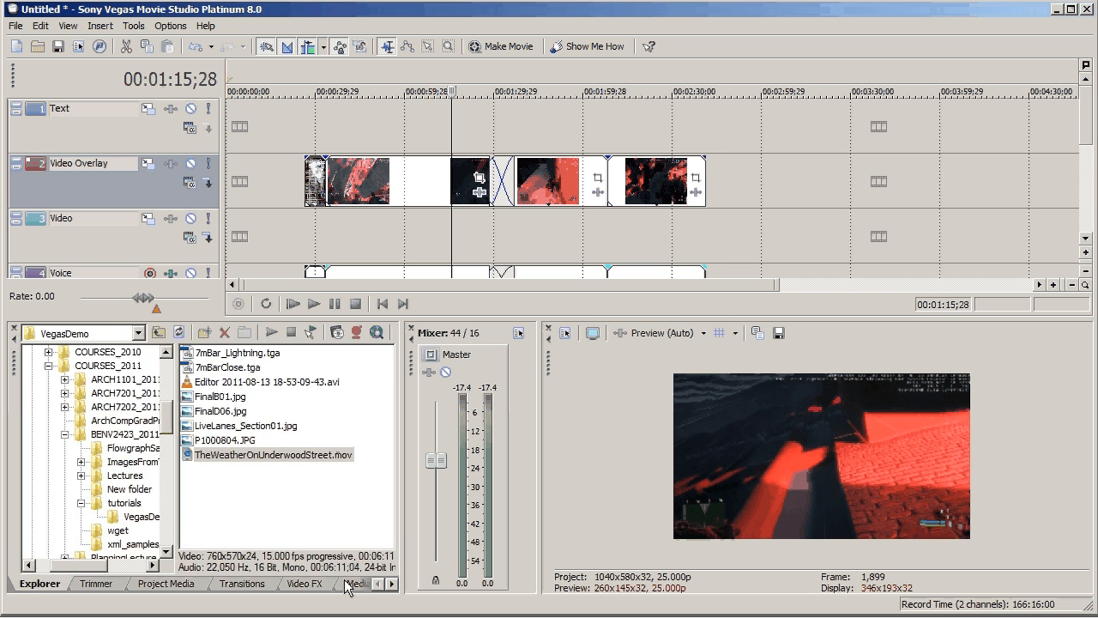
- Drop a text title preset at 0:00 on the Text track and type VegasDemo
left_click(354, 584)
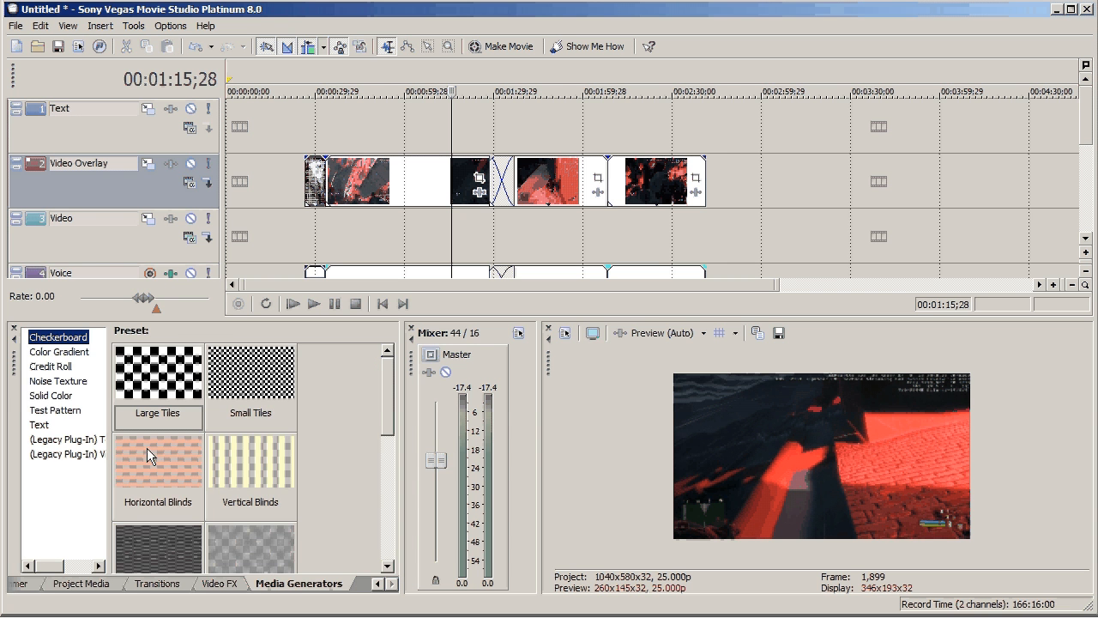
left_click(55, 409)
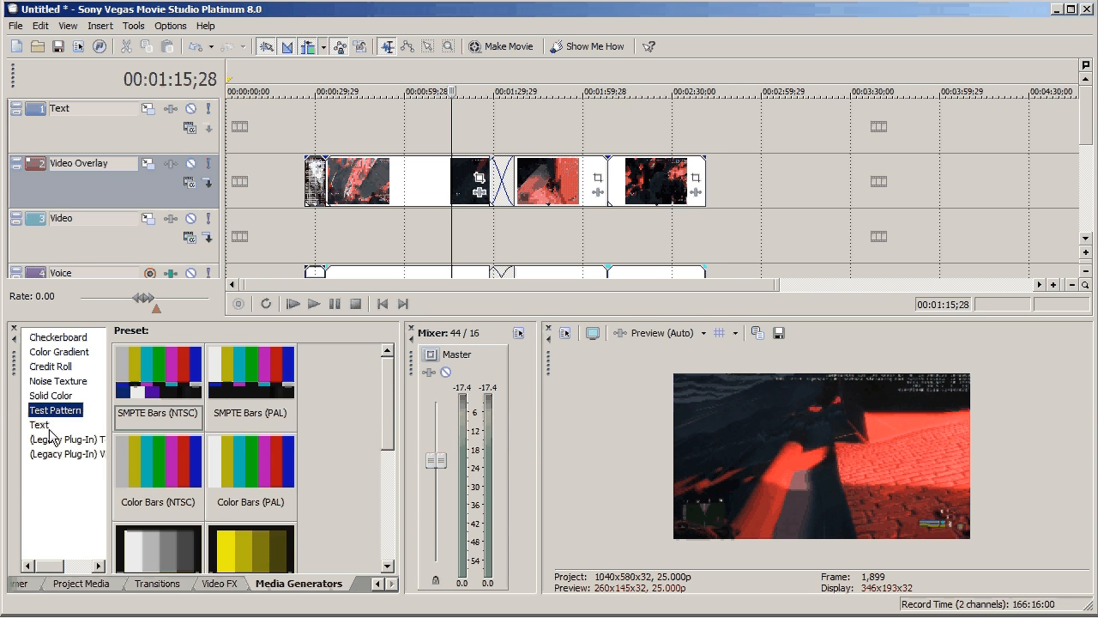
left_click(39, 423)
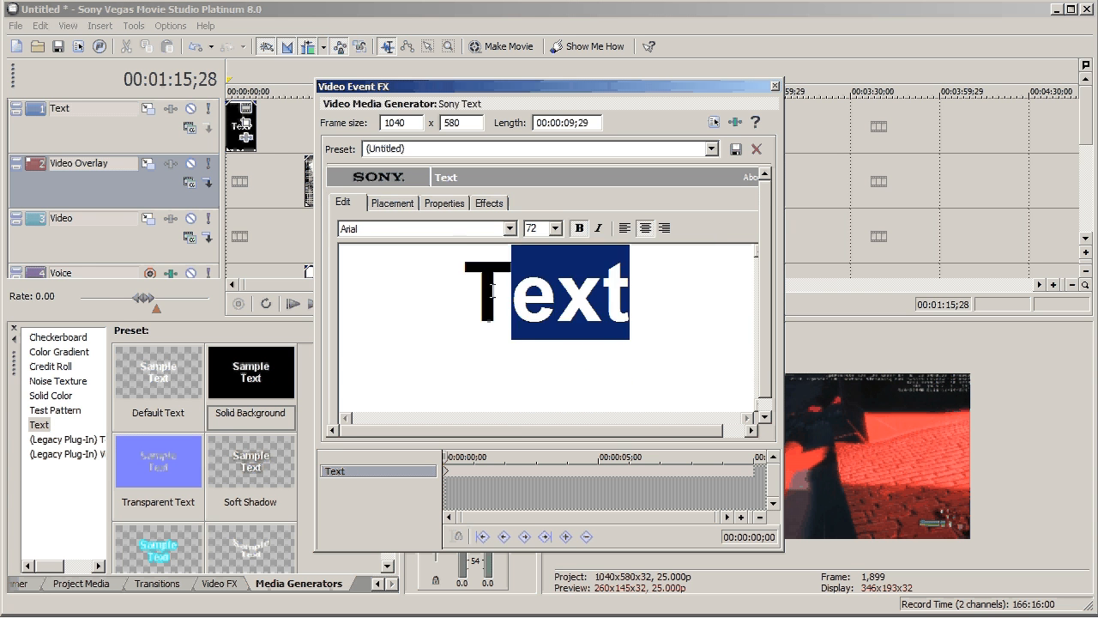
type("Veg")
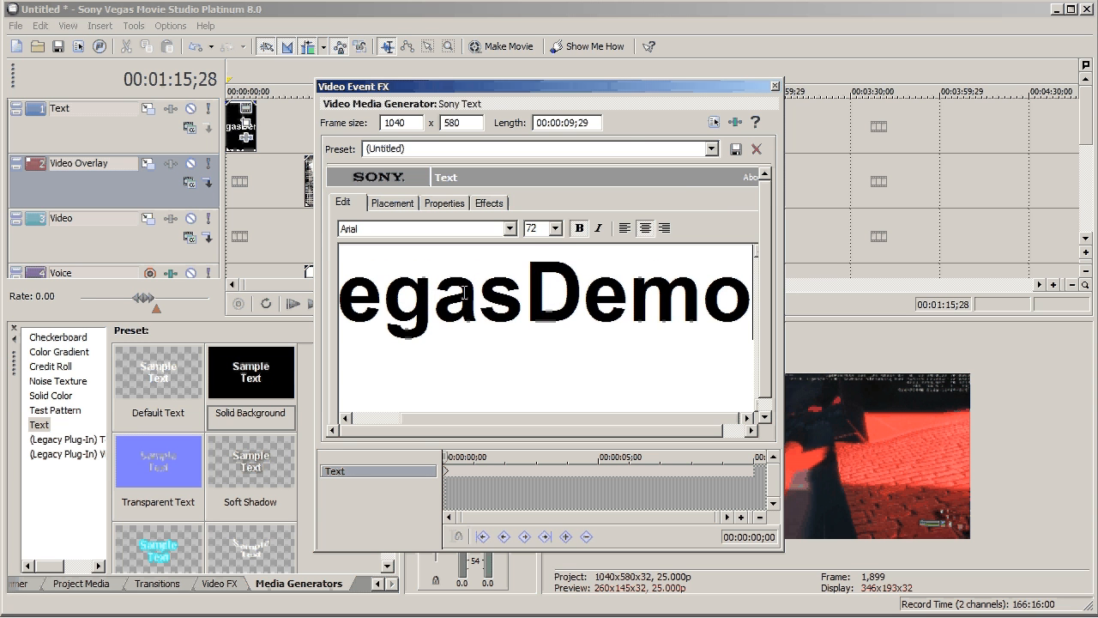
mouse_move(643, 96)
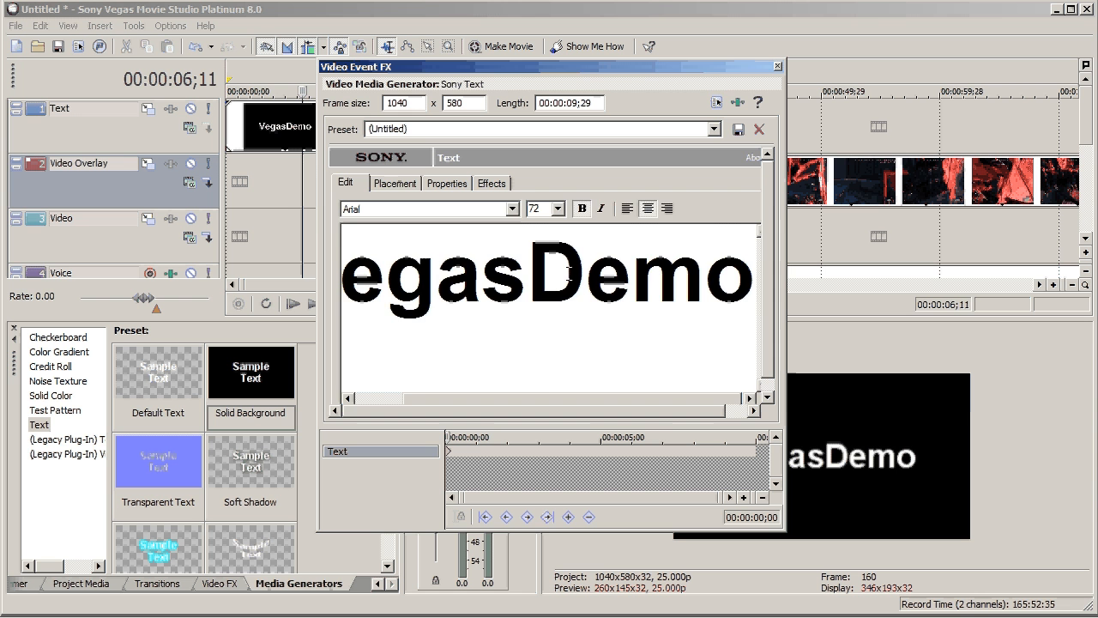
left_click(394, 183)
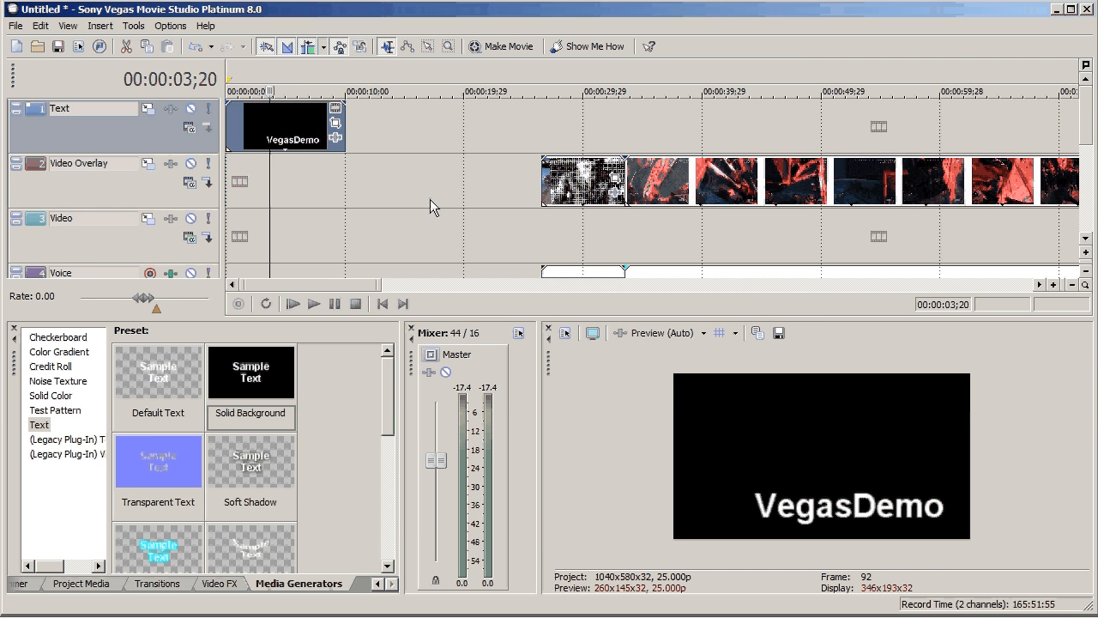
mouse_move(290, 141)
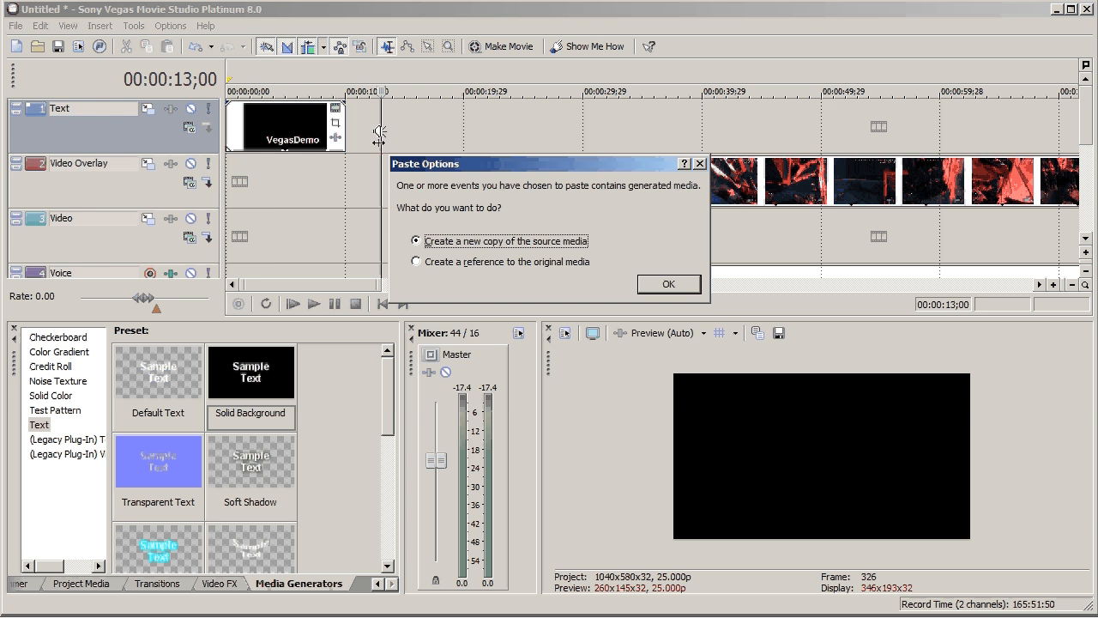
mouse_move(530, 252)
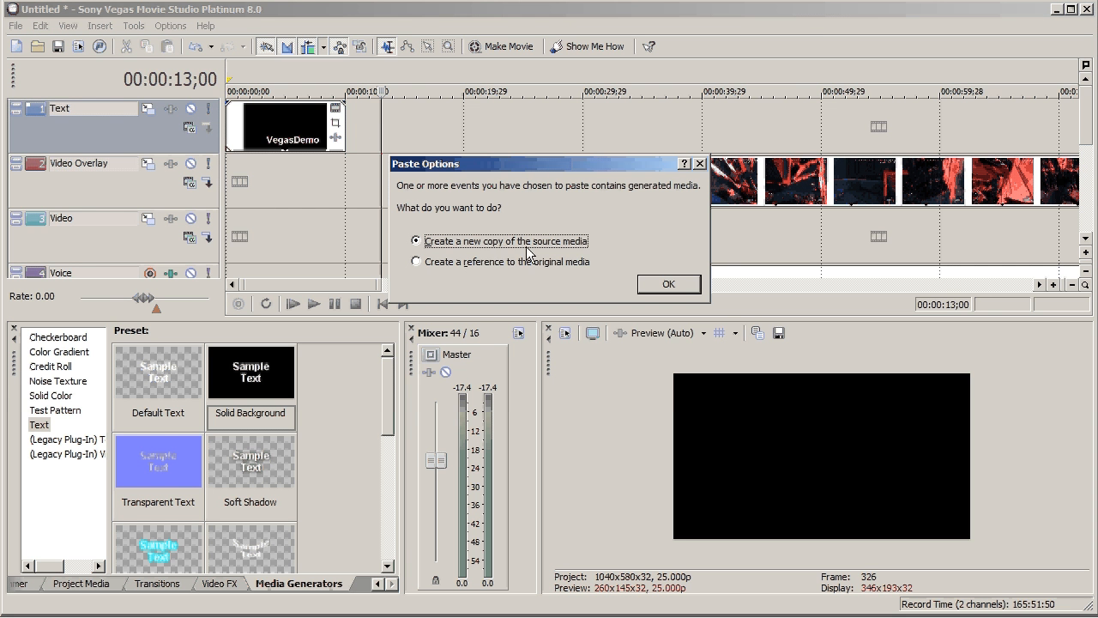
left_click(668, 283)
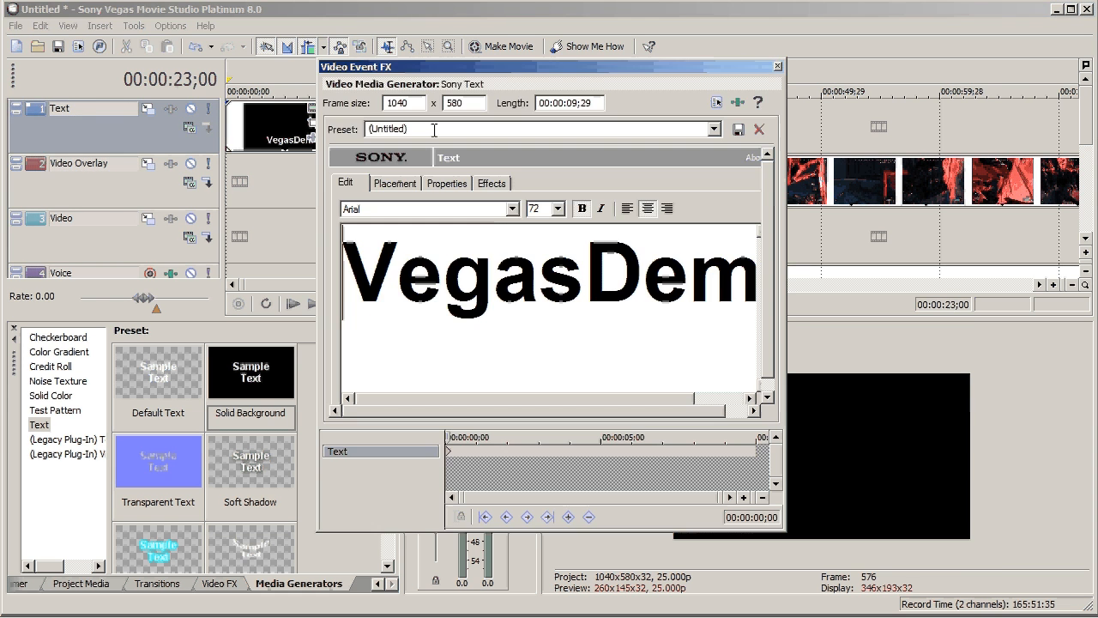
type("Ru")
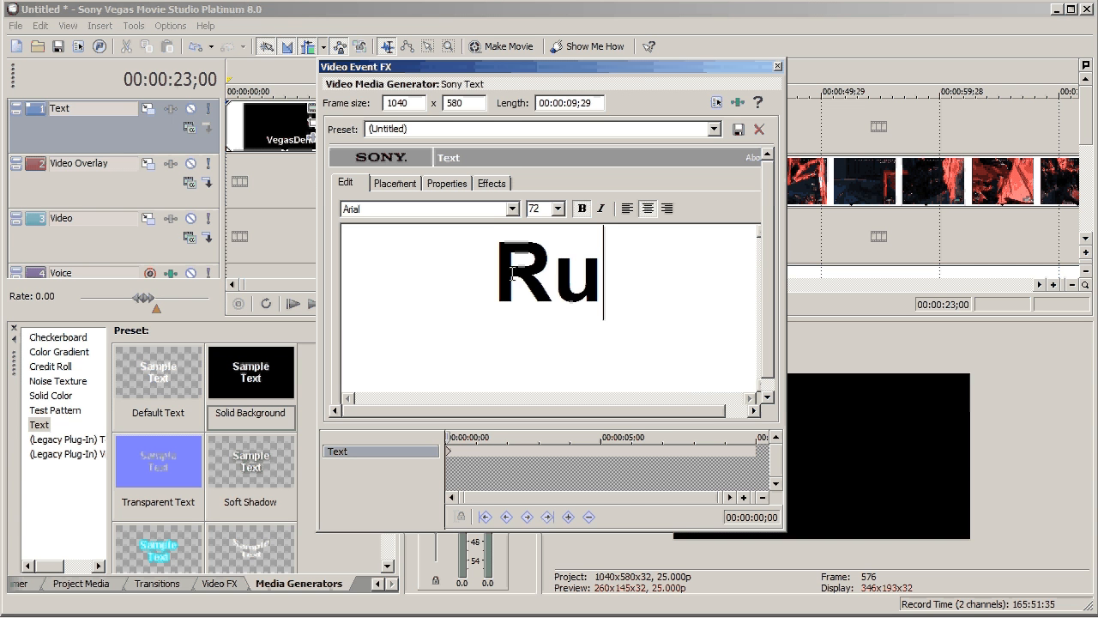
type("ssellLowe")
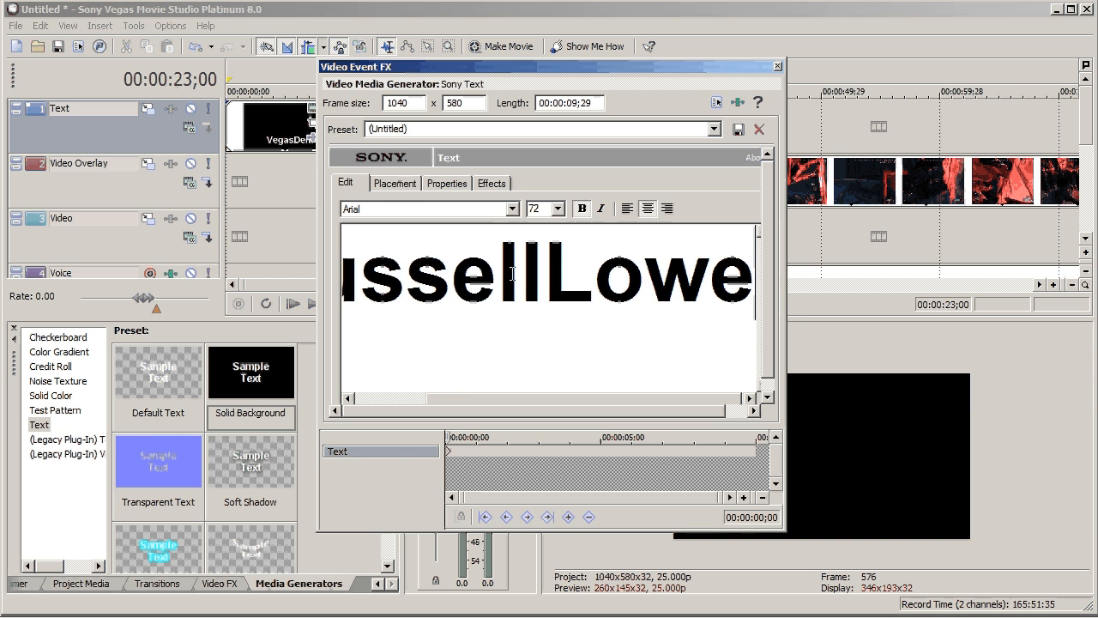
left_click(394, 182)
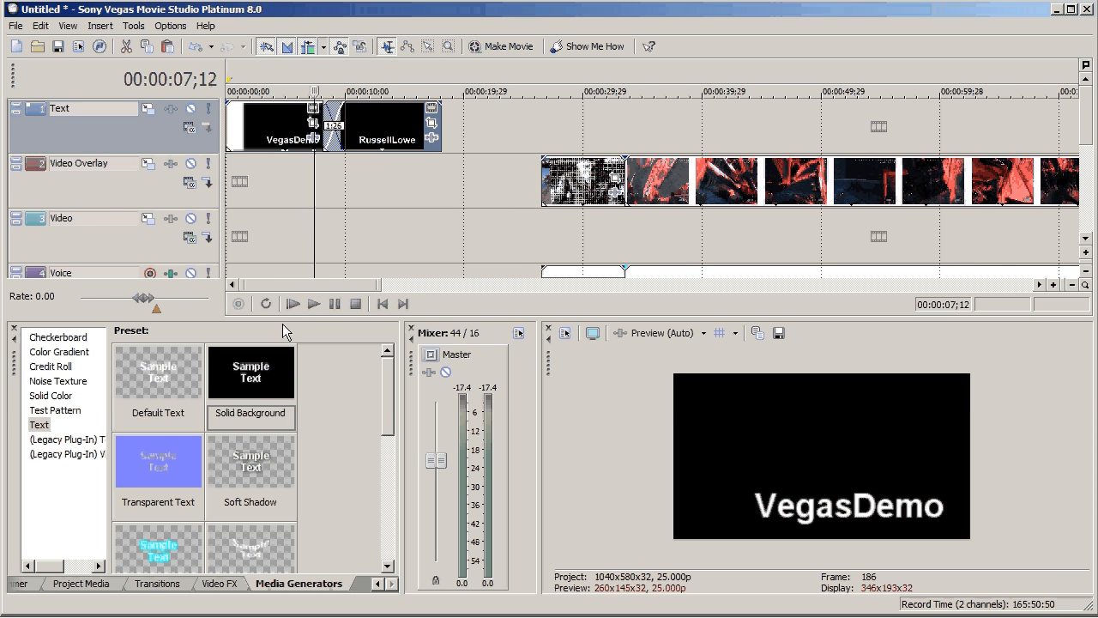
left_click(313, 302)
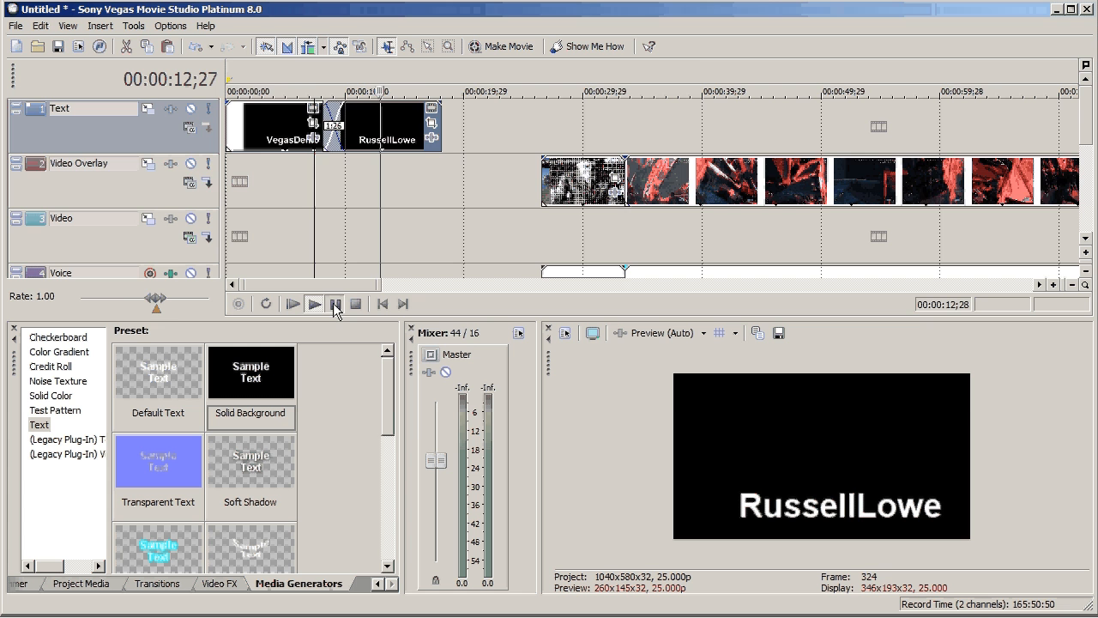
- Fade out the RussellLowe title, fade in the footage, and check the transition
left_click(314, 303)
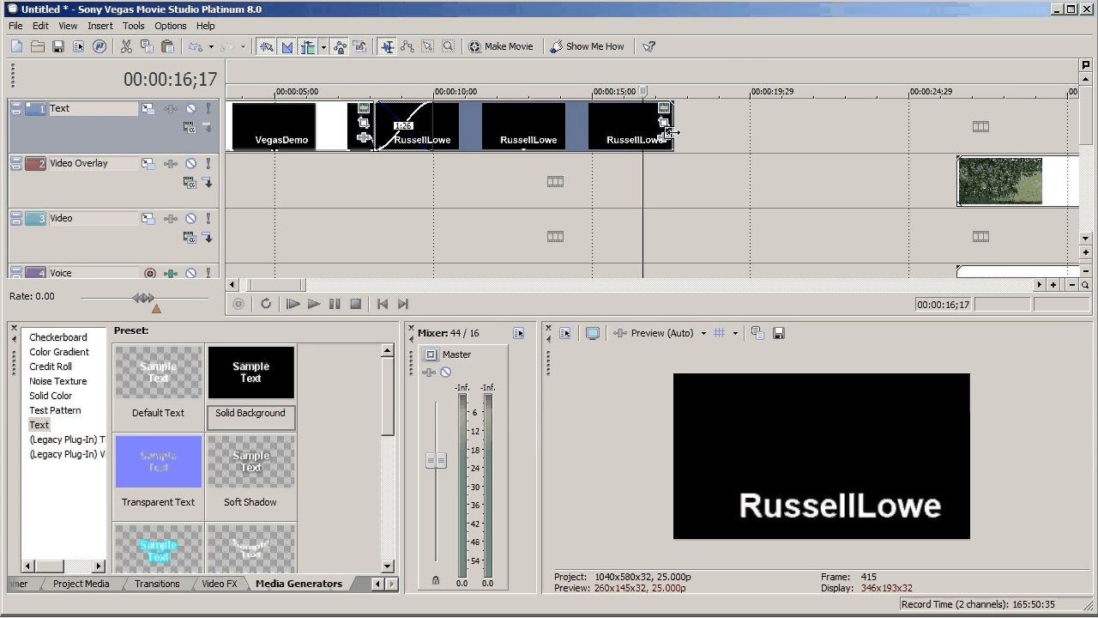
mouse_move(683, 106)
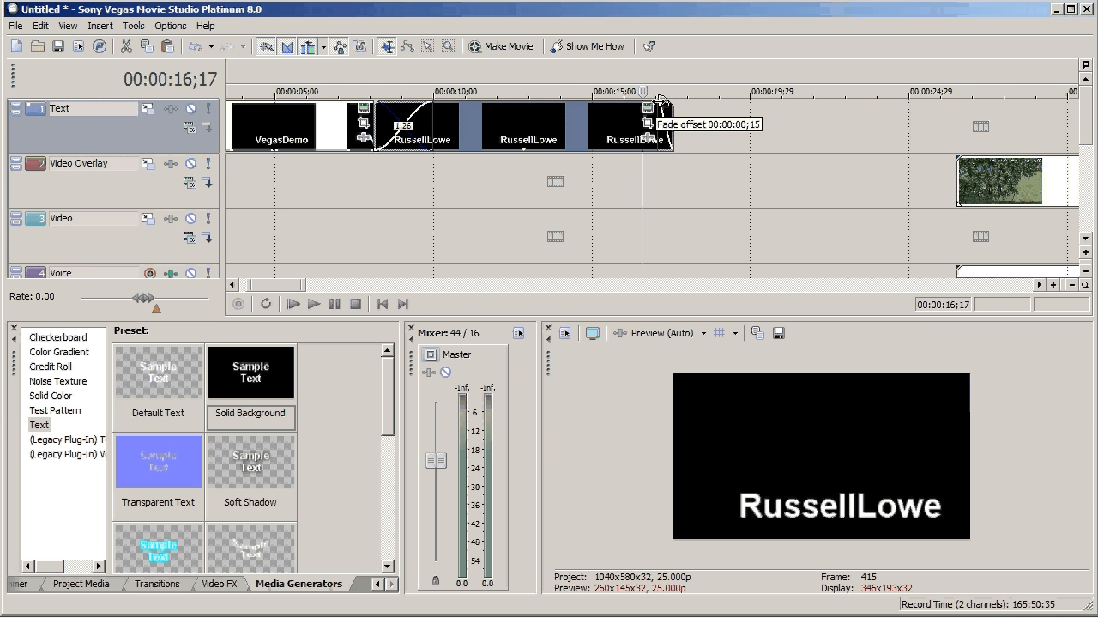
left_click(314, 303)
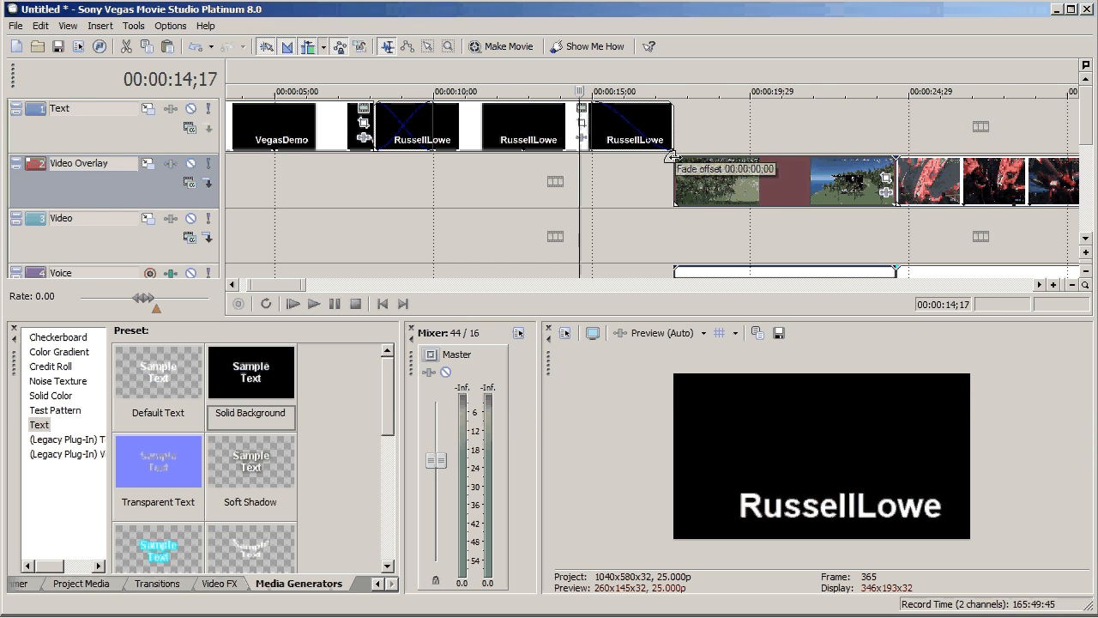
left_click_drag(675, 157, 736, 157)
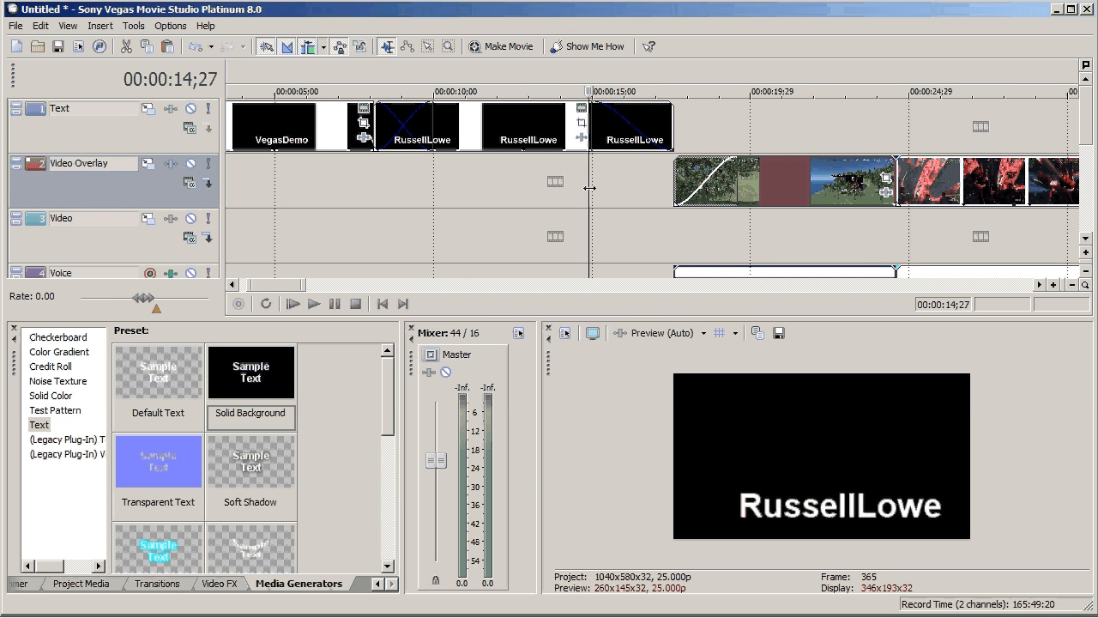
left_click(403, 303)
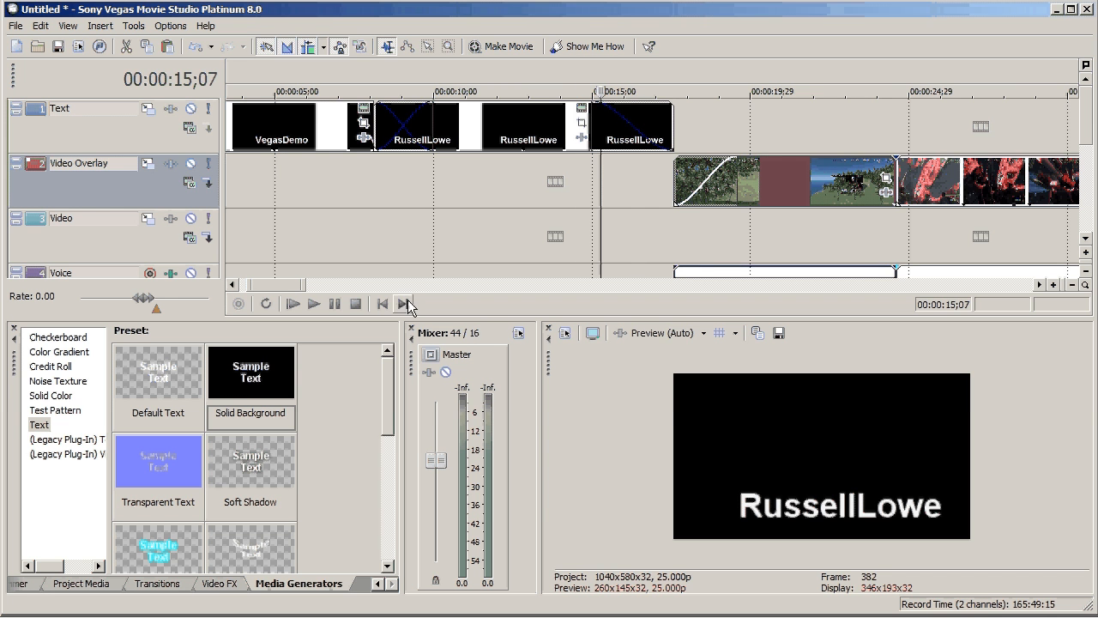
left_click(313, 303)
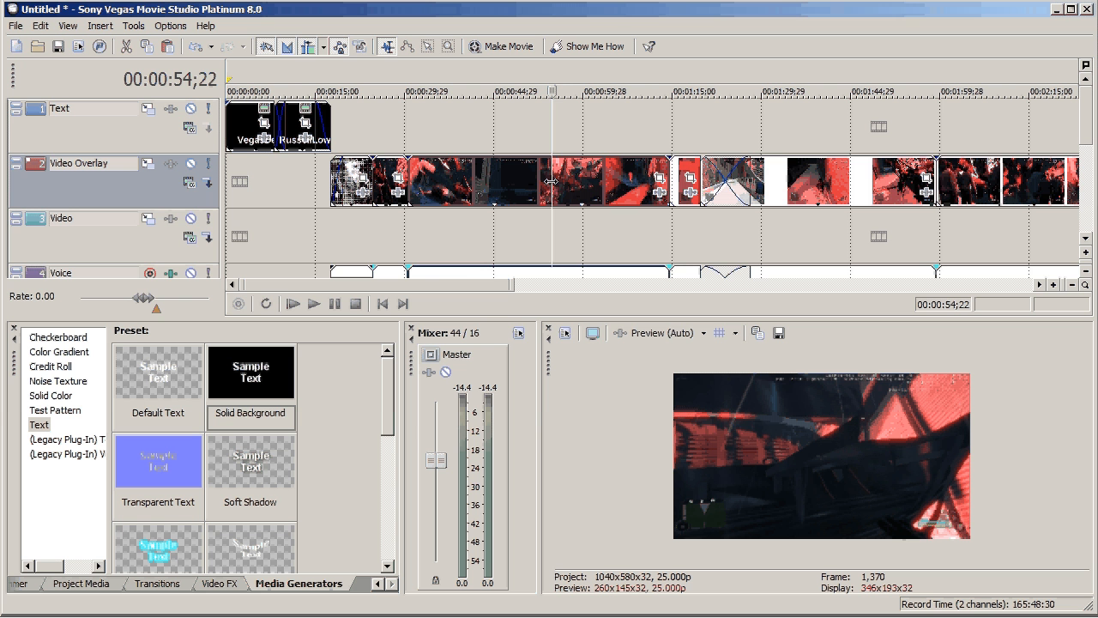
mouse_move(548, 188)
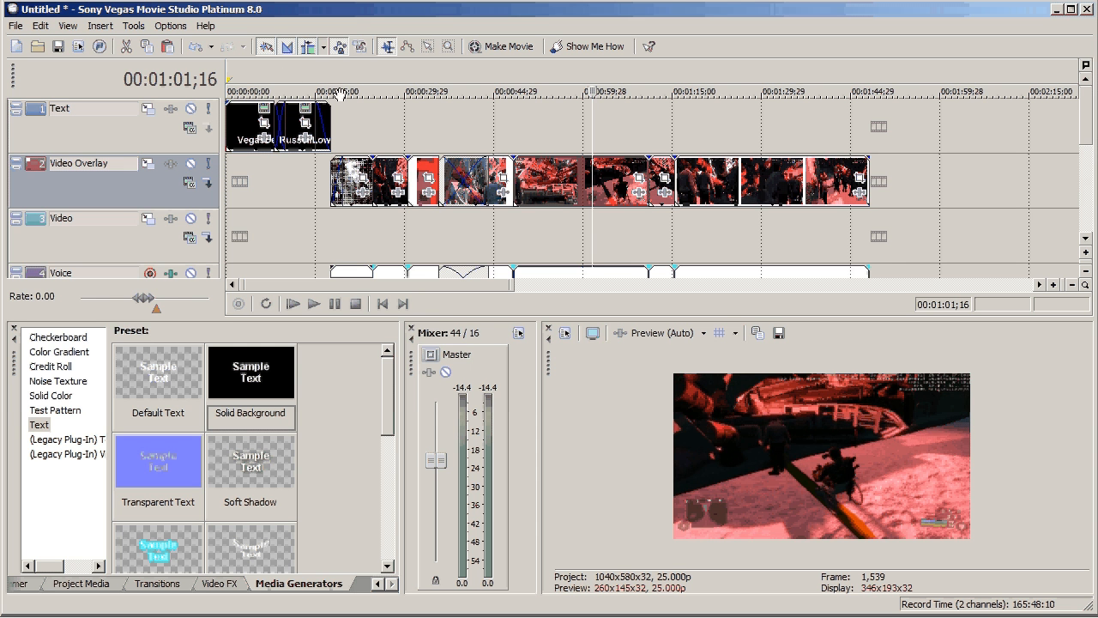
- Trim and slide the Video Overlay footage events together so the footage ends near 1:45
left_click(547, 181)
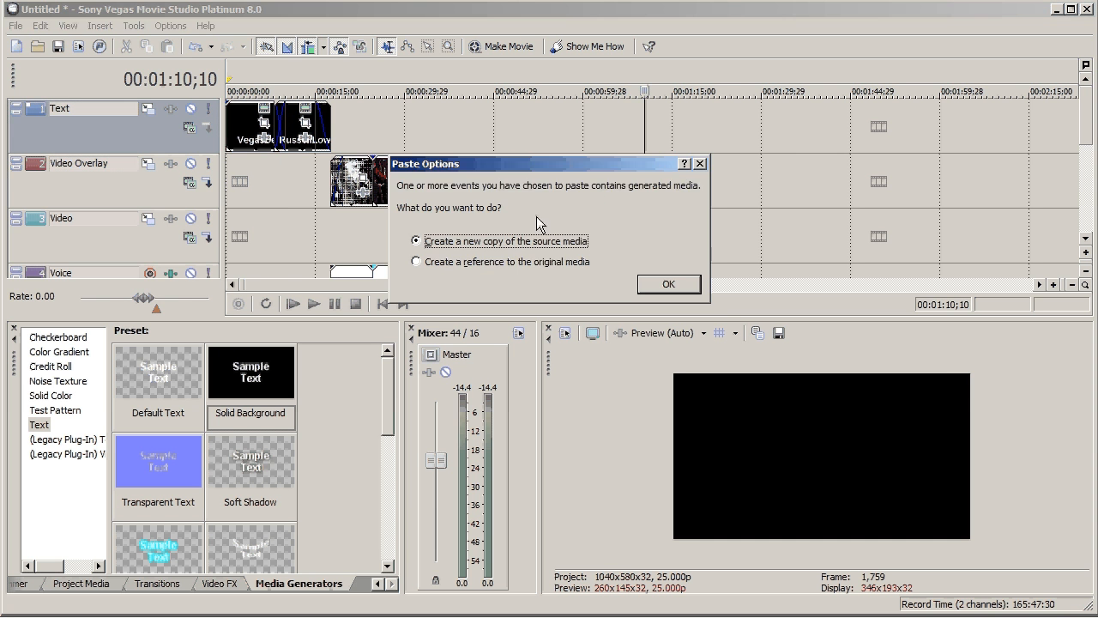
- Paste title copies after the footage with fades, retitling the last one 'TheEnd'
left_click(668, 283)
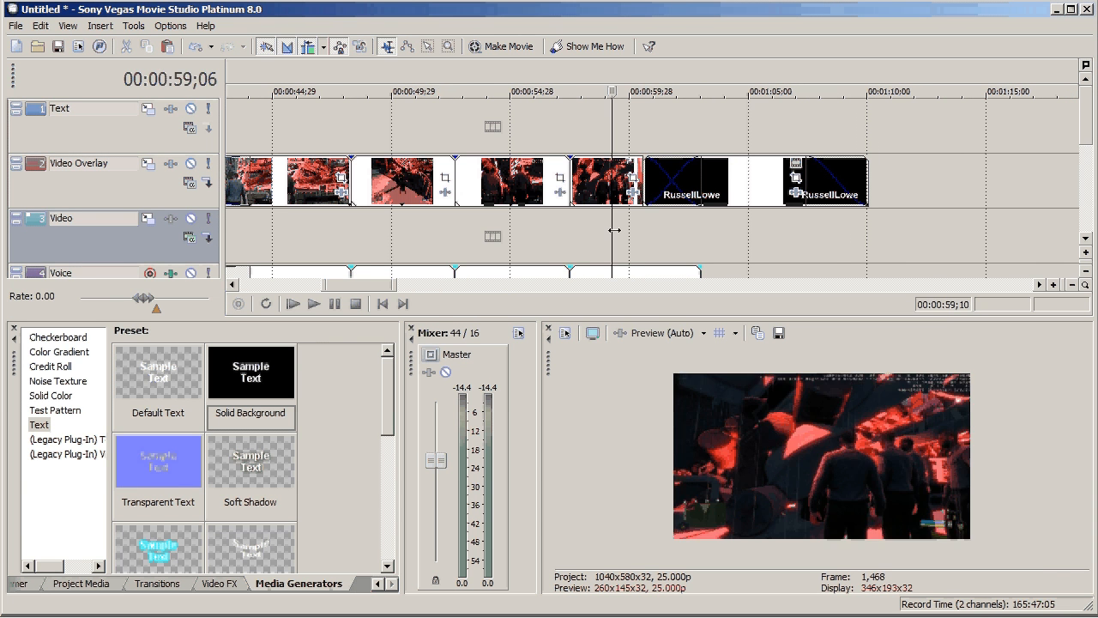
left_click(780, 92)
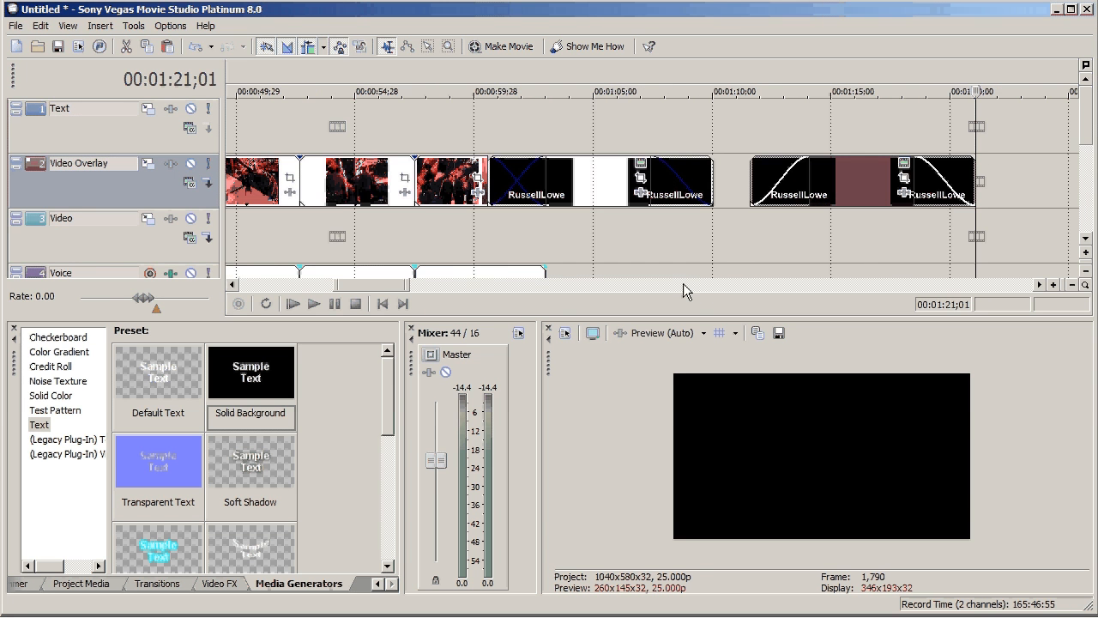
mouse_move(905, 176)
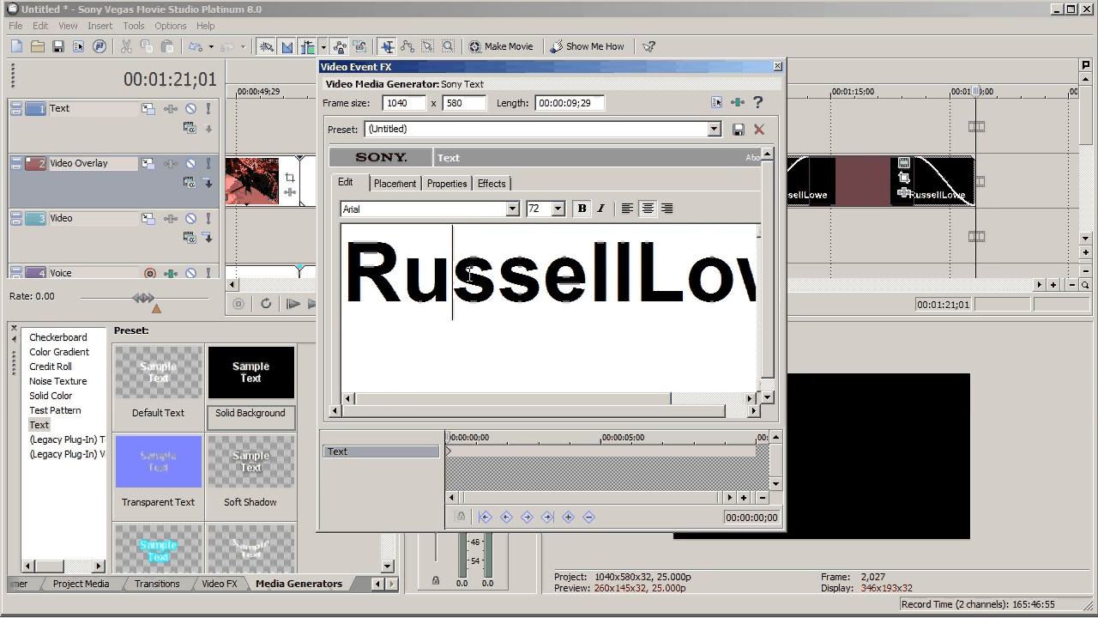
type("TheE")
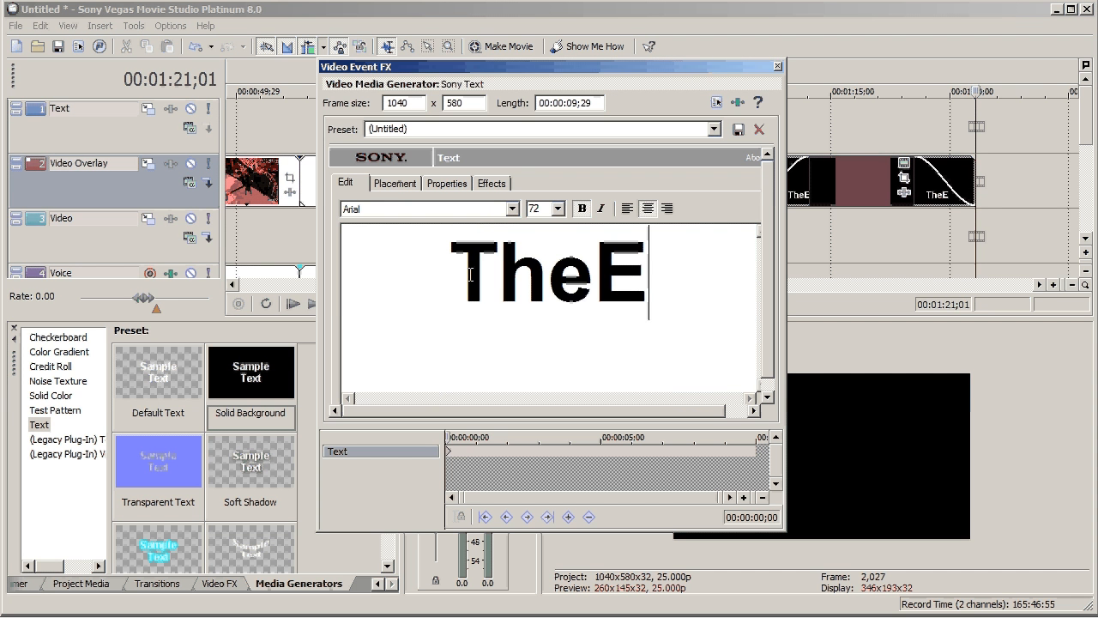
type("nd")
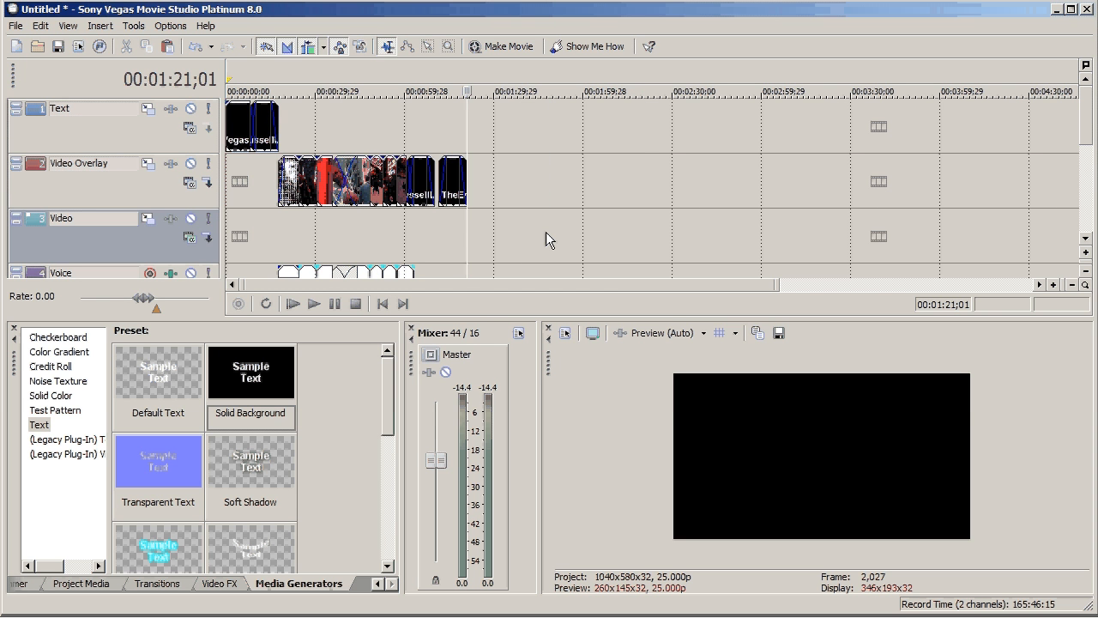
mouse_move(596, 237)
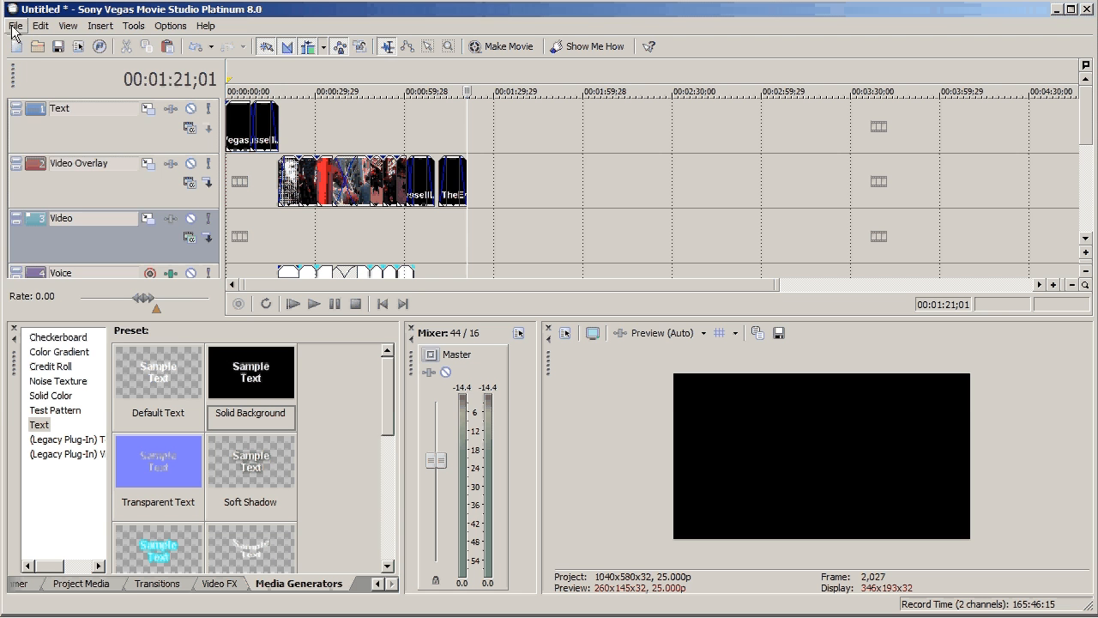
- Start Render As and set the output type to QuickTime 7 (*.mov)
left_click(11, 25)
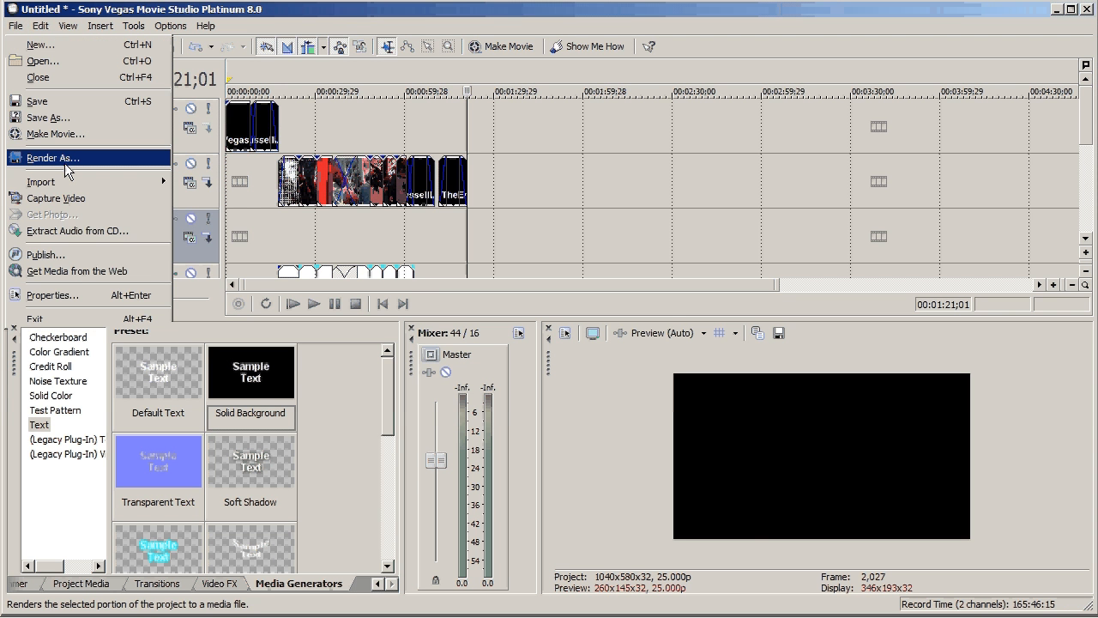
left_click(52, 157)
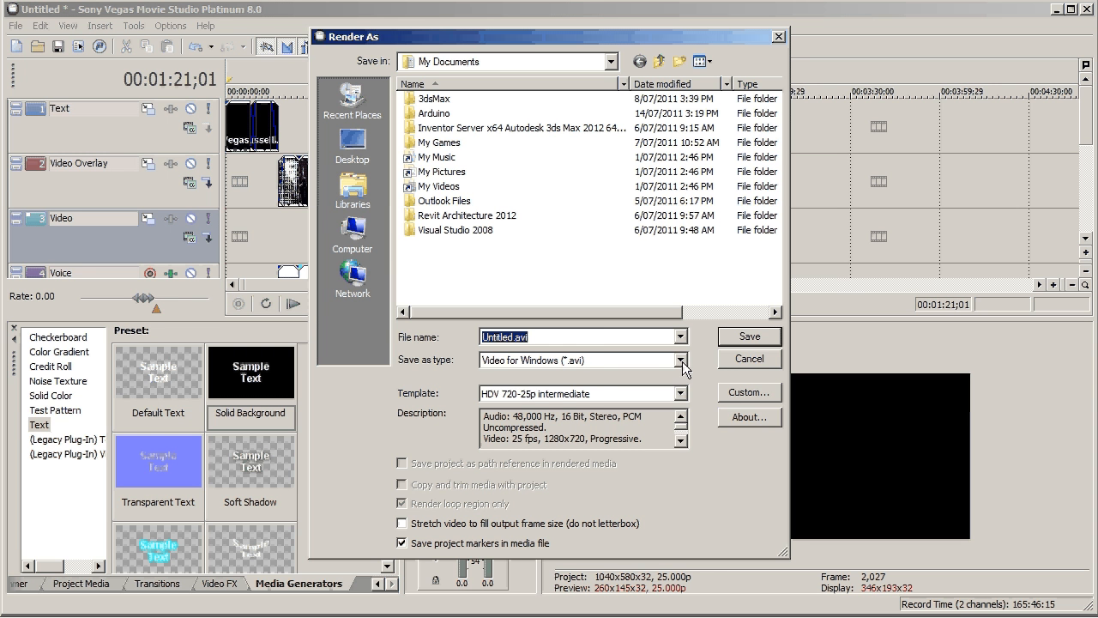
left_click(680, 359)
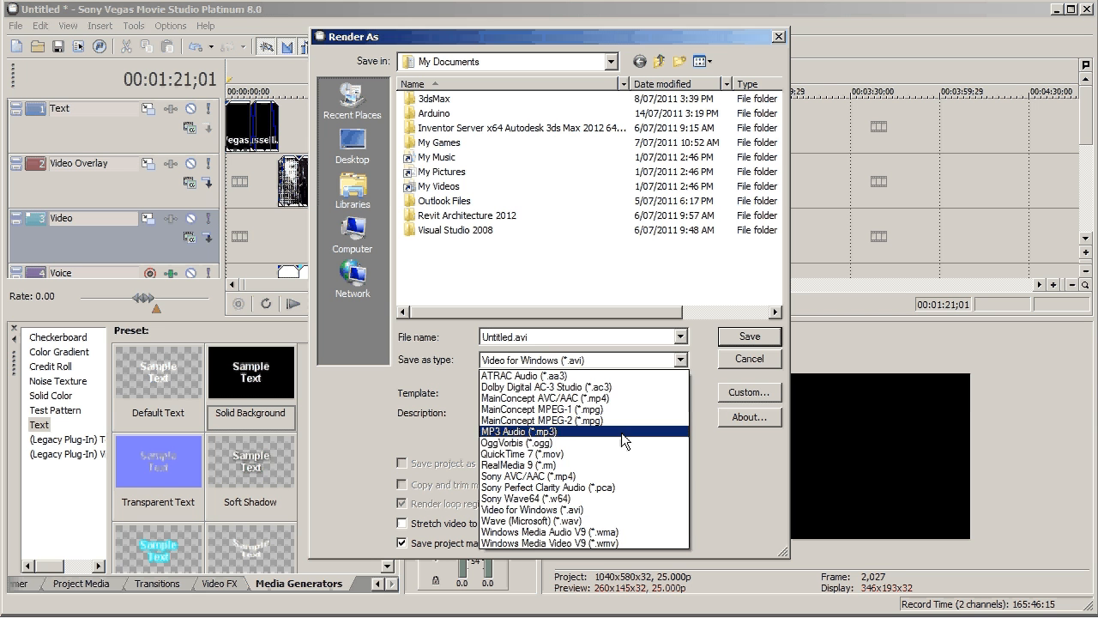
left_click(522, 454)
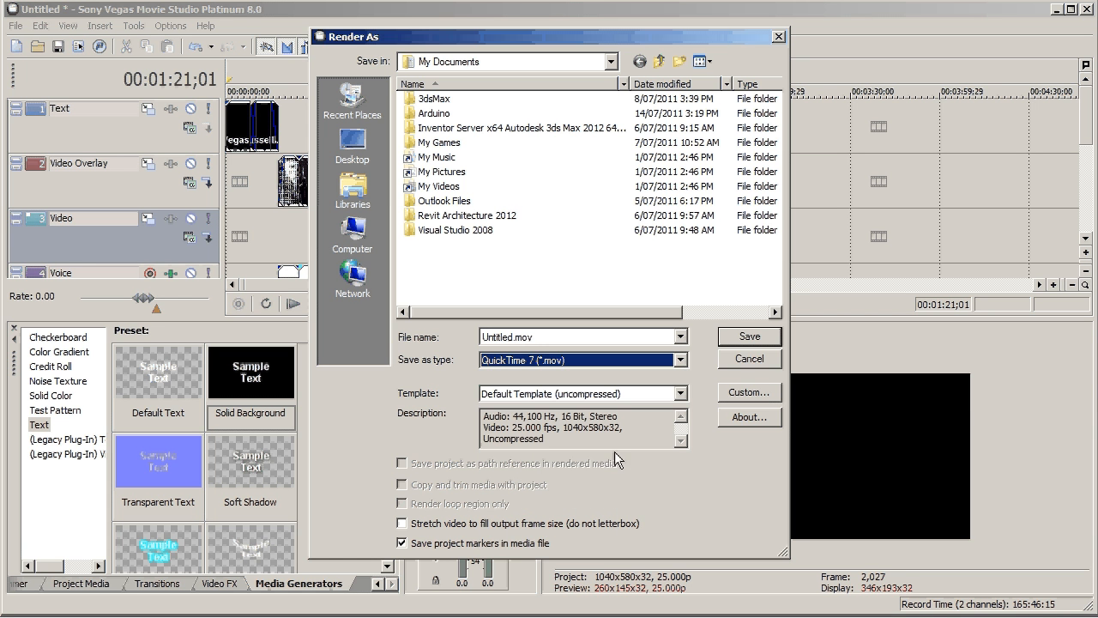
mouse_move(613, 287)
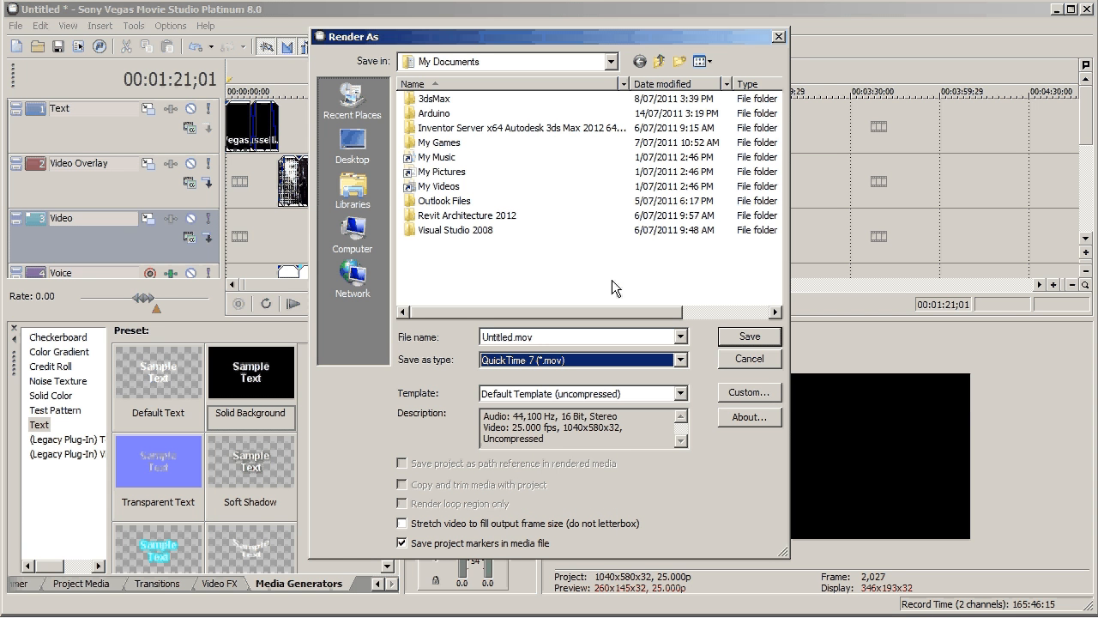
- Browse to the VegasDemo folder and name the render file VegasDemo
left_click(634, 62)
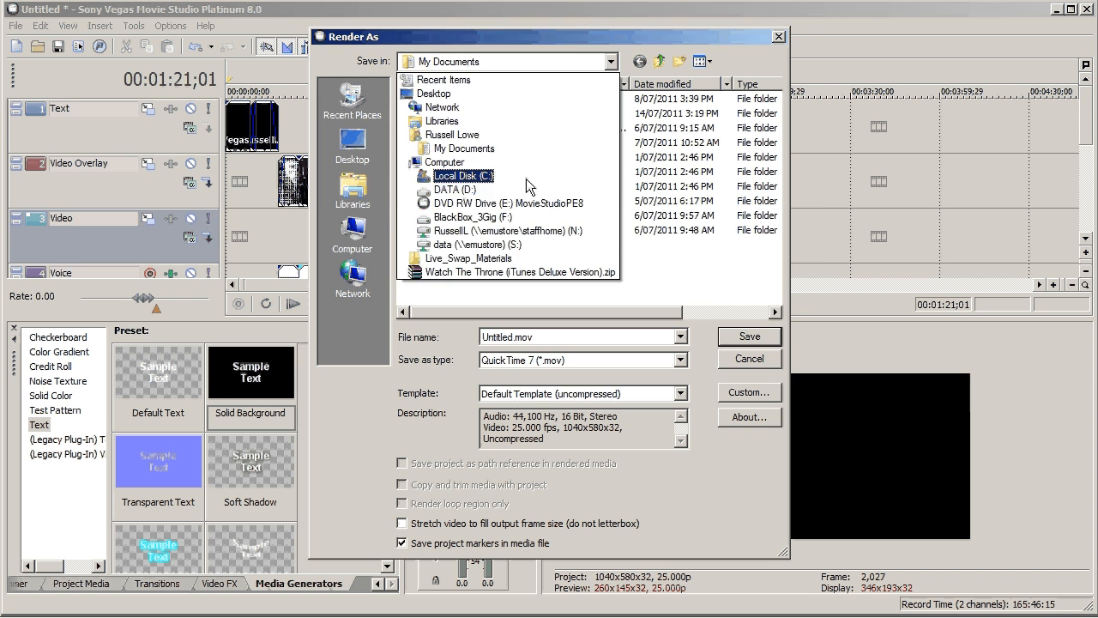
double_click(454, 135)
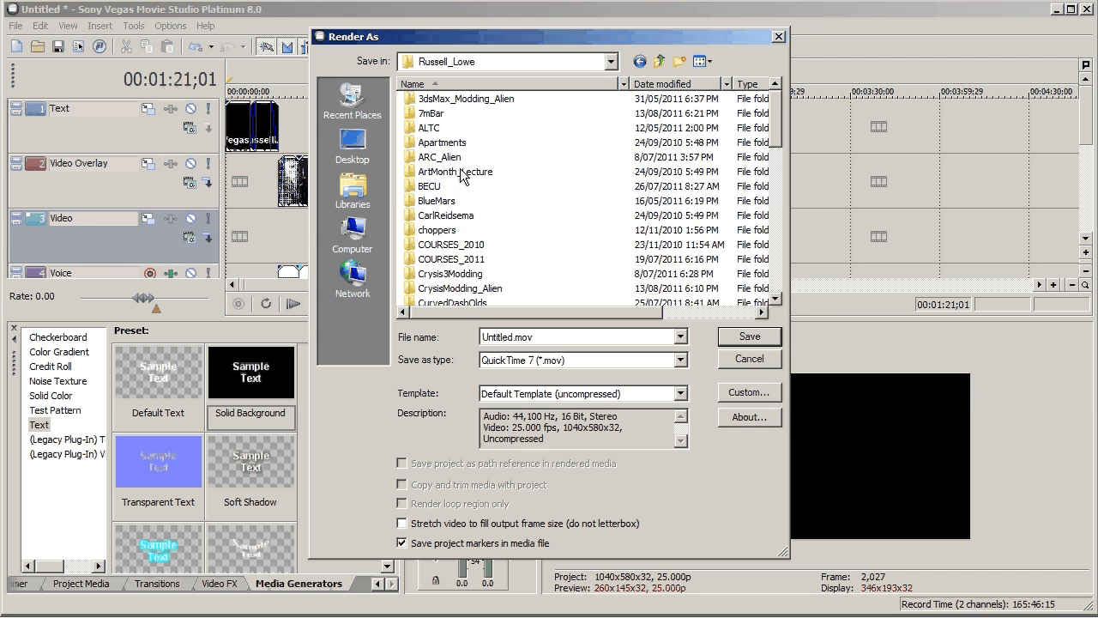
double_click(452, 258)
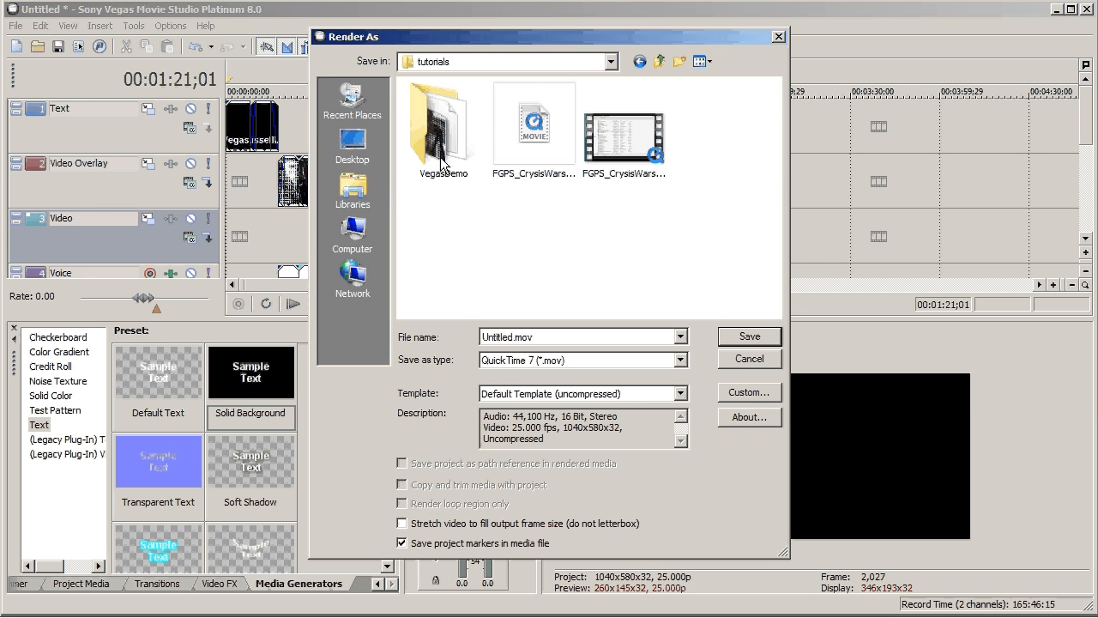
double_click(441, 128)
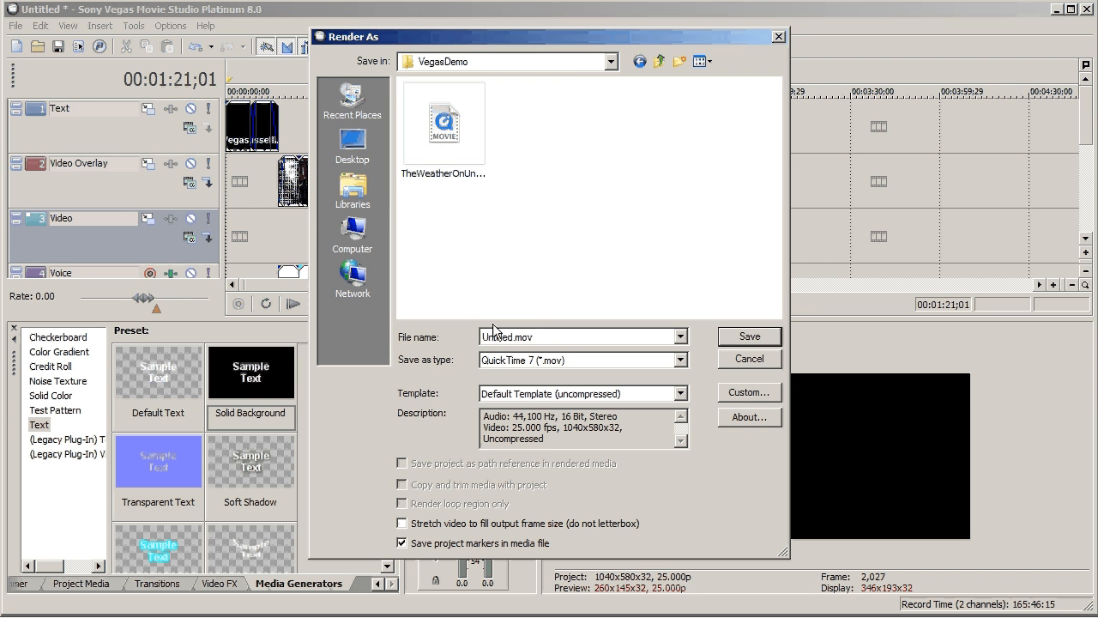
double_click(497, 336)
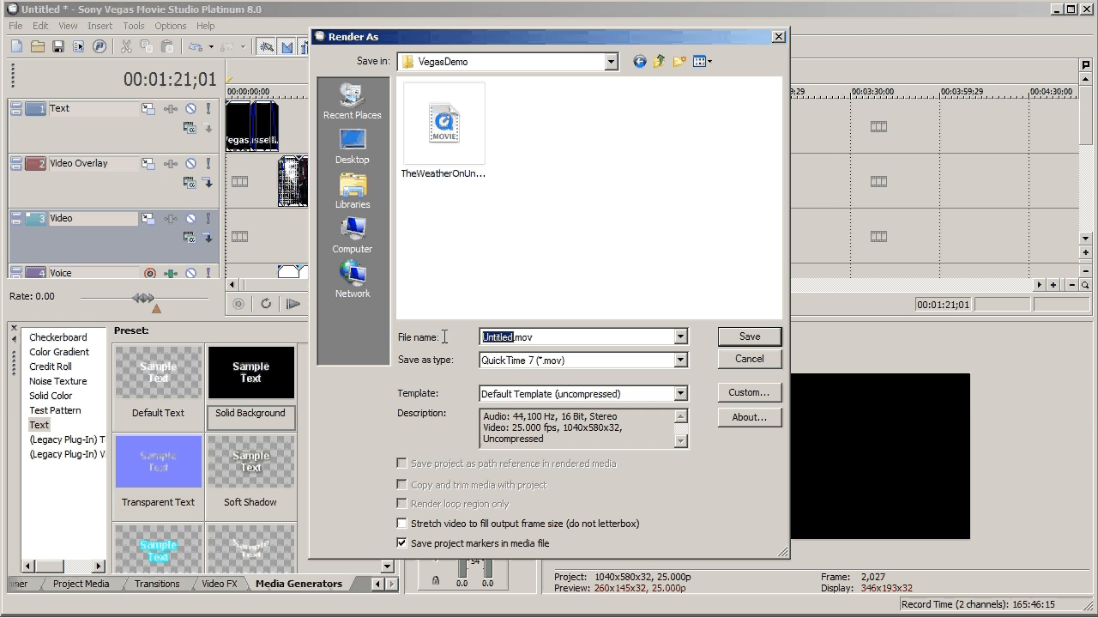
type("VegasDemo.mov")
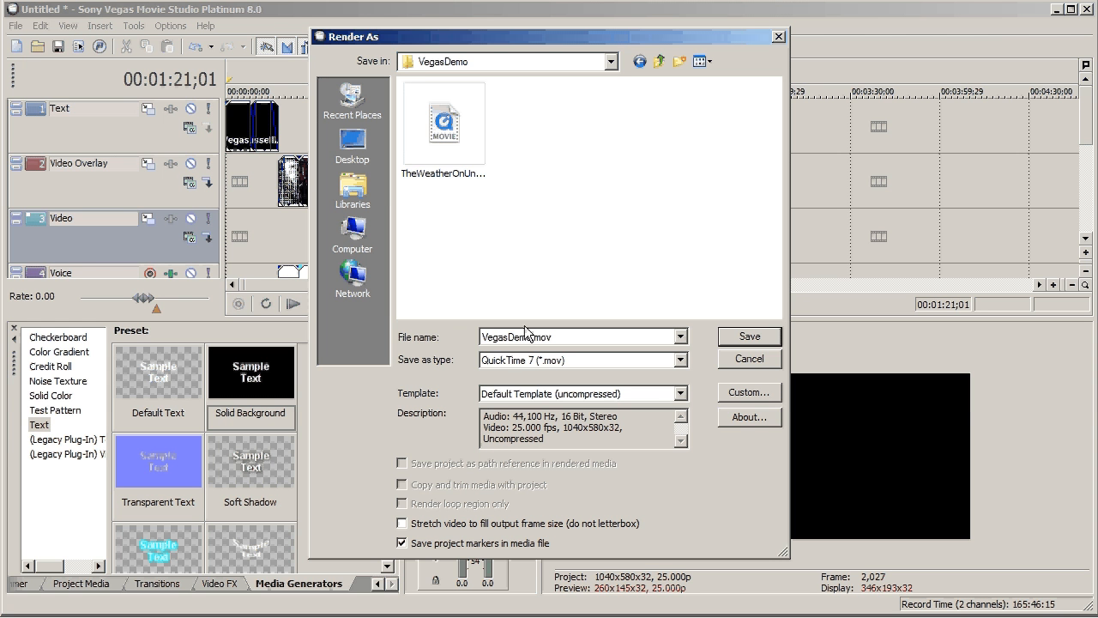
left_click(681, 392)
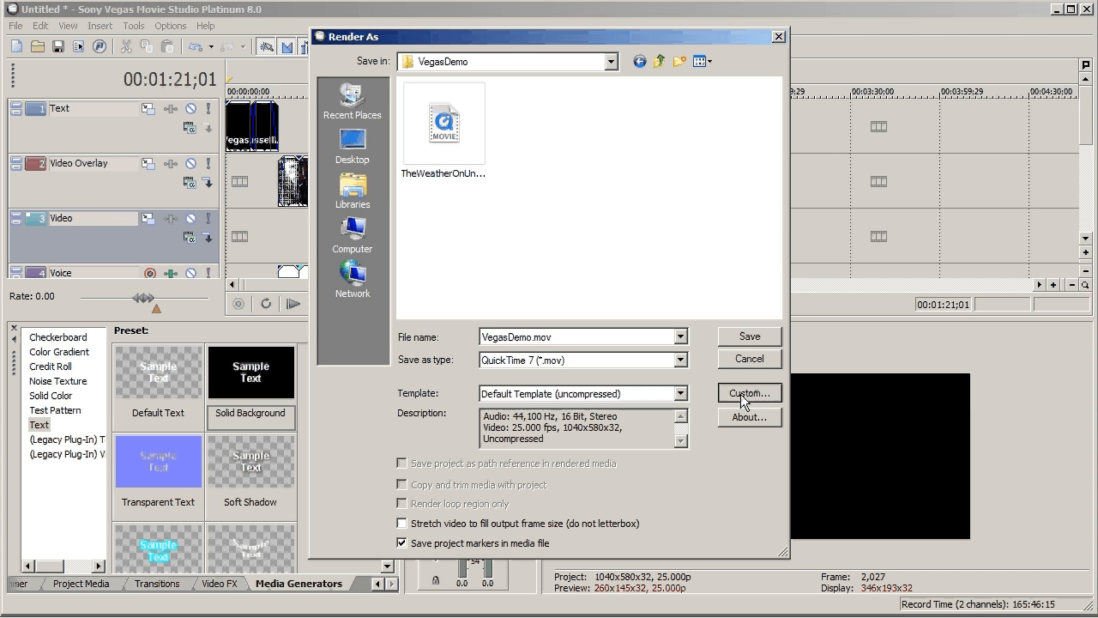
- In the custom render settings, choose Sorenson Video 3 as the video codec
left_click(749, 393)
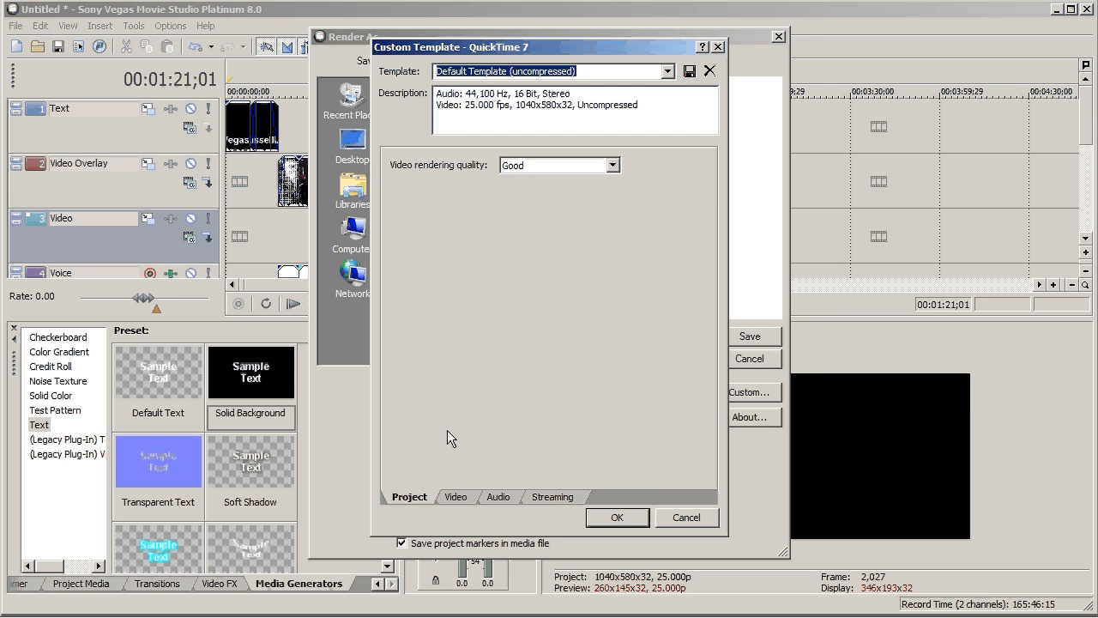
left_click(455, 496)
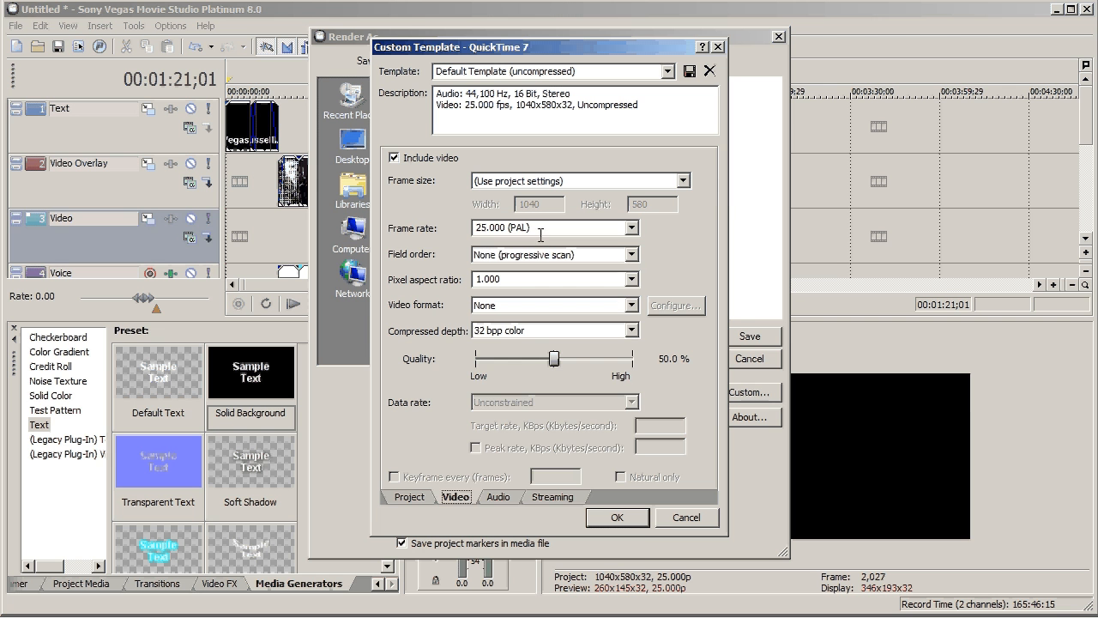
mouse_move(605, 313)
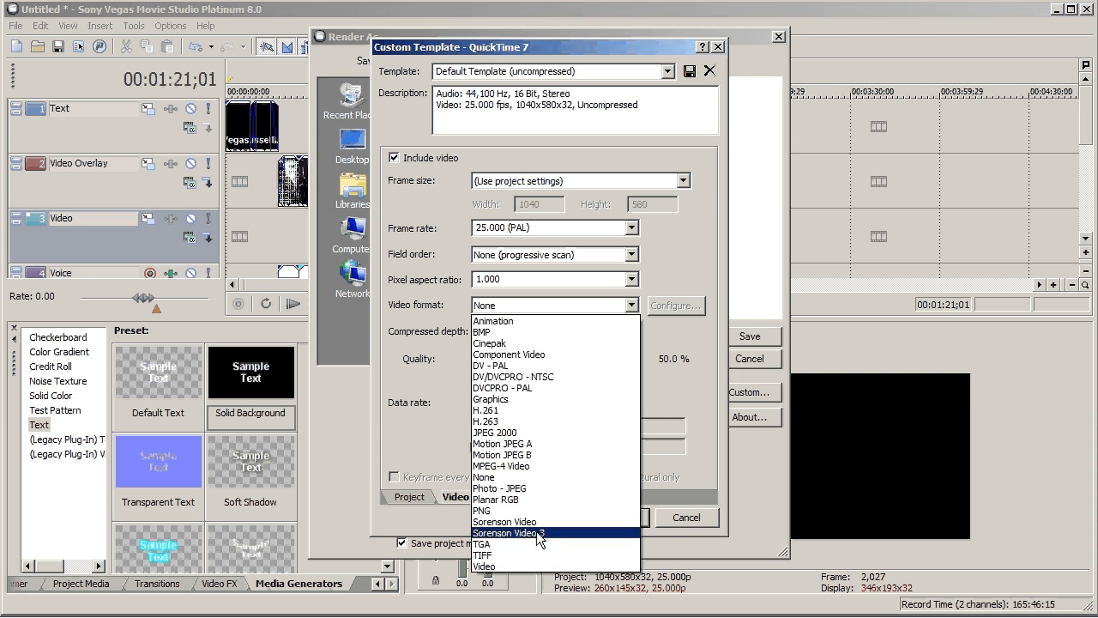
left_click(519, 531)
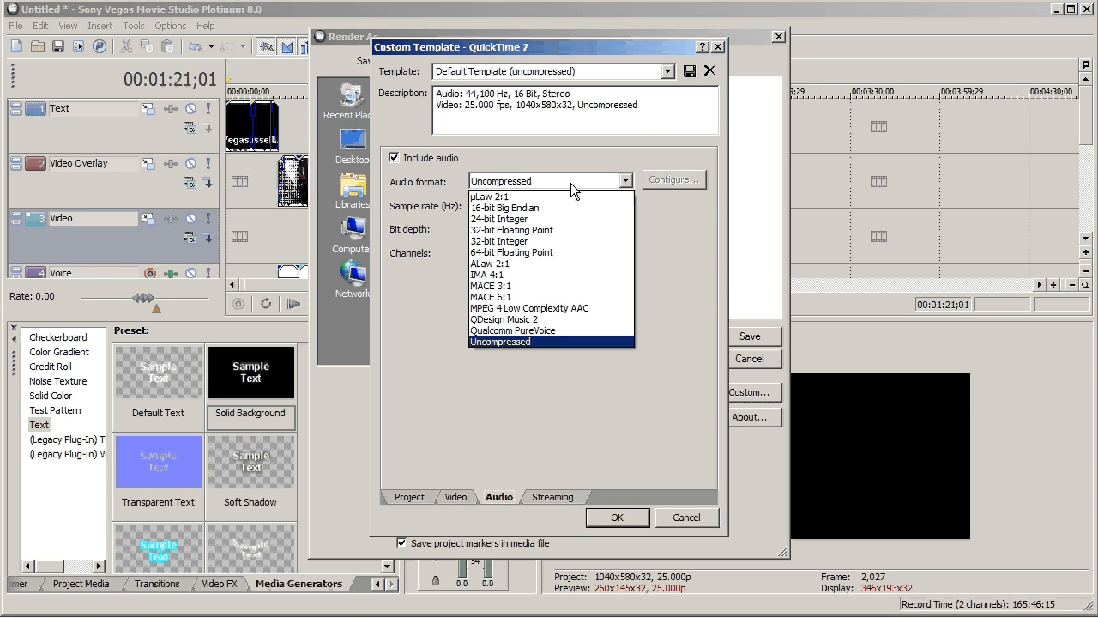
mouse_move(549, 208)
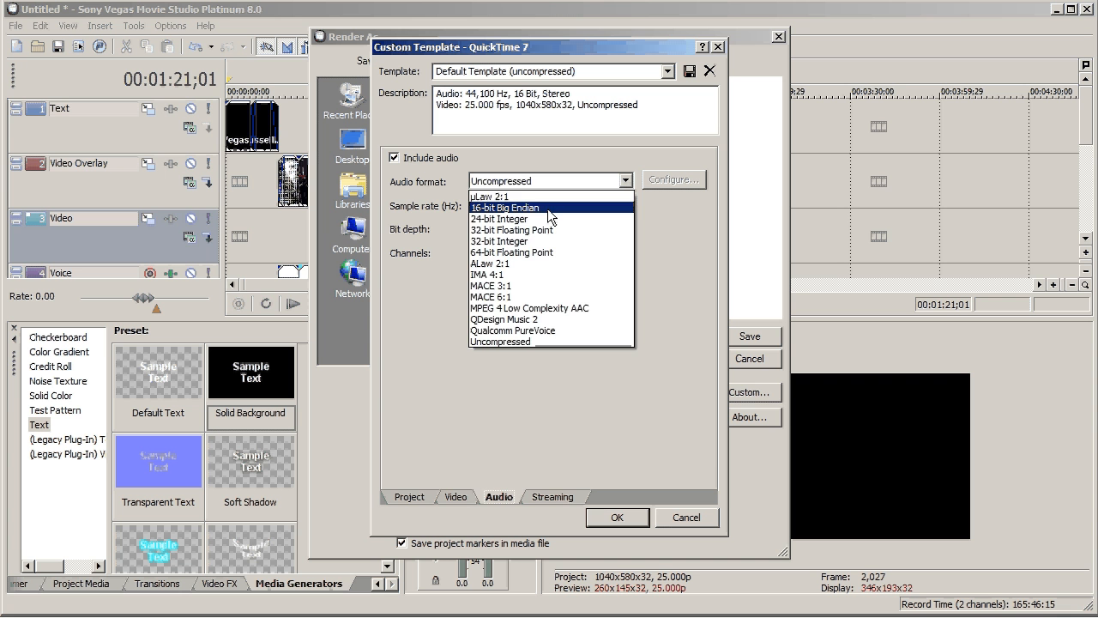
- Set audio to 16-bit Big Endian, 22,050 Hz, bit depth 16, mono, and confirm
left_click(504, 208)
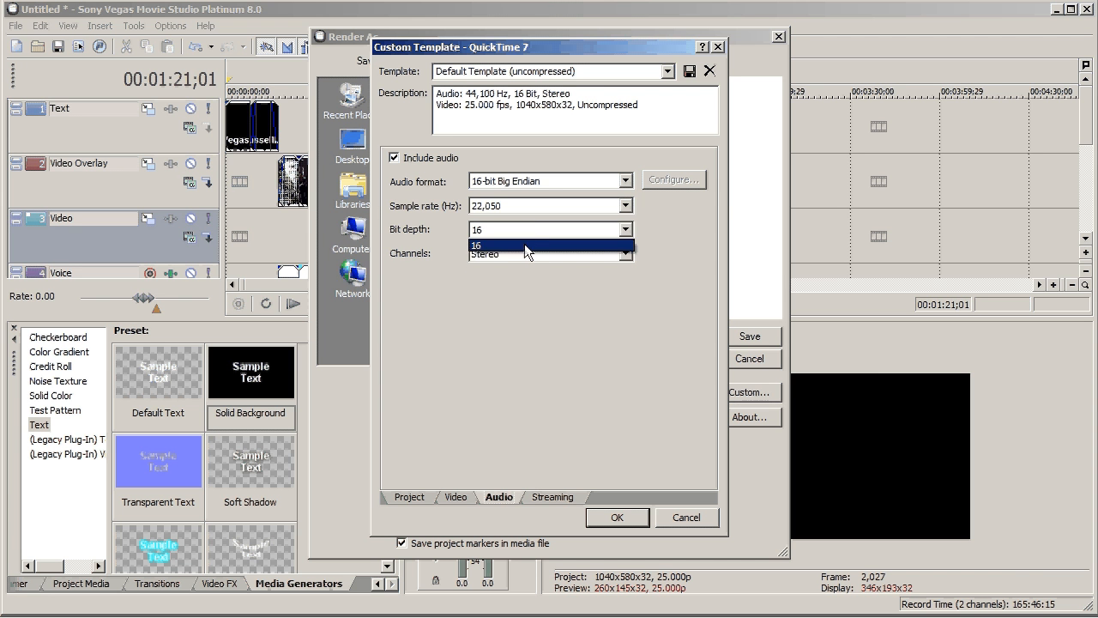
left_click(517, 253)
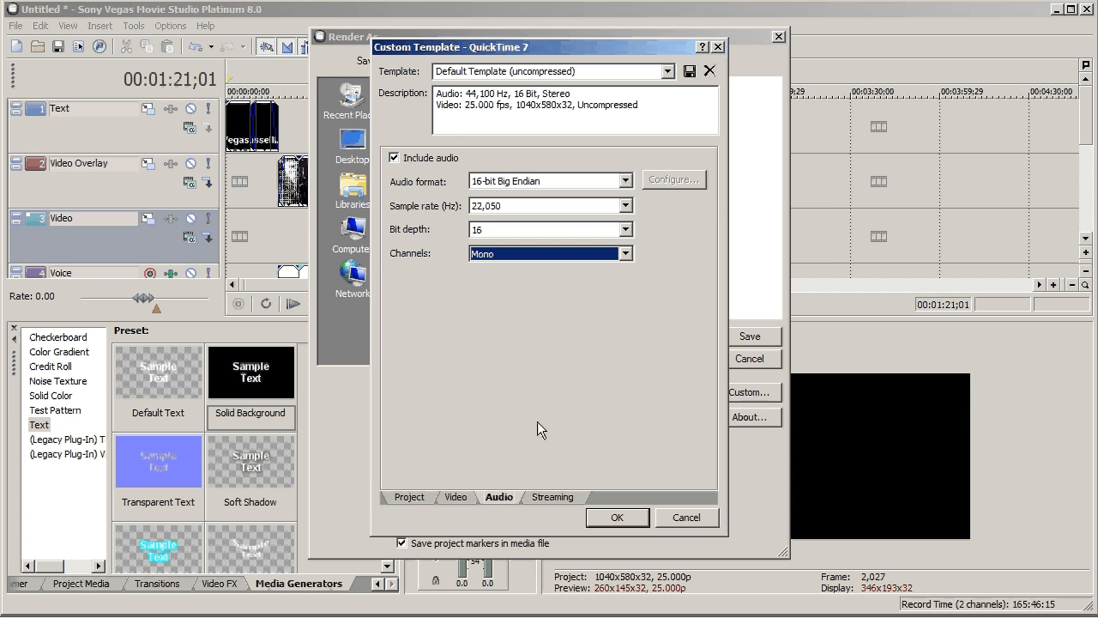
mouse_move(540, 459)
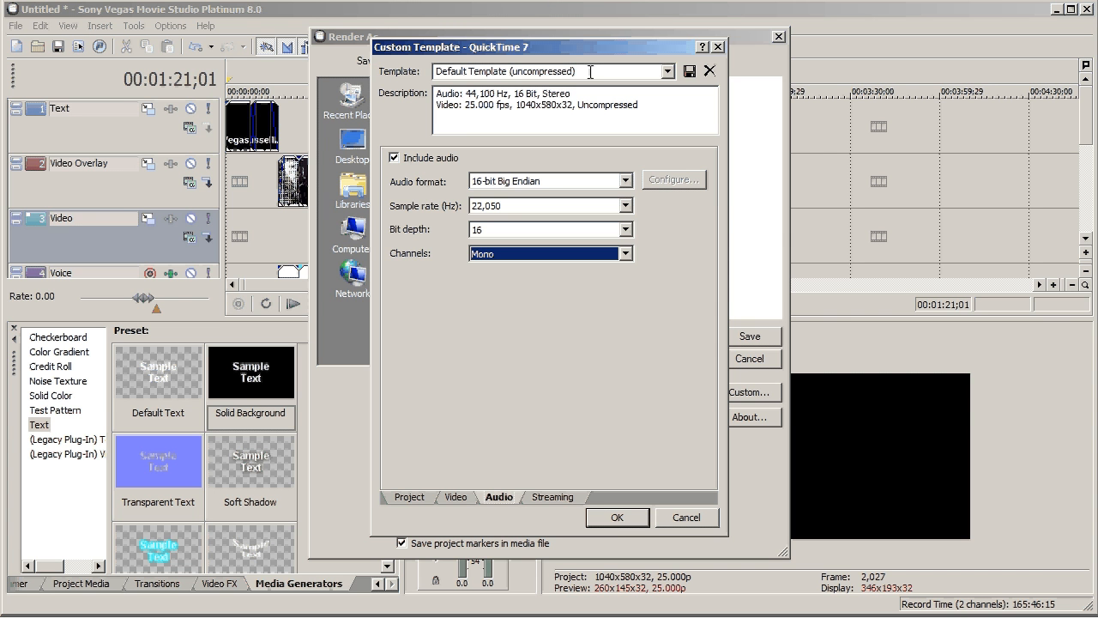
type("VegasDemo")
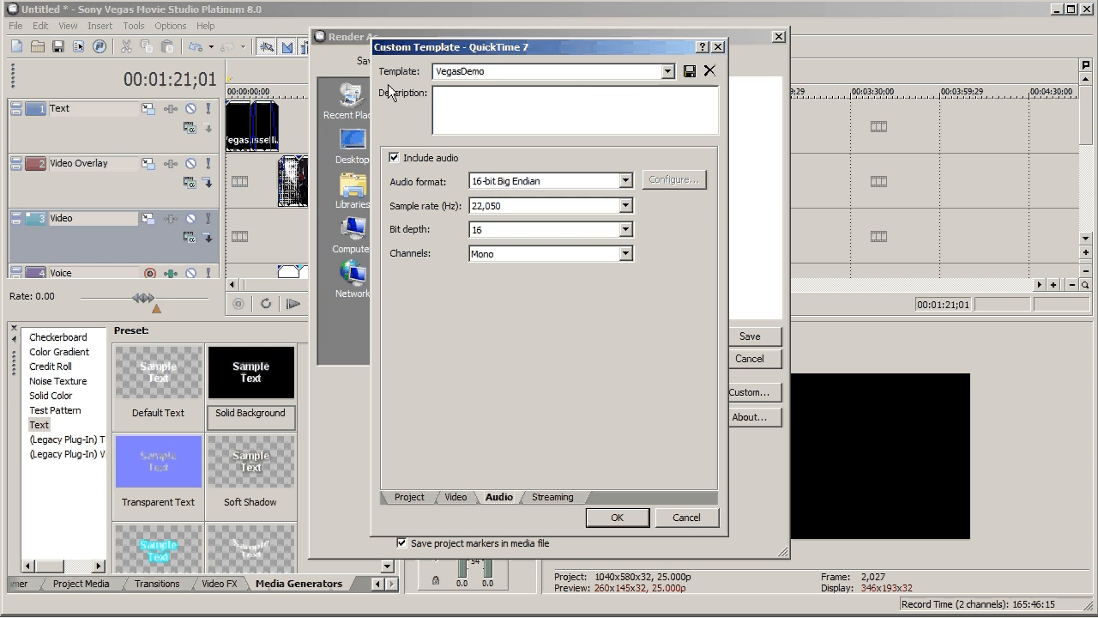
mouse_move(553, 169)
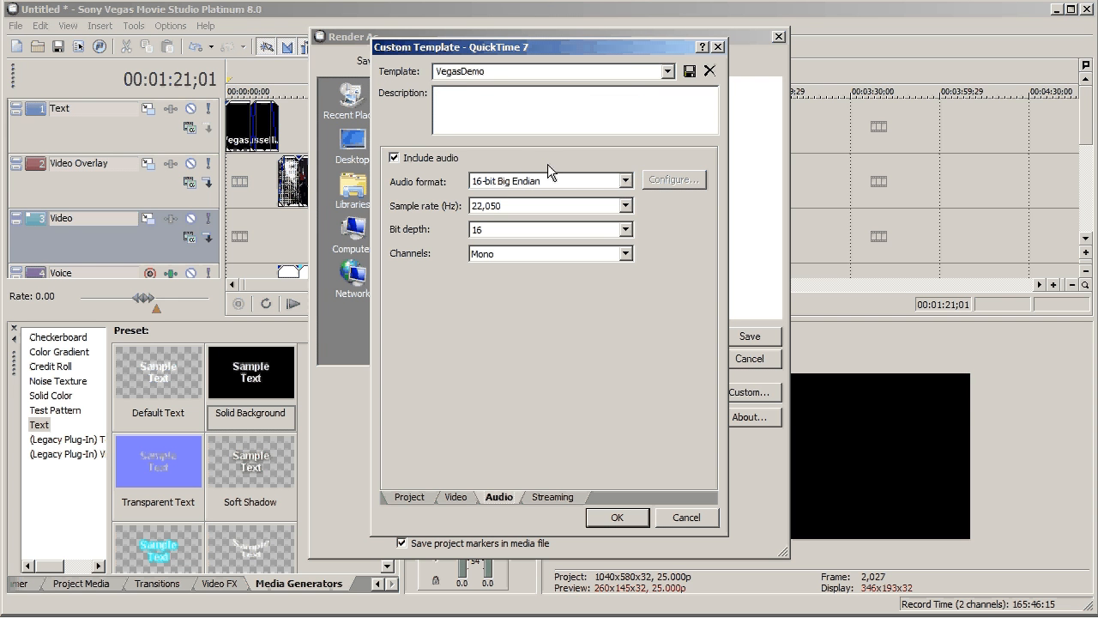
left_click(618, 518)
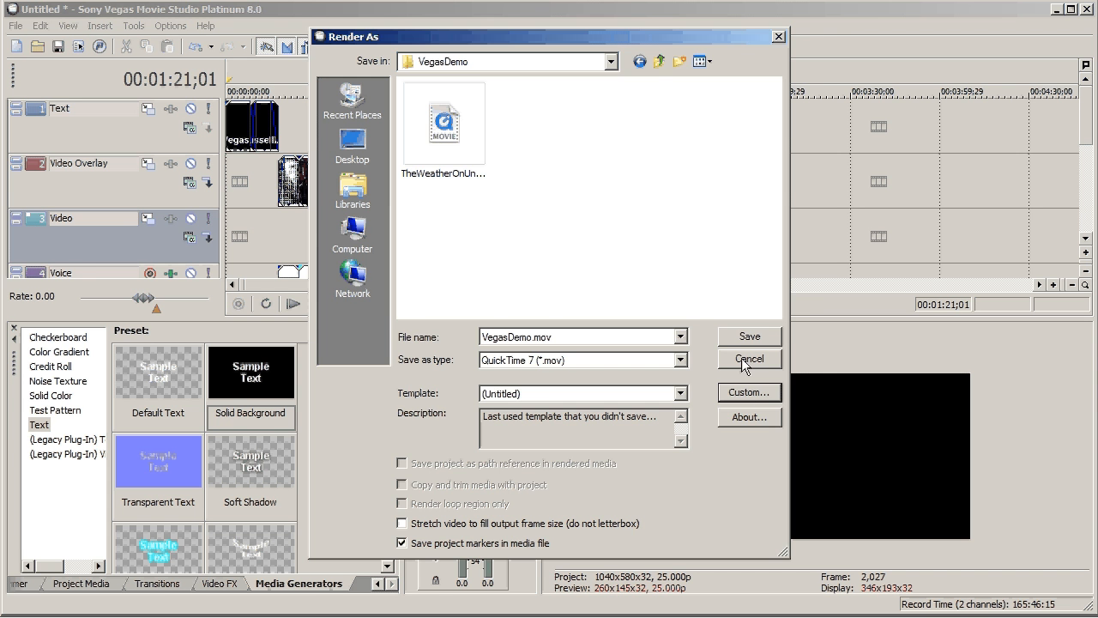
- Render the project to VegasDemo.mov, finishing after 2 minutes 13 seconds
left_click(749, 336)
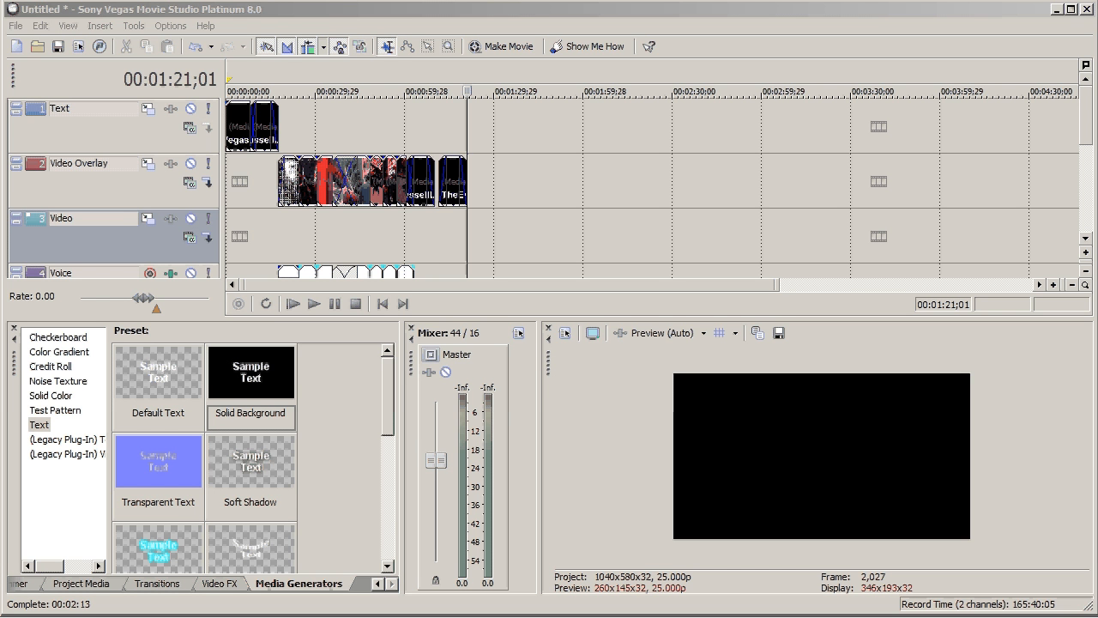
mouse_move(1047, 311)
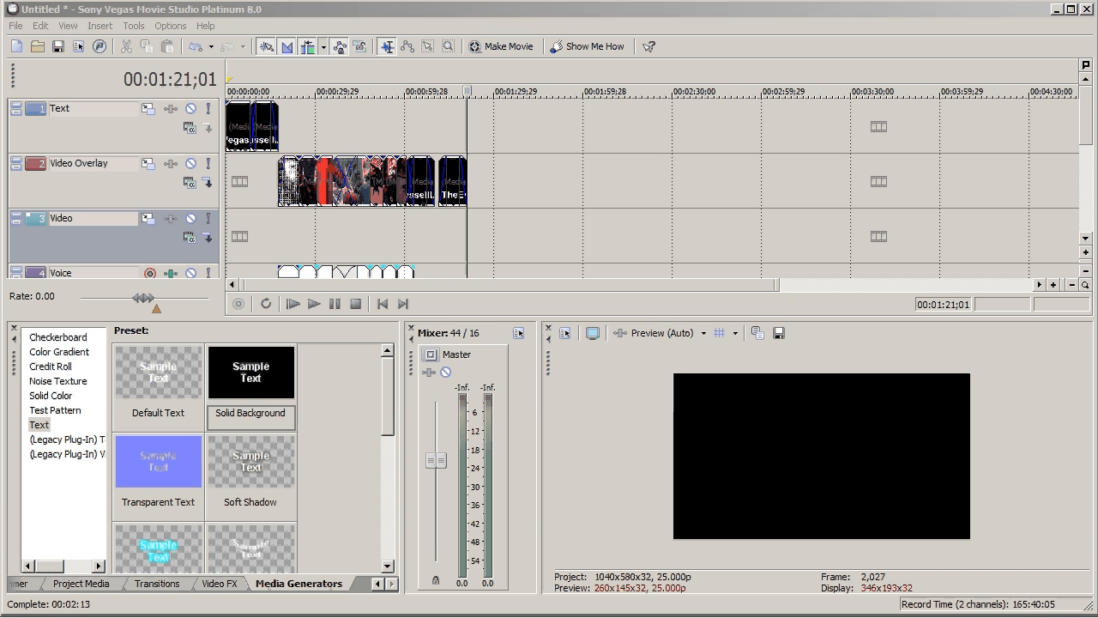
mouse_move(979, 349)
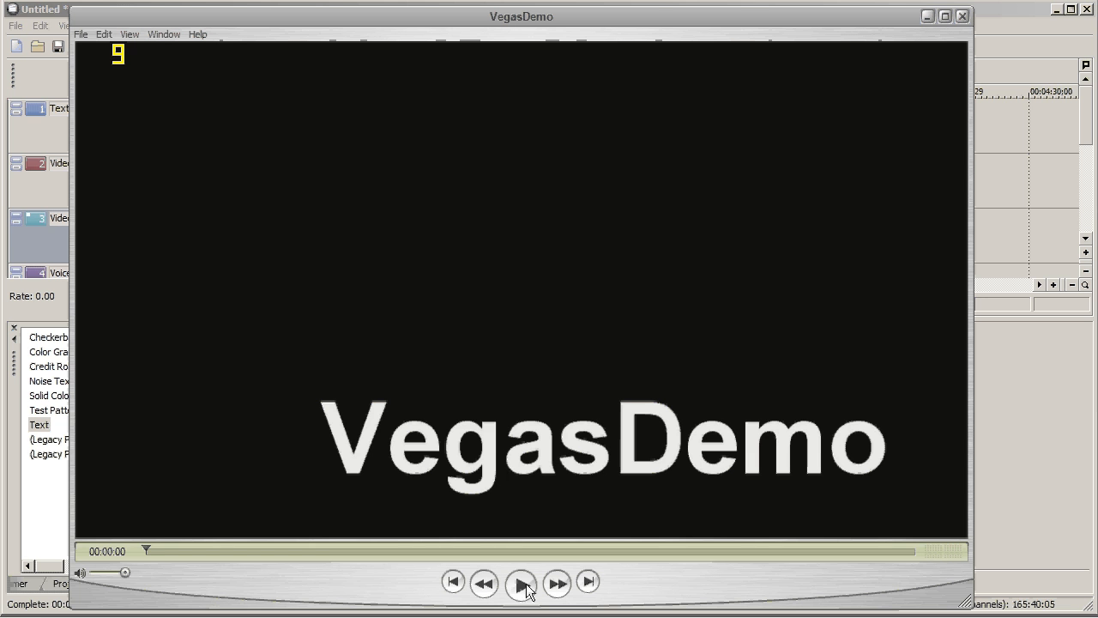
- Play VegasDemo.mov, skipping through footage to the closing title, then close QuickTime Player
left_click(520, 584)
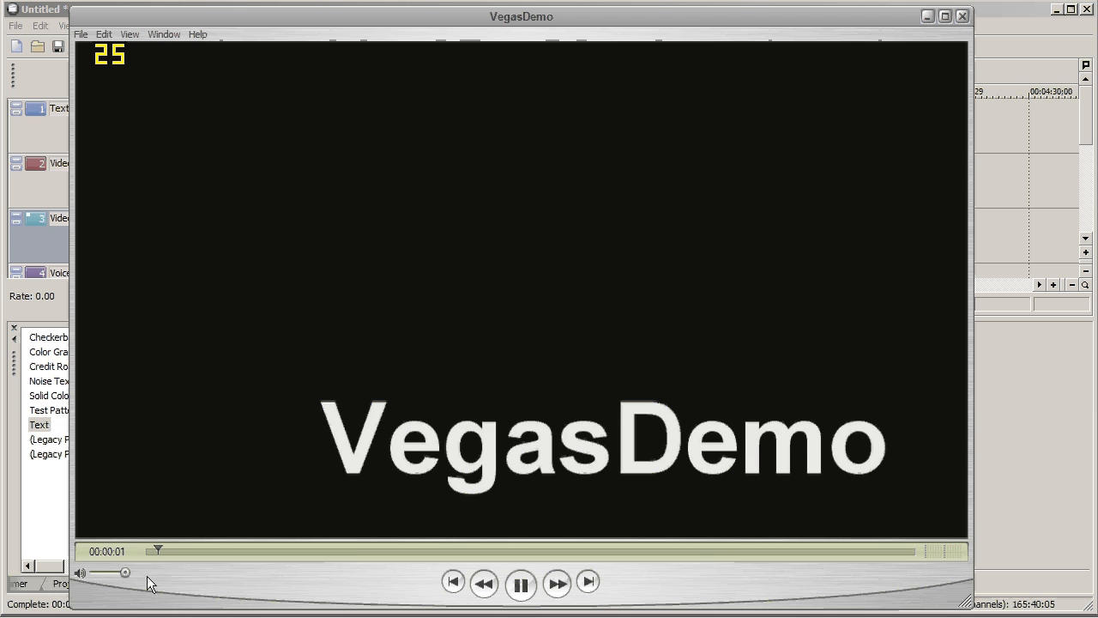
left_click_drag(157, 550, 177, 550)
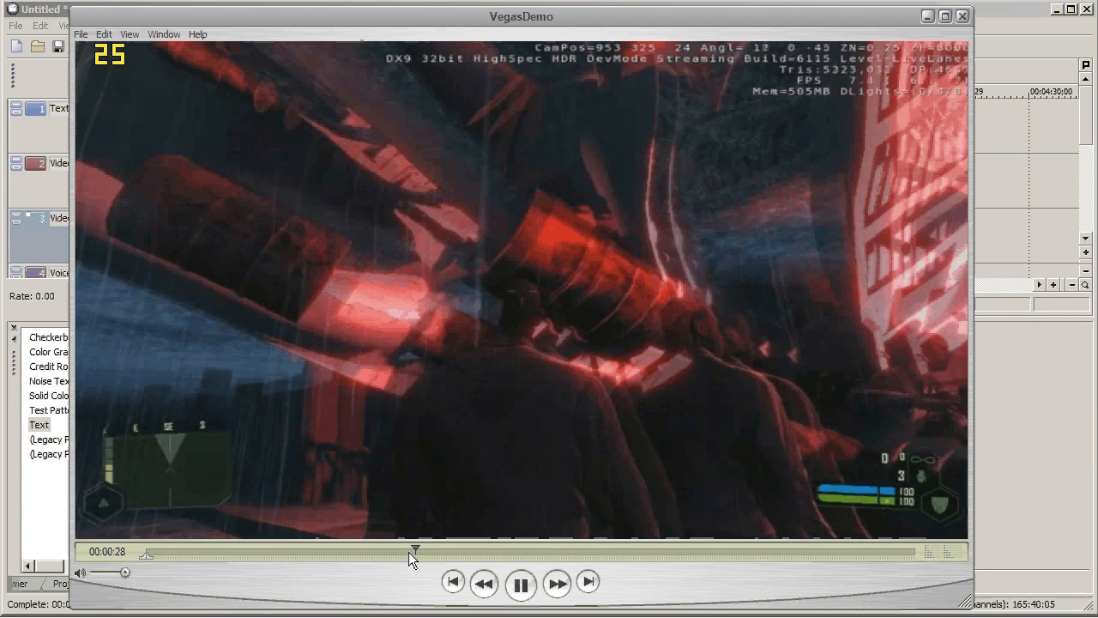
left_click(520, 584)
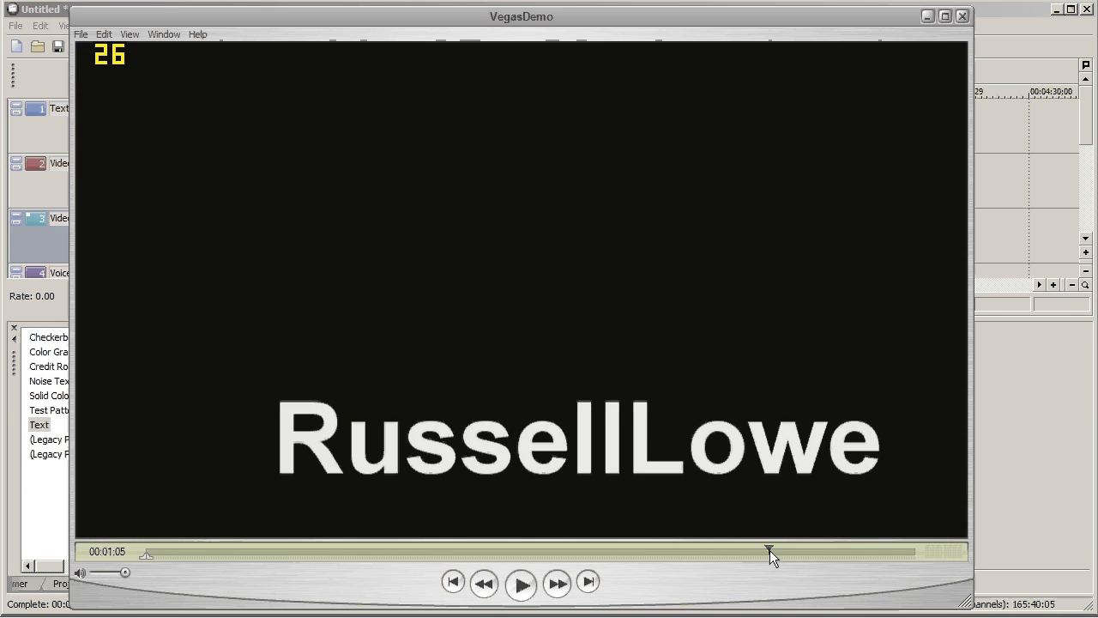
left_click_drag(769, 551, 913, 551)
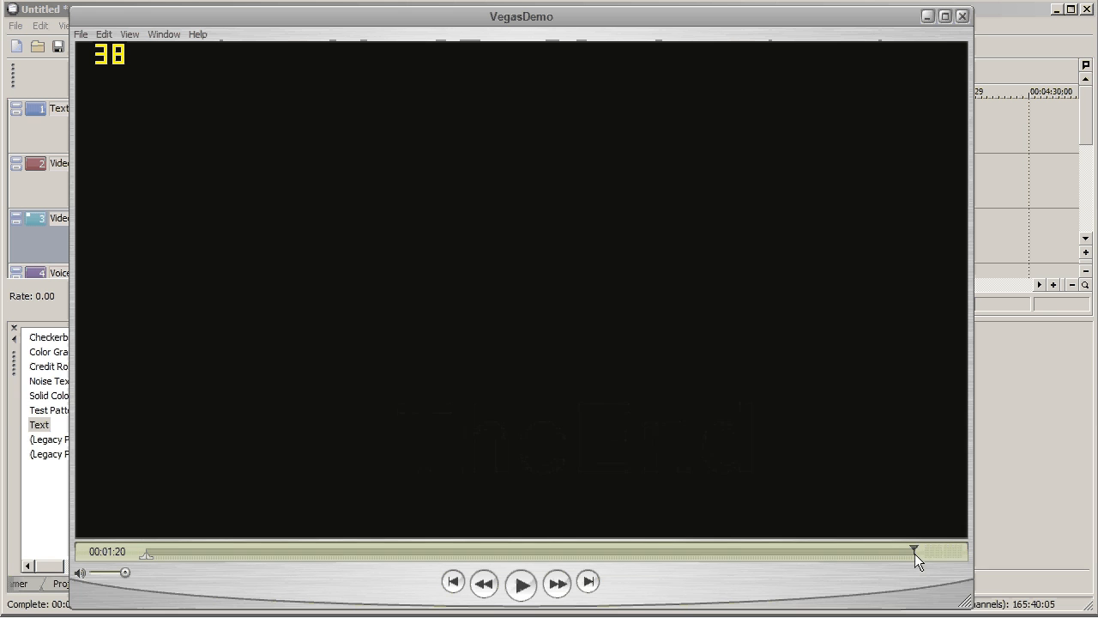
left_click(521, 584)
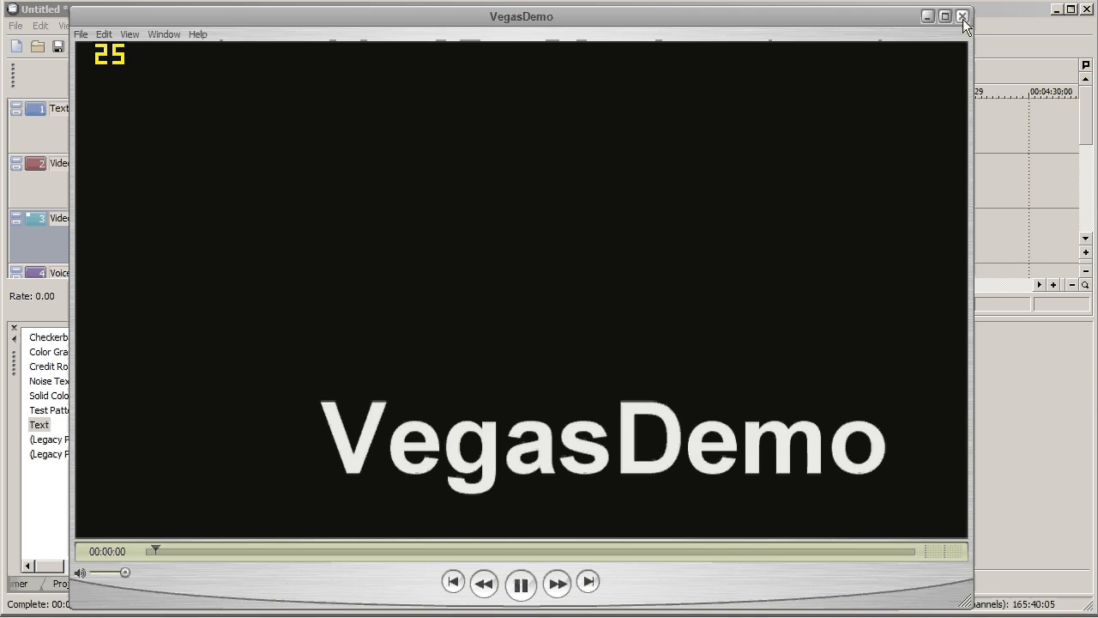
left_click(958, 18)
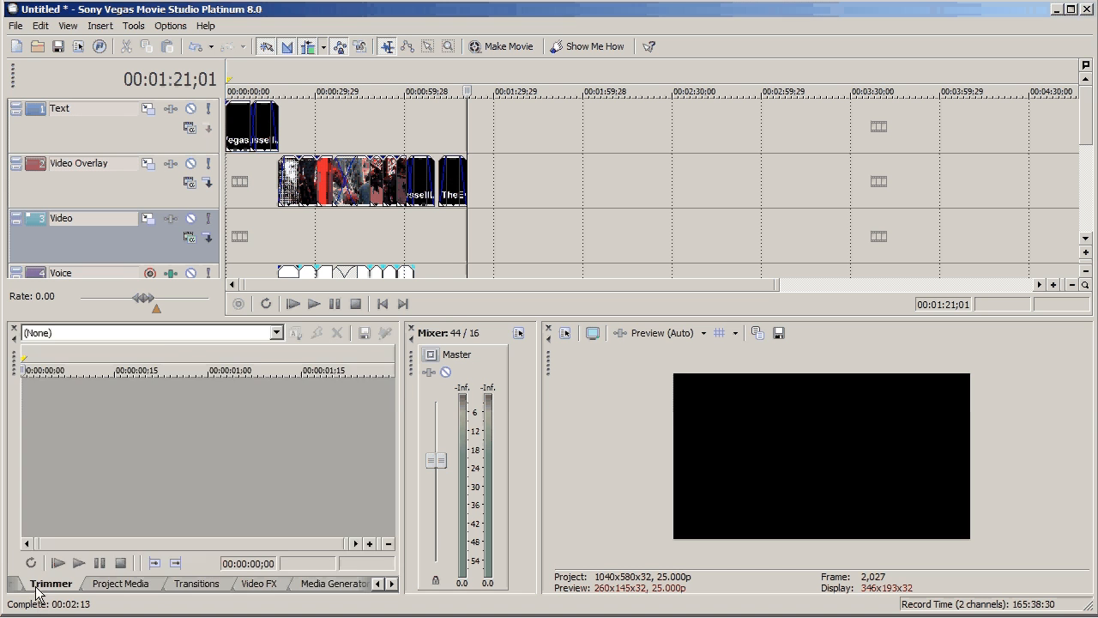
- Add a still image from the VegasDemo folder and preview the timeline ending
left_click(39, 585)
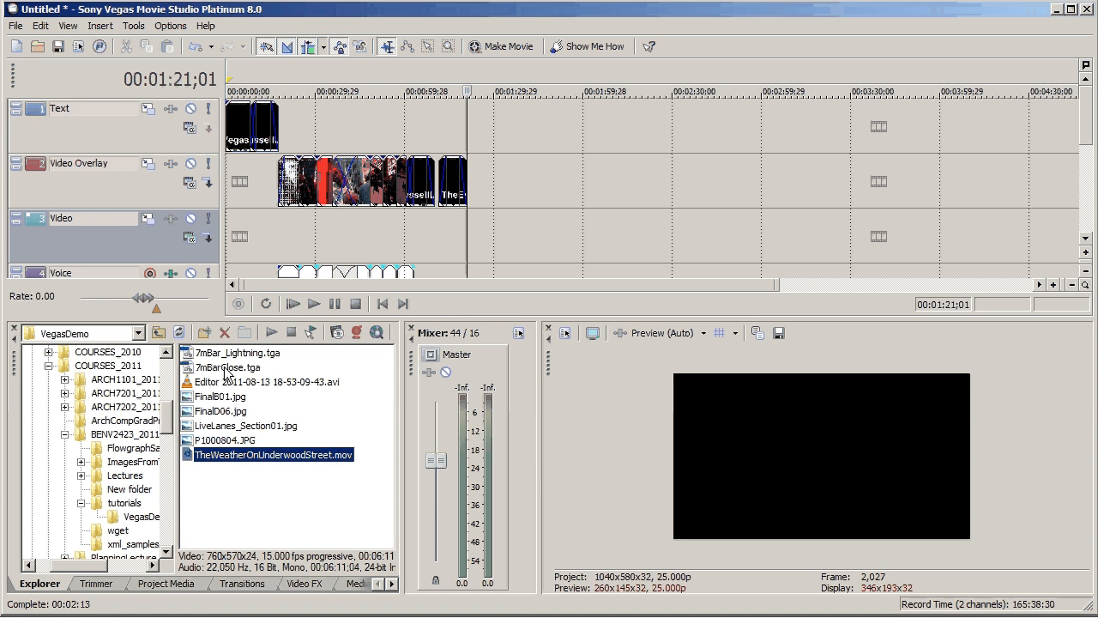
left_click(227, 367)
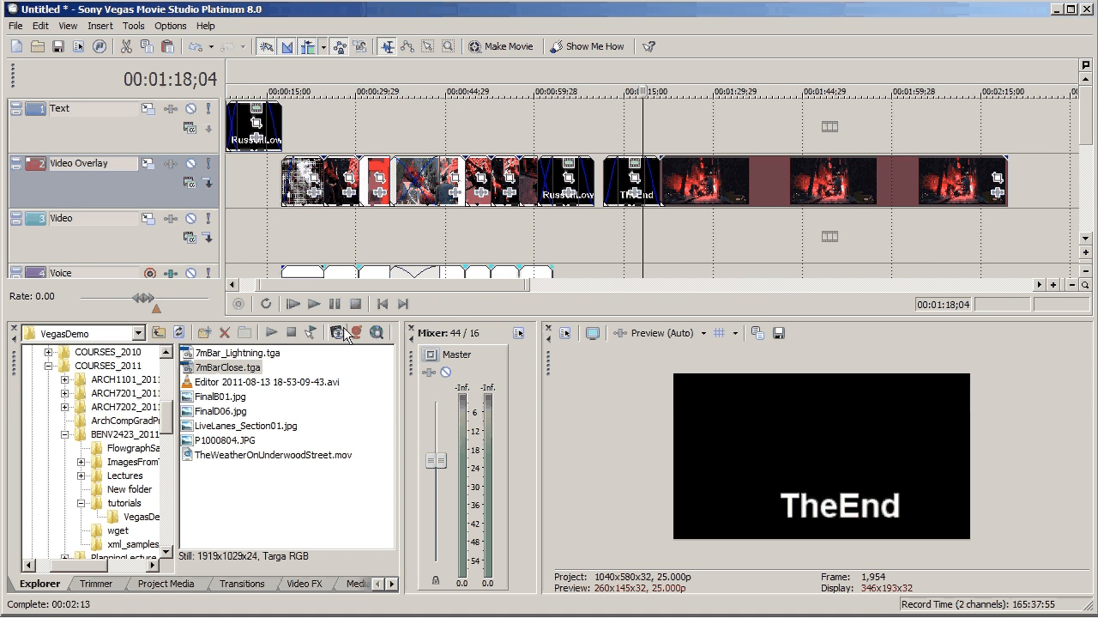
left_click(292, 303)
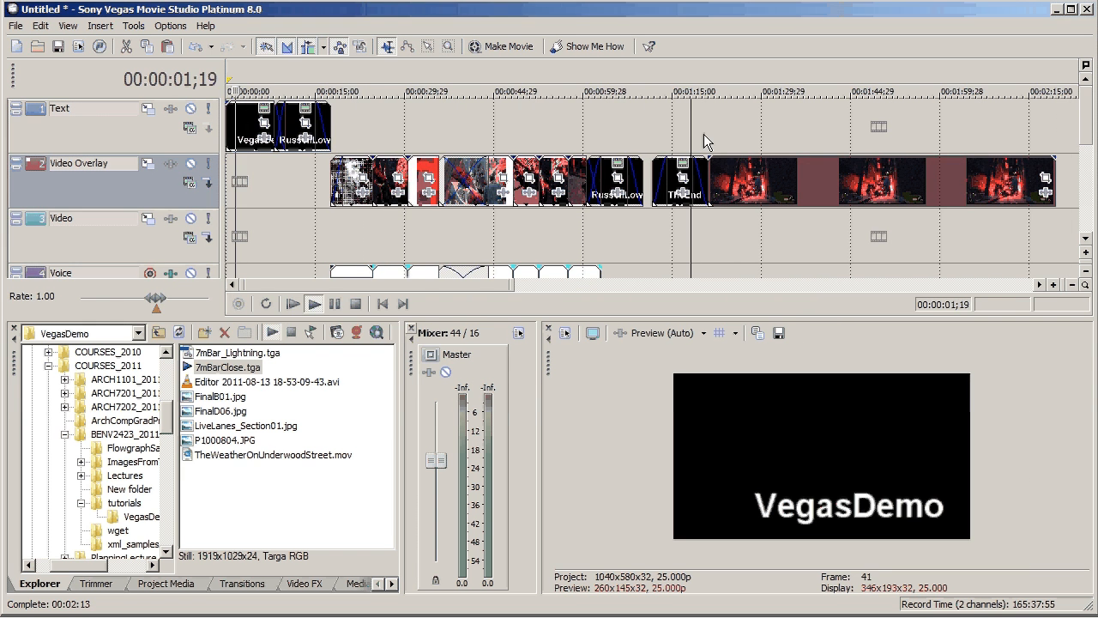
left_click(314, 303)
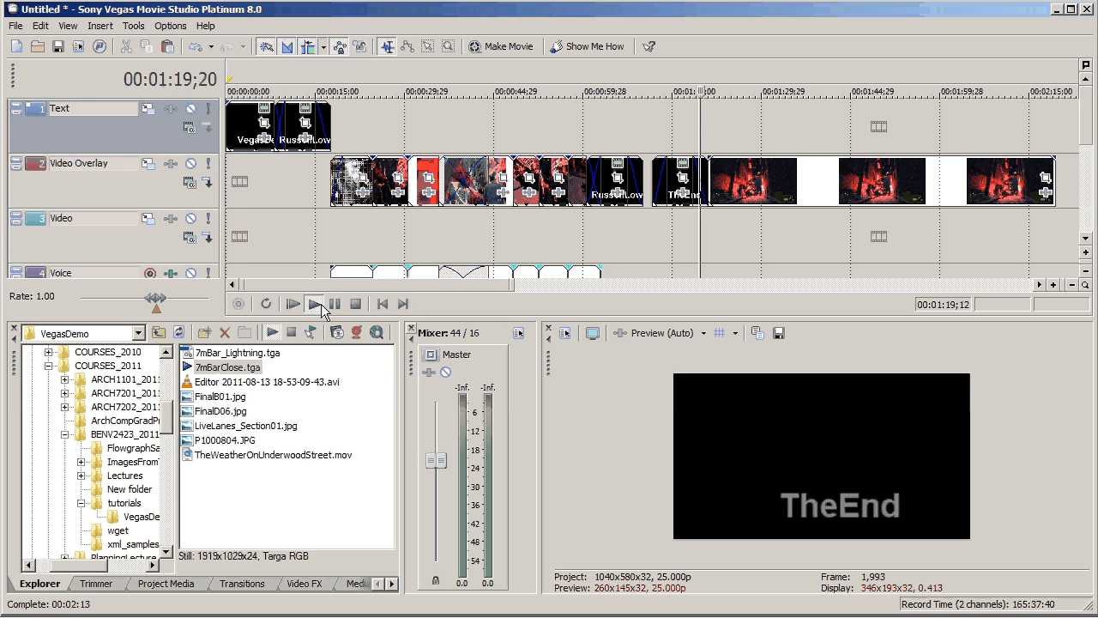
left_click(313, 303)
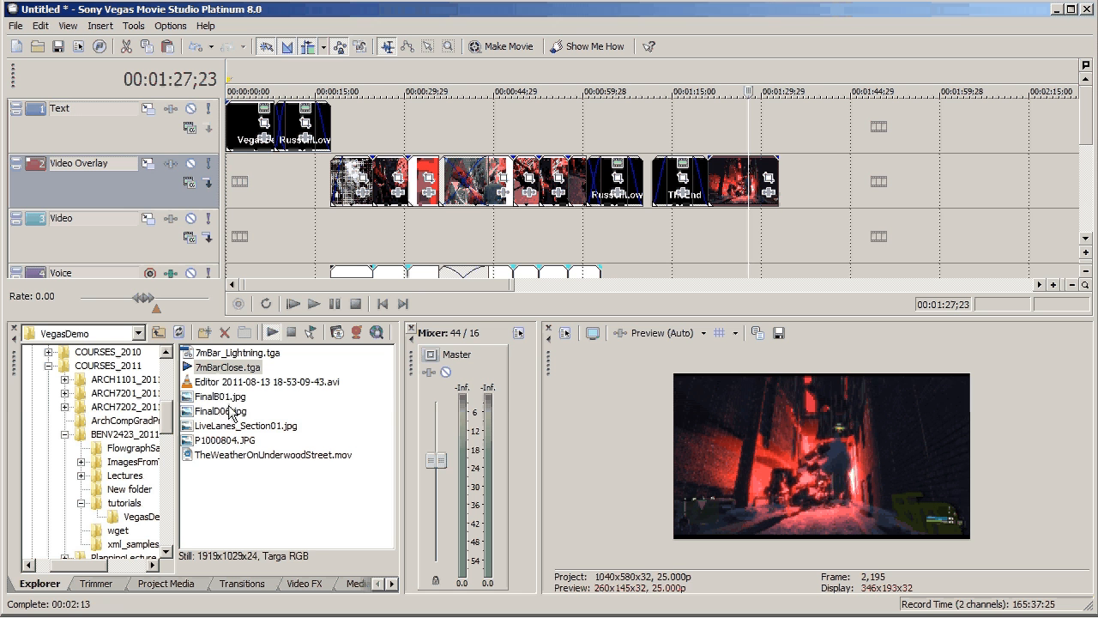
- Add the FinalB01.jpg still after the existing stills and preview playback over it
left_click(219, 396)
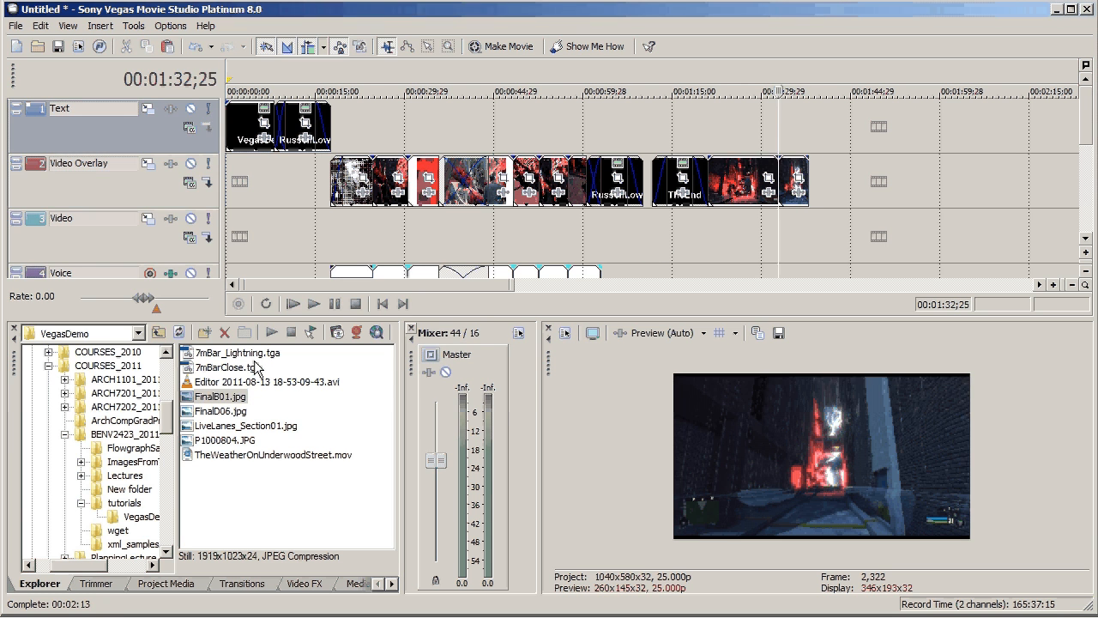
left_click(313, 302)
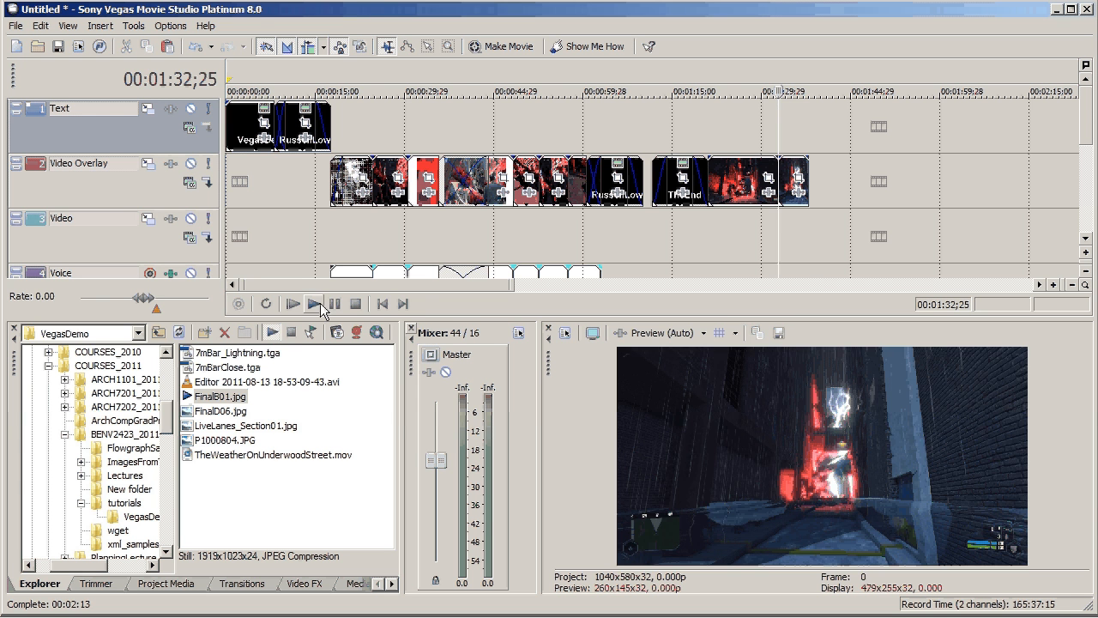
left_click(314, 302)
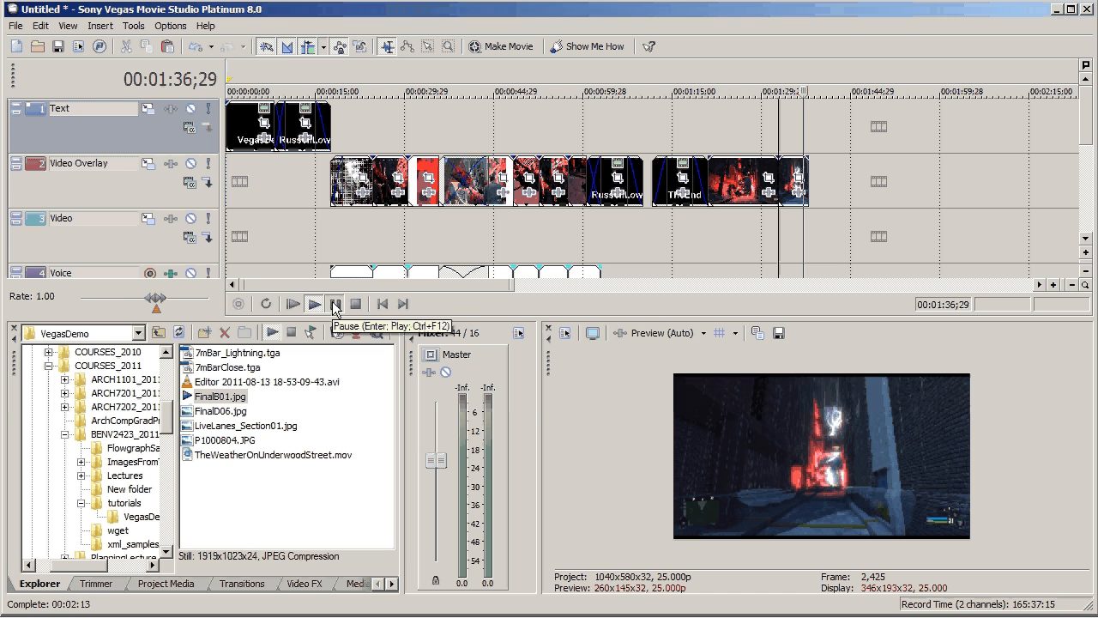
left_click(335, 303)
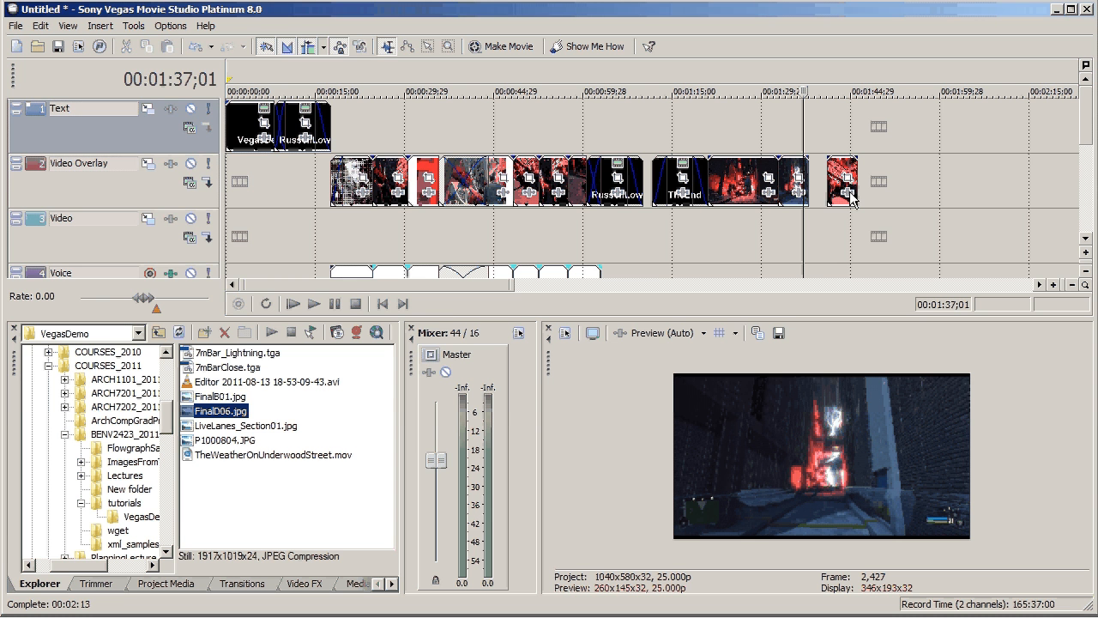
left_click(135, 26)
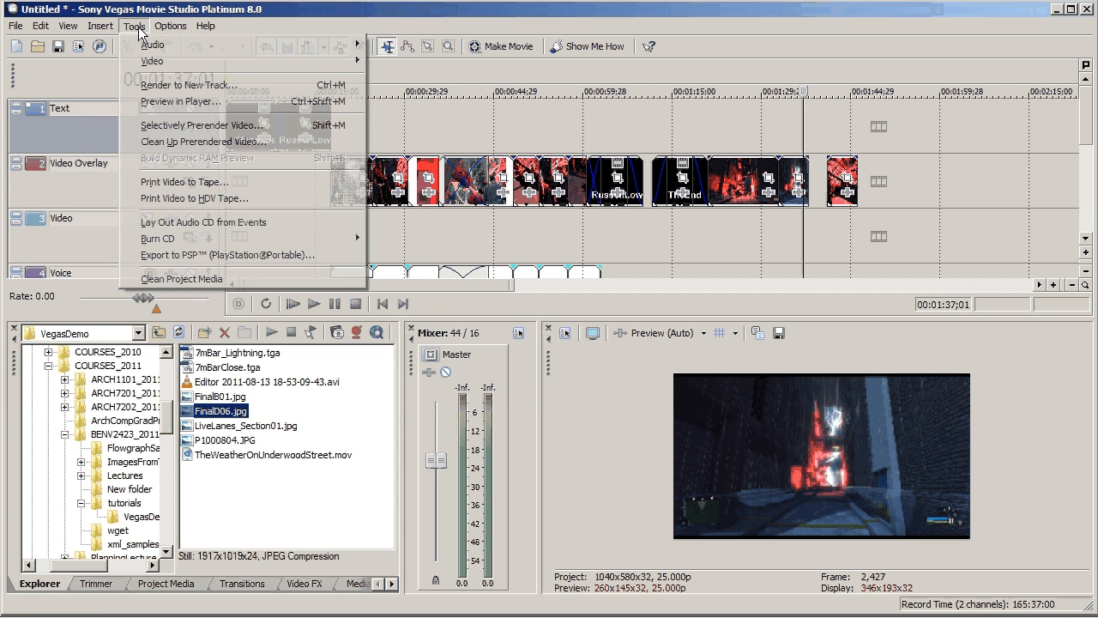
left_click(170, 25)
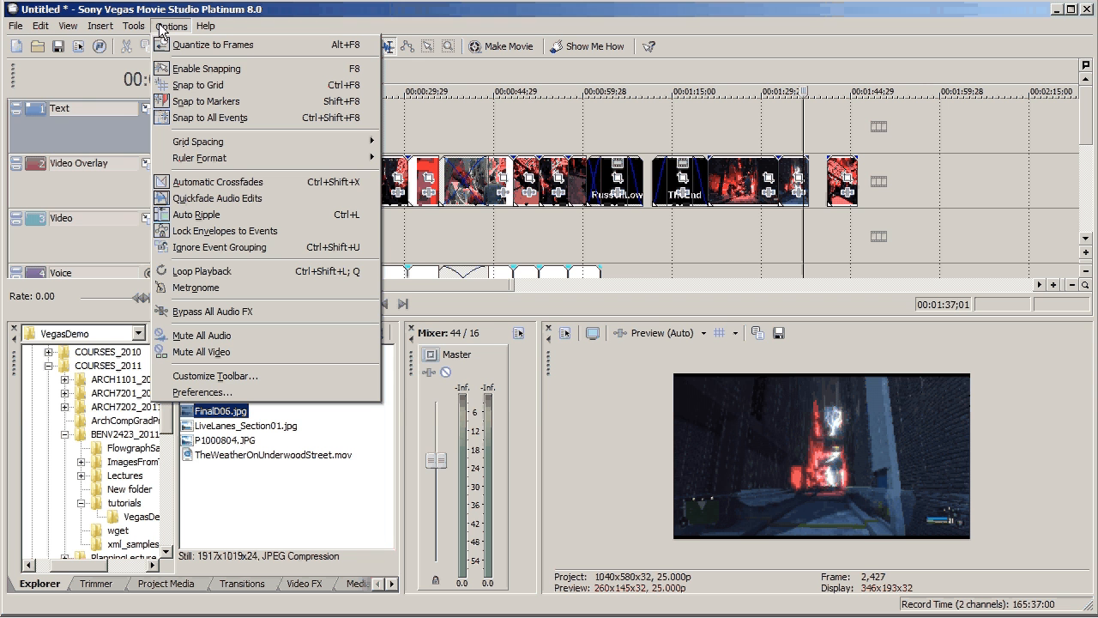
mouse_move(203, 392)
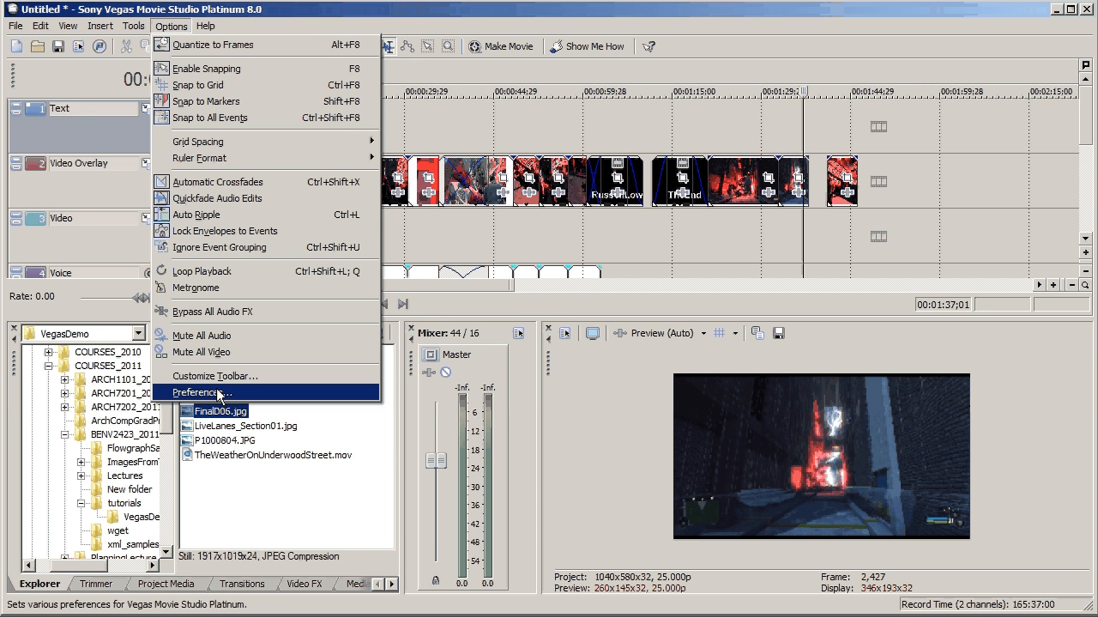
left_click(202, 392)
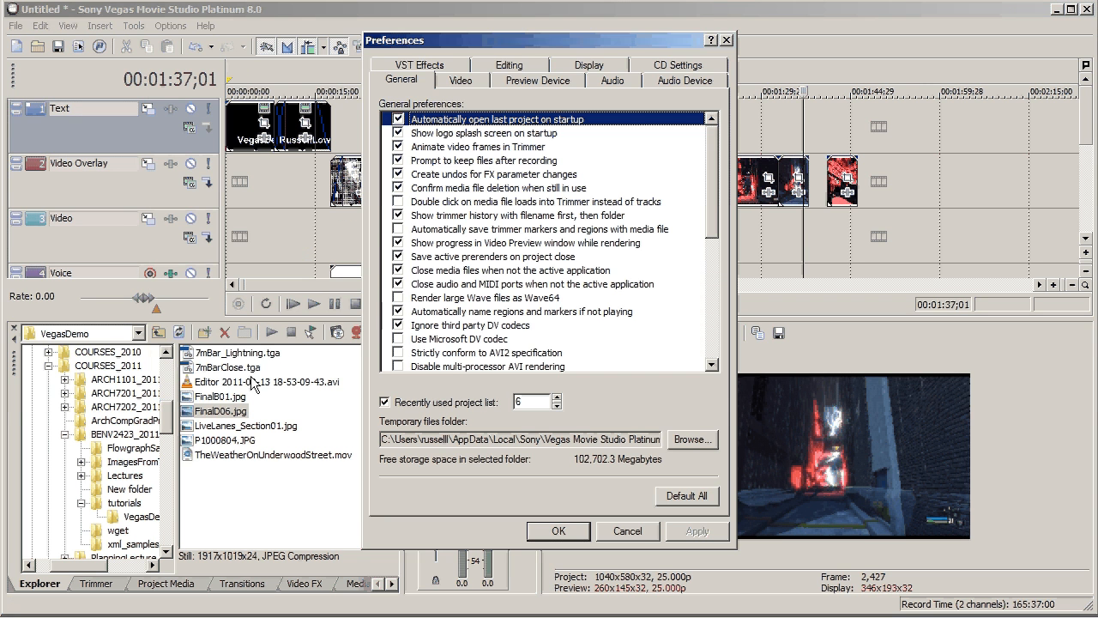
left_click(509, 64)
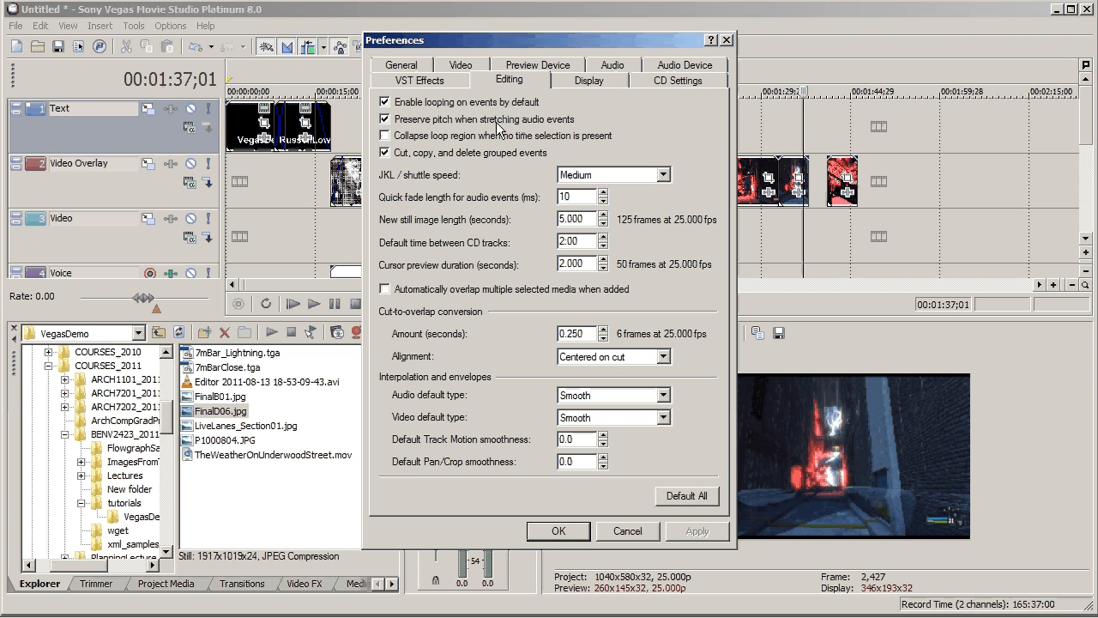
mouse_move(551, 230)
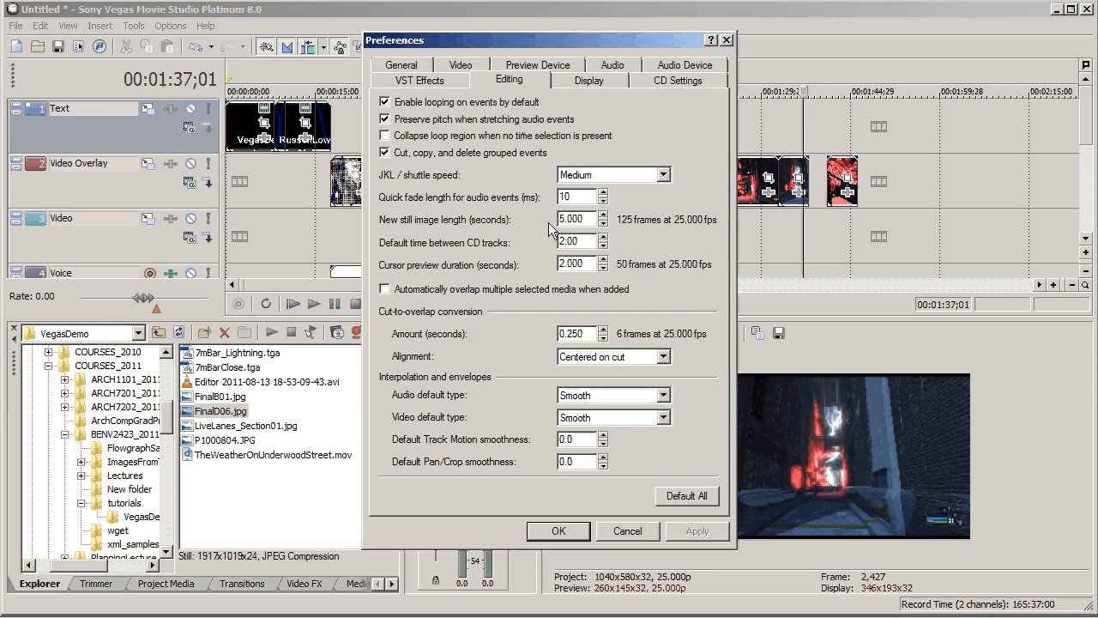
mouse_move(587, 229)
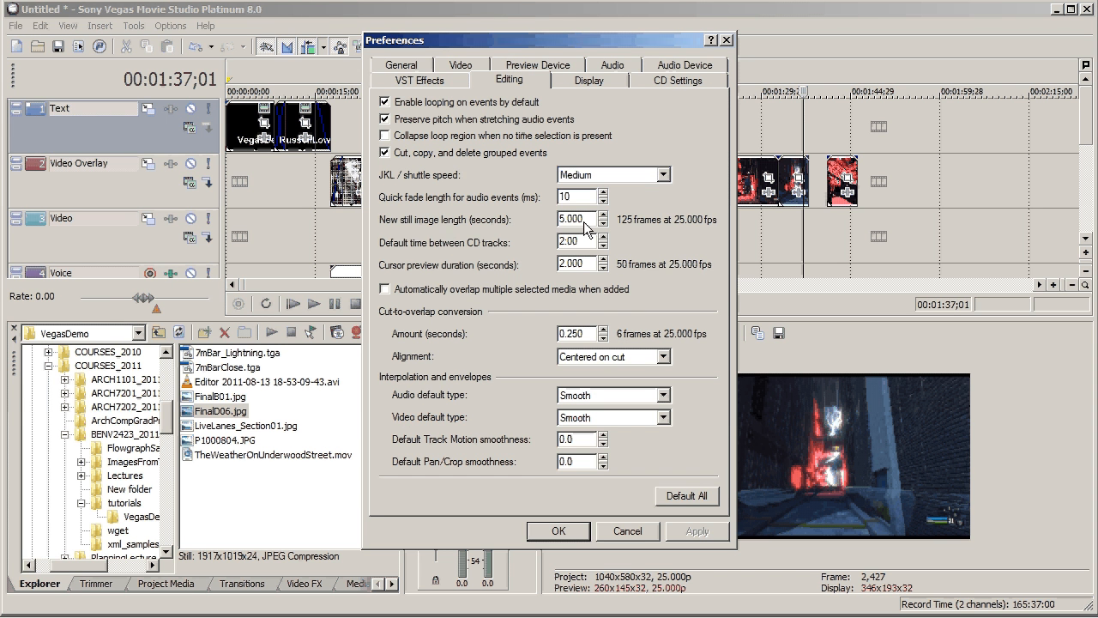
mouse_move(594, 226)
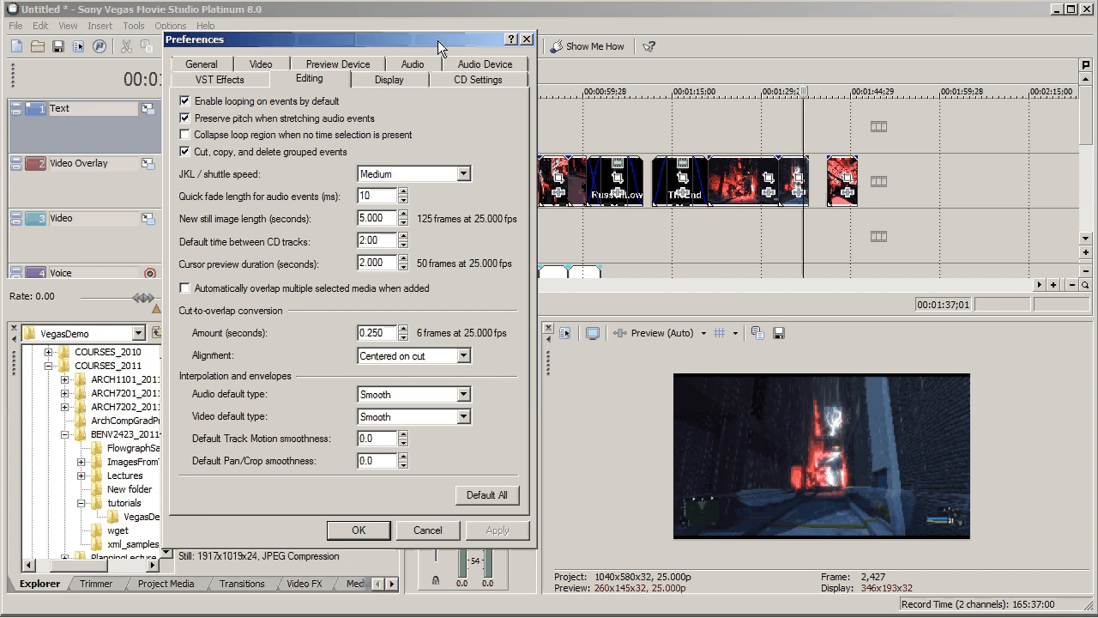
mouse_move(444, 199)
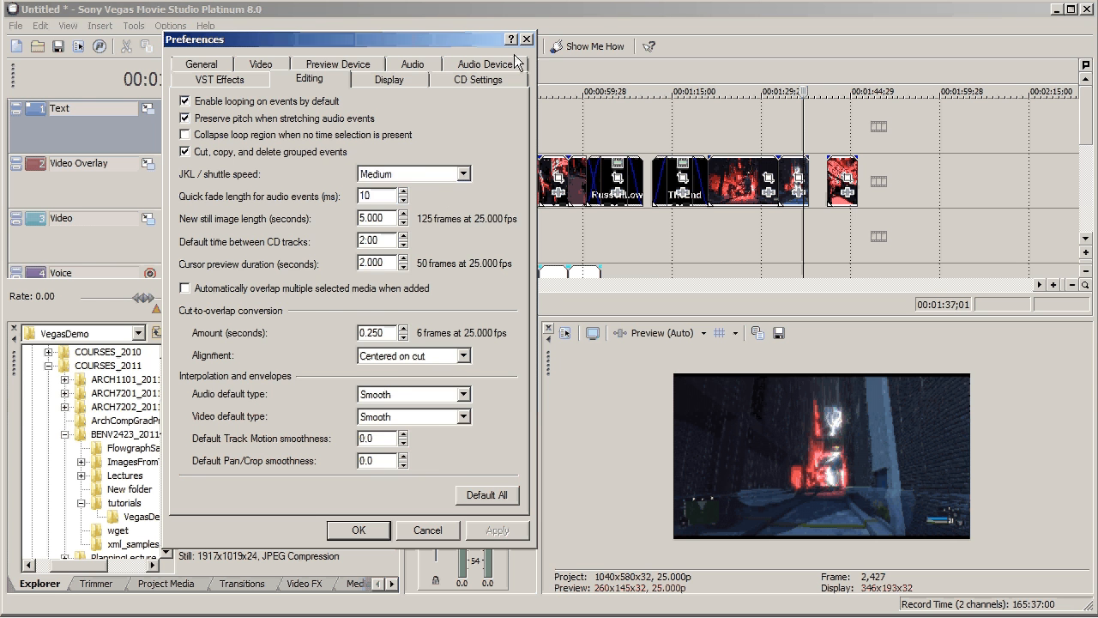
left_click(358, 530)
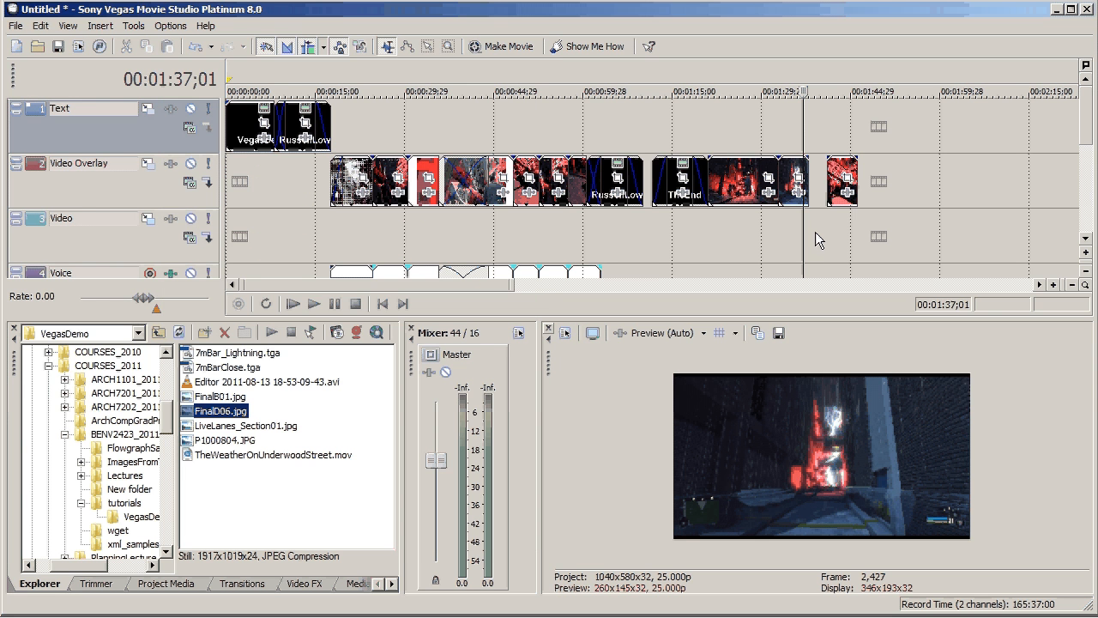